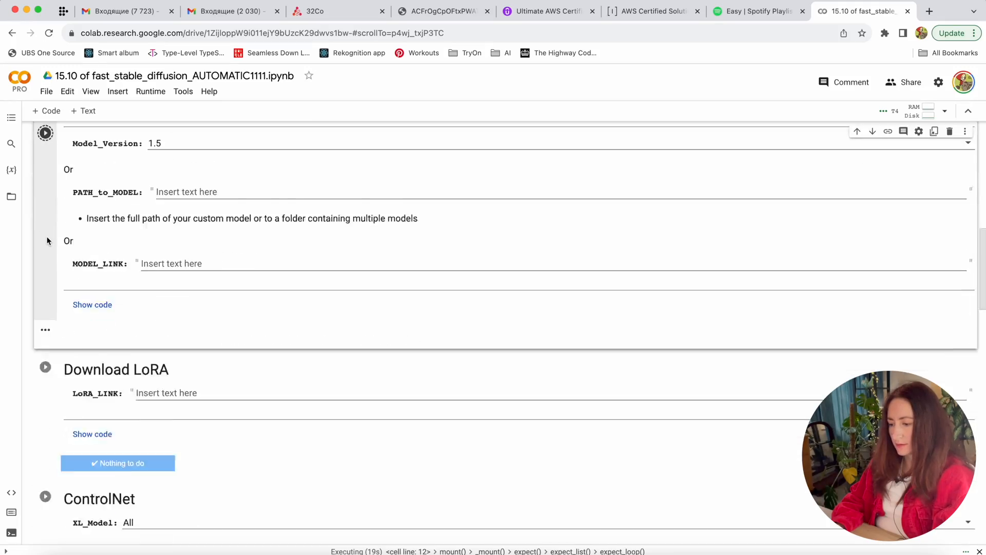
In the Colab form, keep SDXL ControlNet models at All and v1 models at None.
scroll(down, 3)
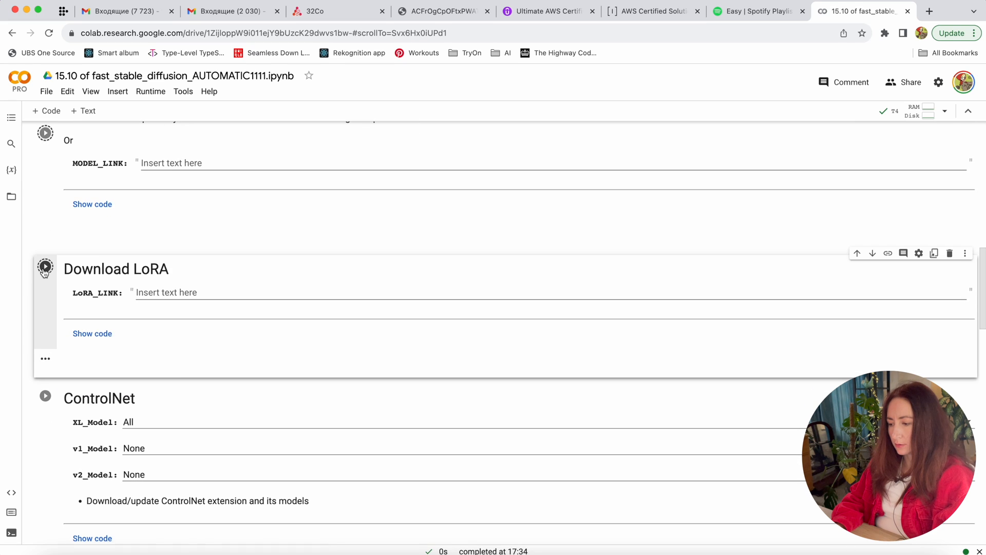
scroll(down, 3)
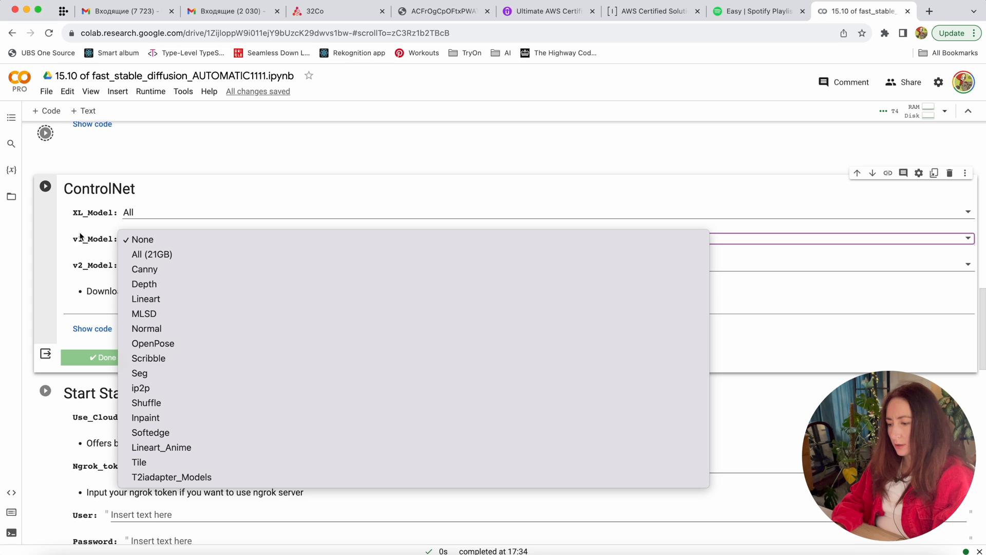
mouse_move(103, 249)
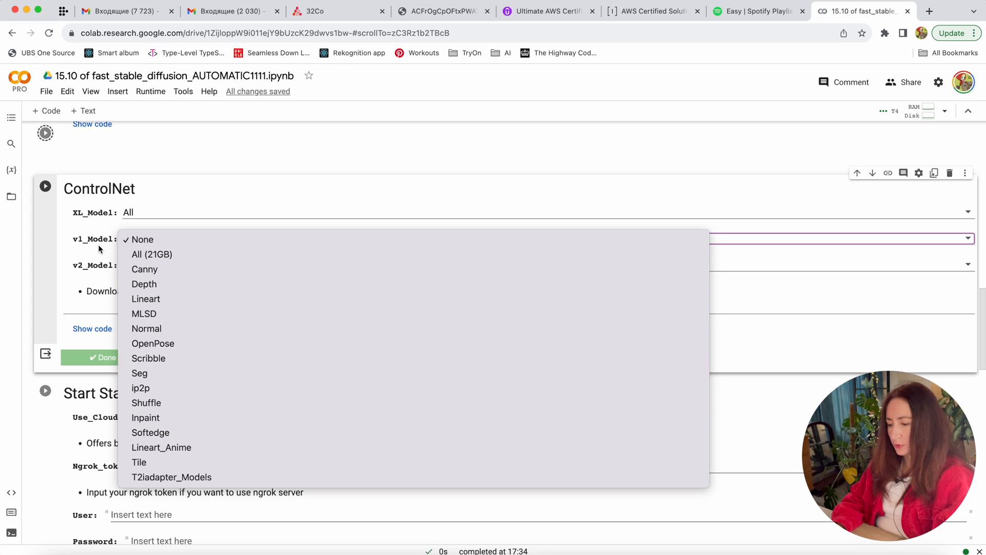
click(143, 239)
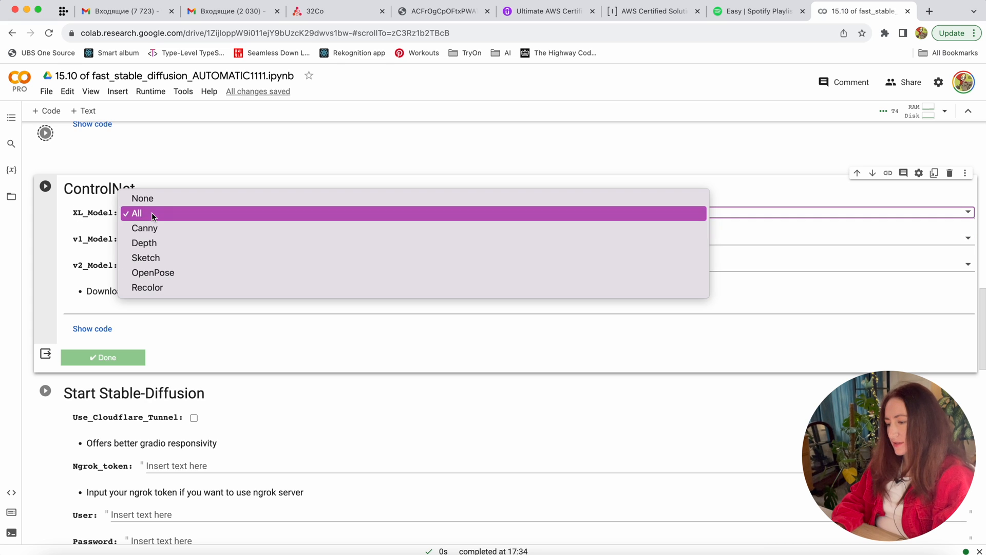
click(135, 213)
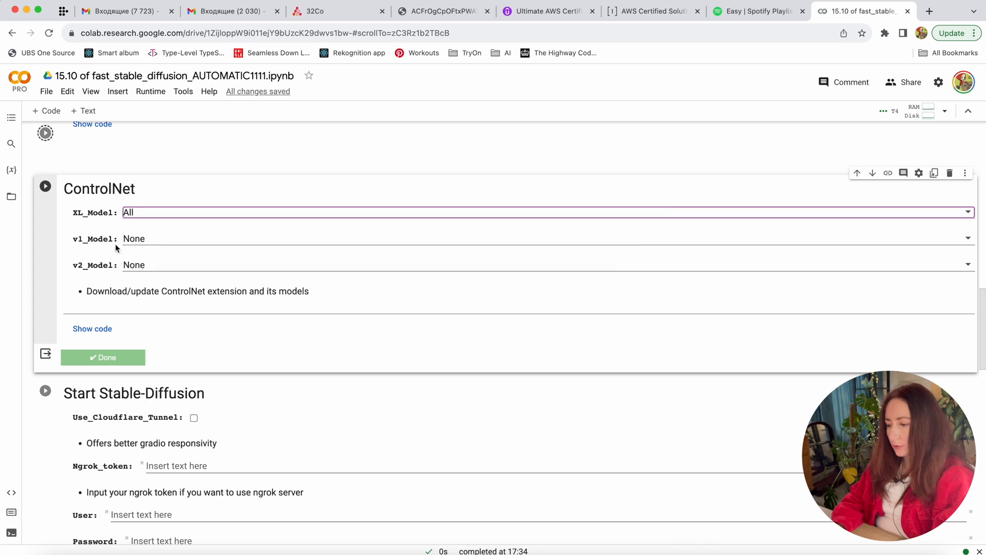
click(547, 239)
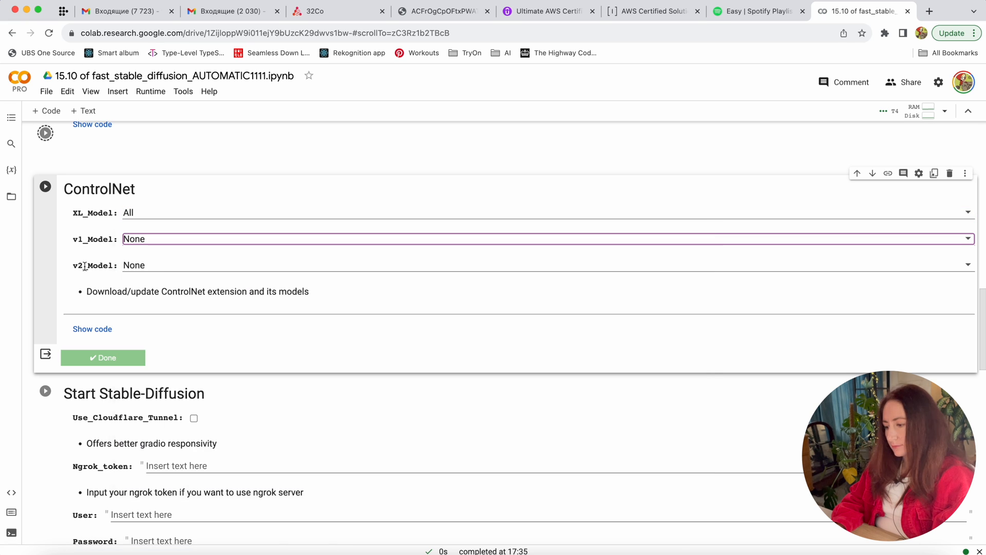
click(547, 265)
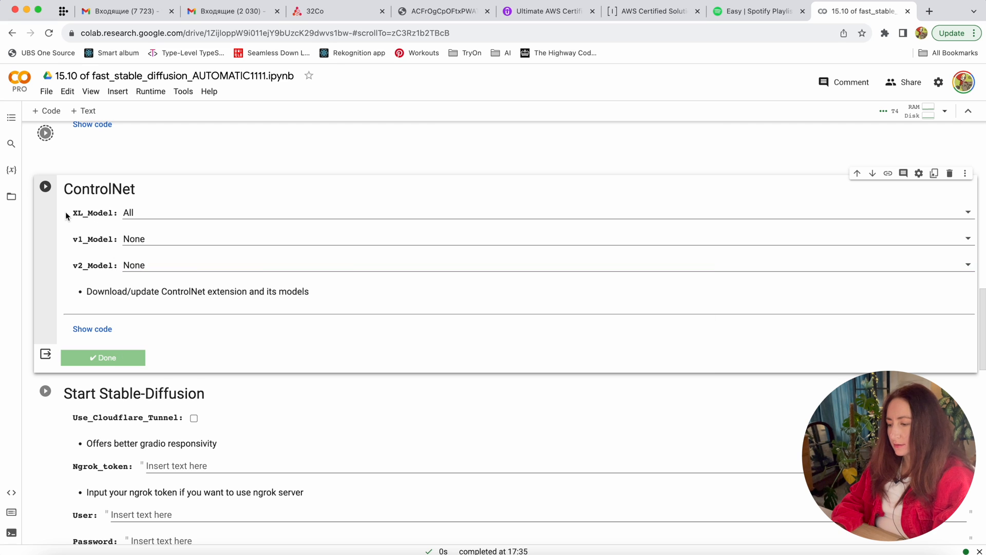
double_click(82, 213)
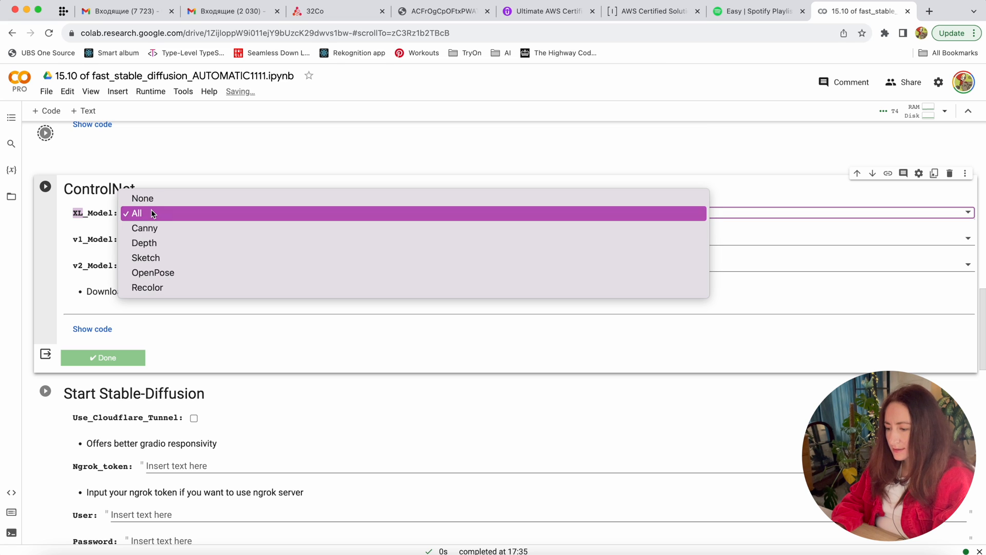
mouse_move(154, 258)
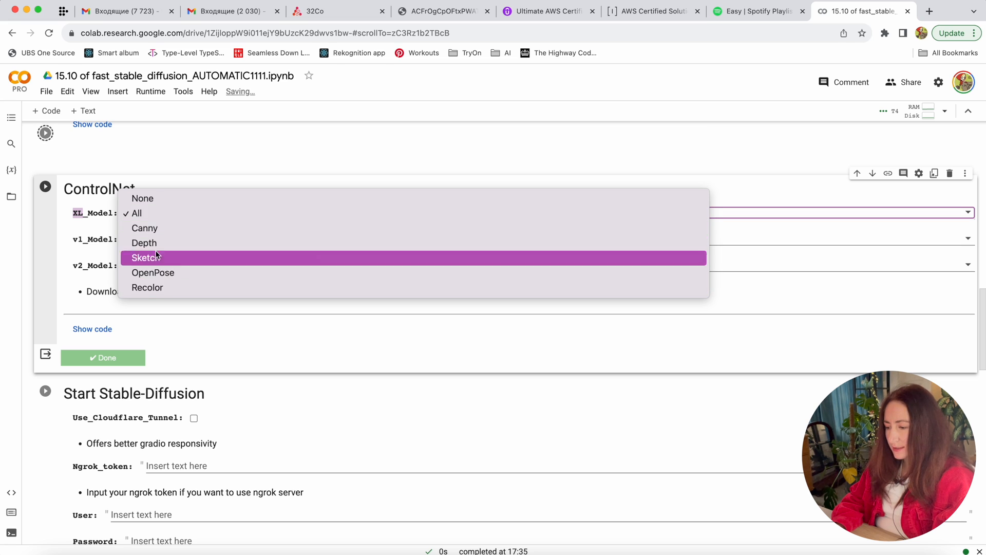
mouse_move(147, 287)
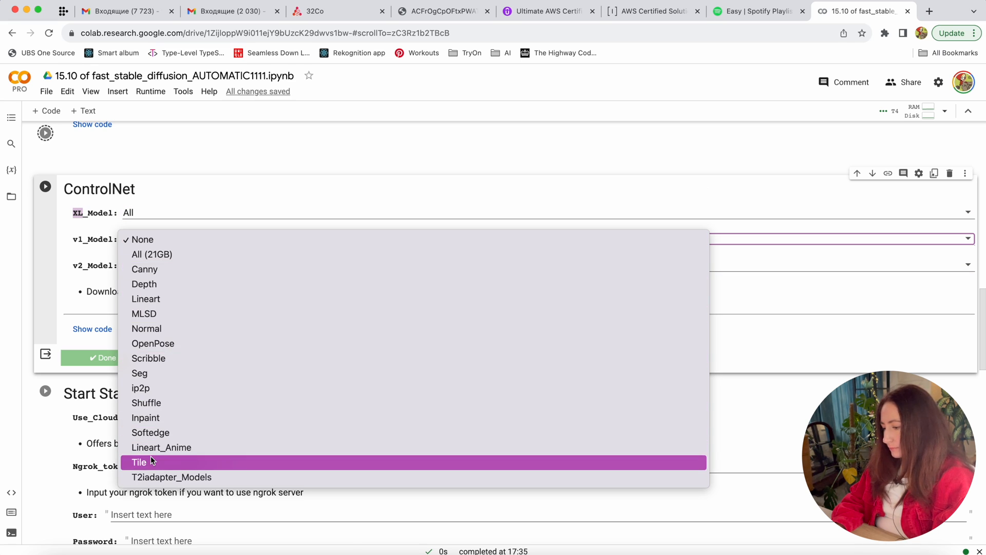
mouse_move(163, 403)
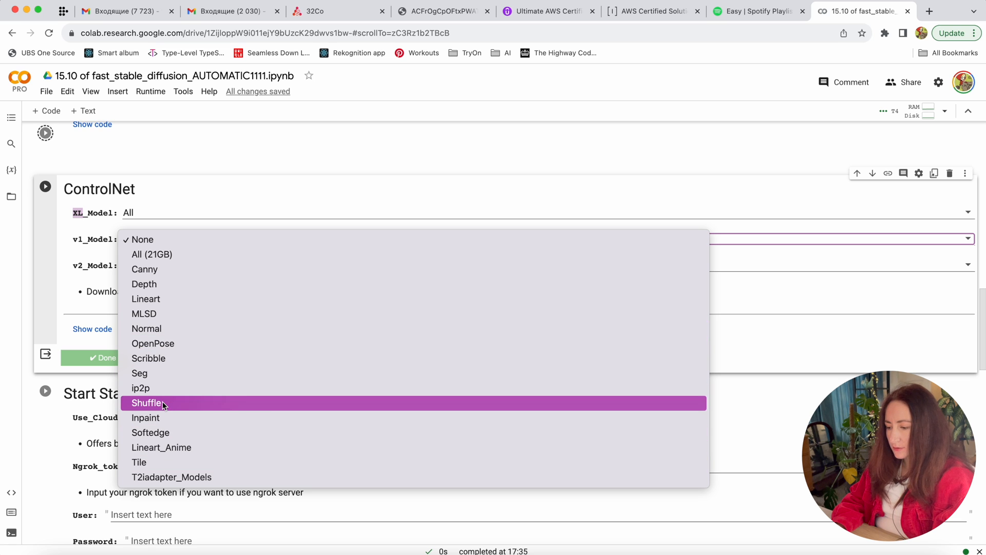
mouse_move(163, 407)
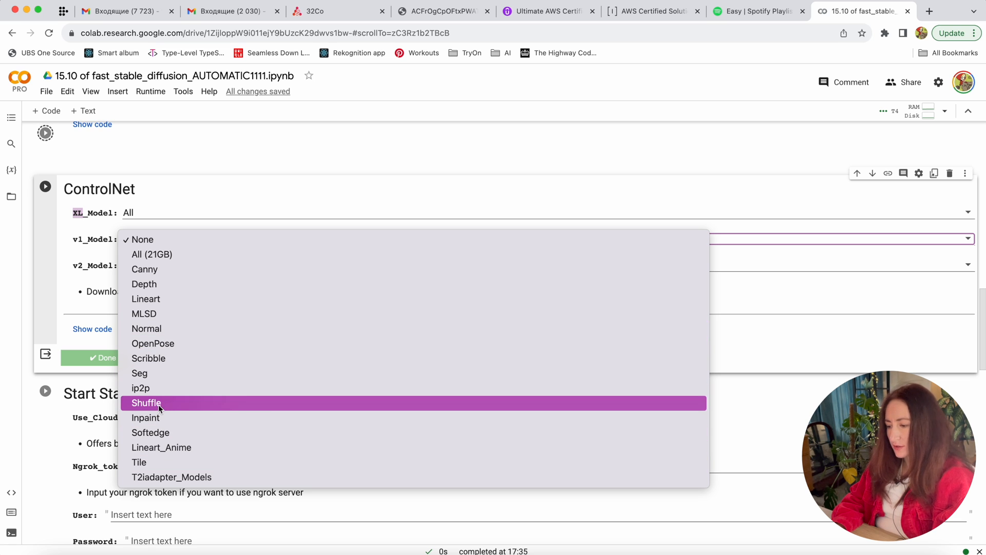
mouse_move(221, 432)
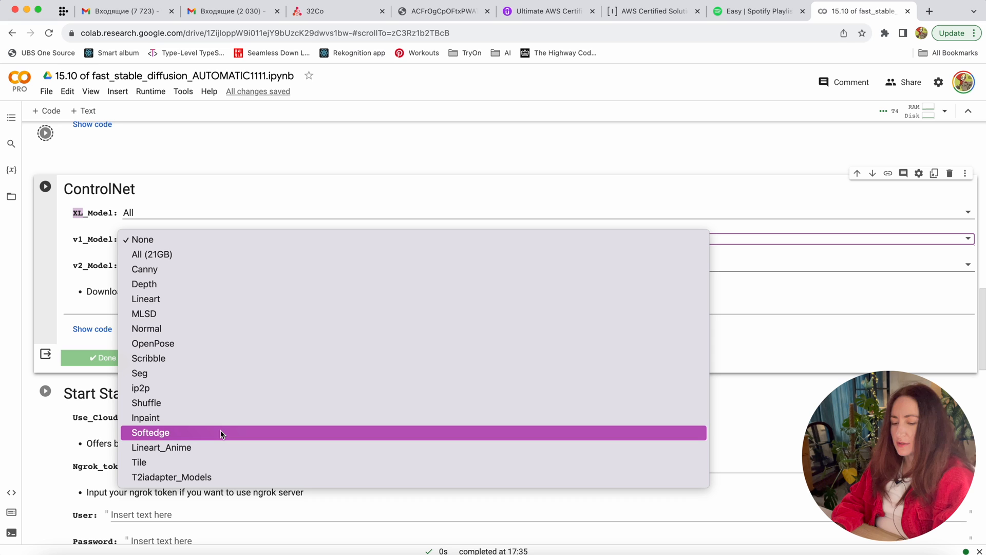
mouse_move(151, 254)
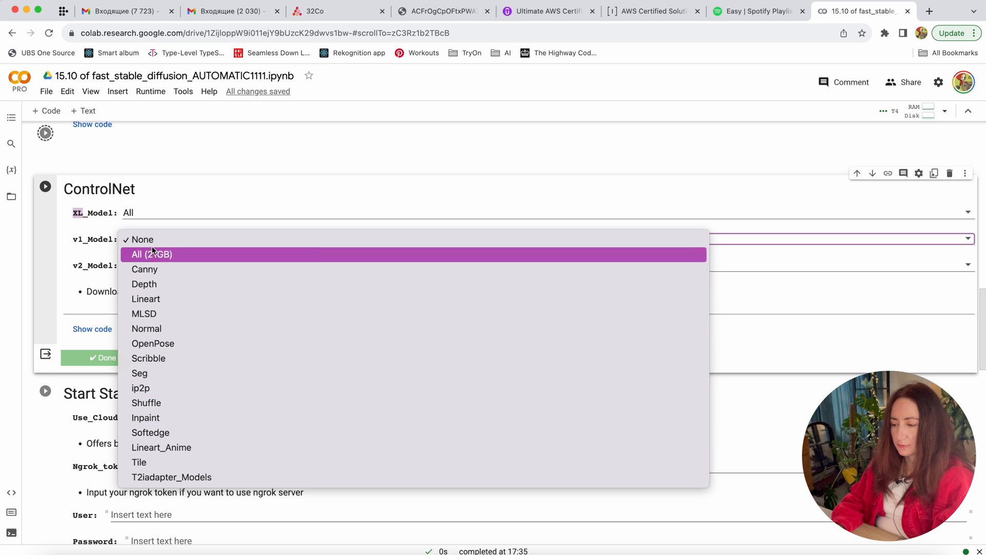
Scroll to the torch==2.0.1 install cell and watch torchdata and torchtext install.
click(143, 239)
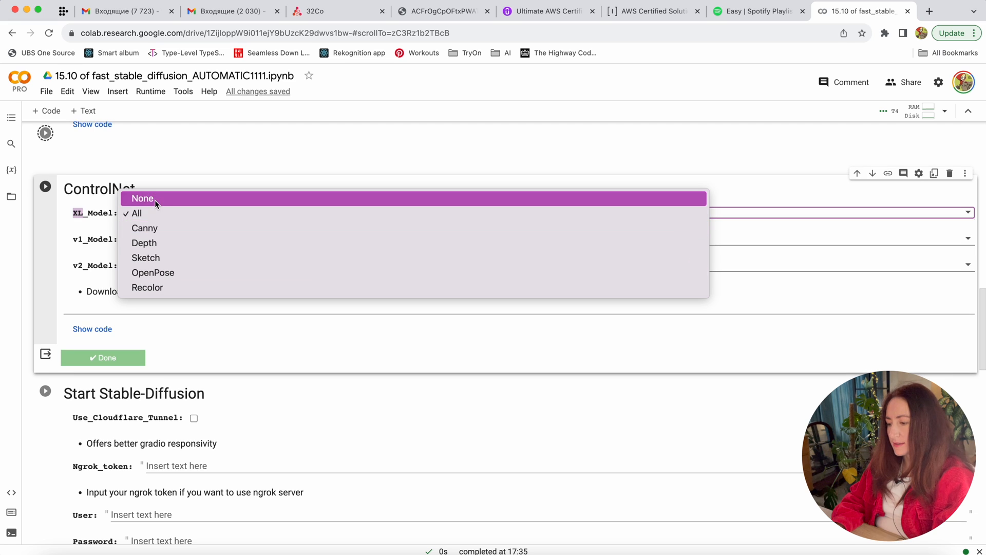
mouse_move(154, 272)
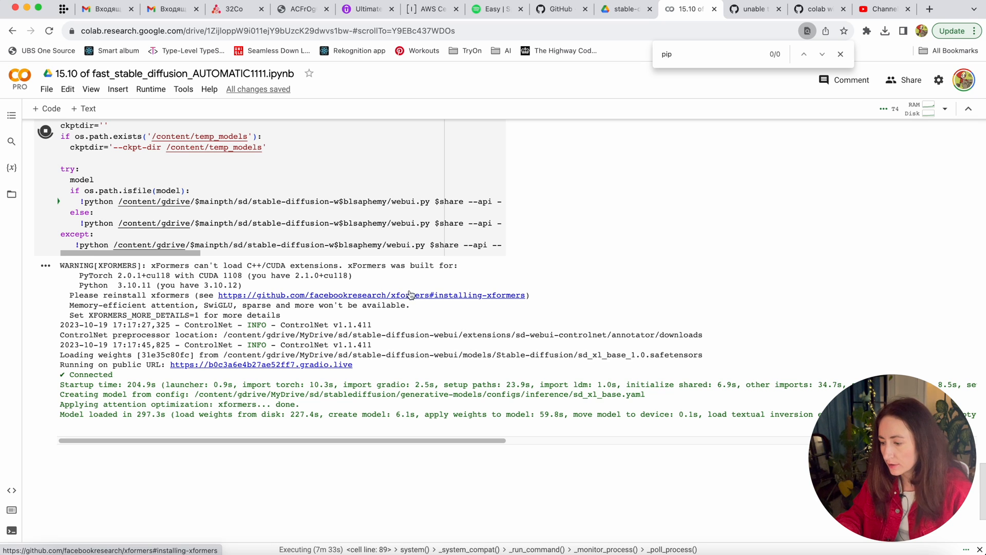
mouse_move(450, 318)
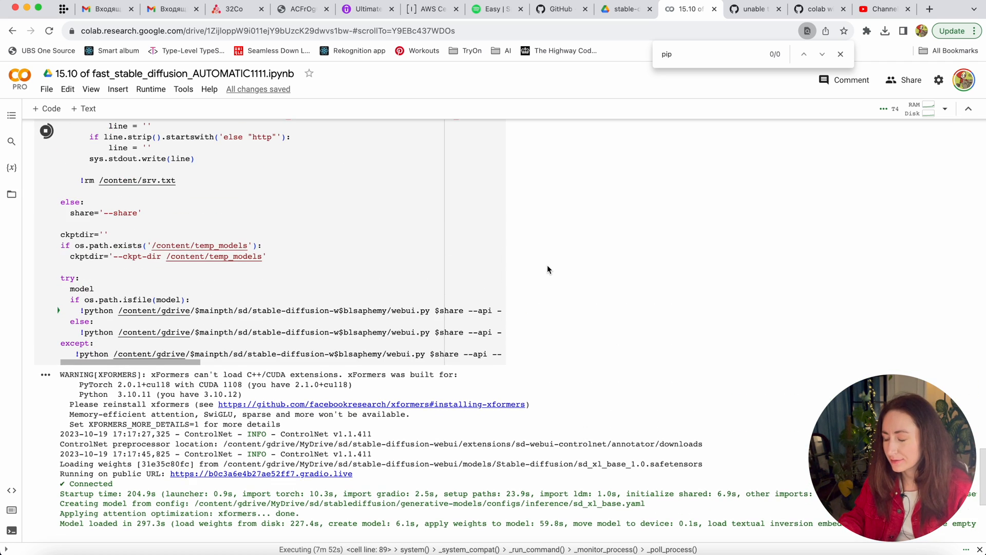
scroll(down, 3)
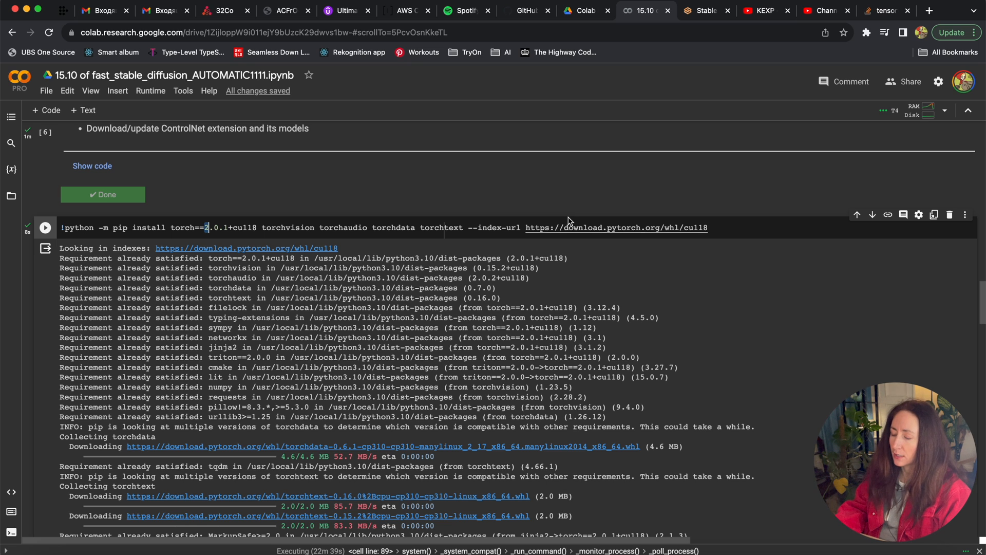
double_click(441, 227)
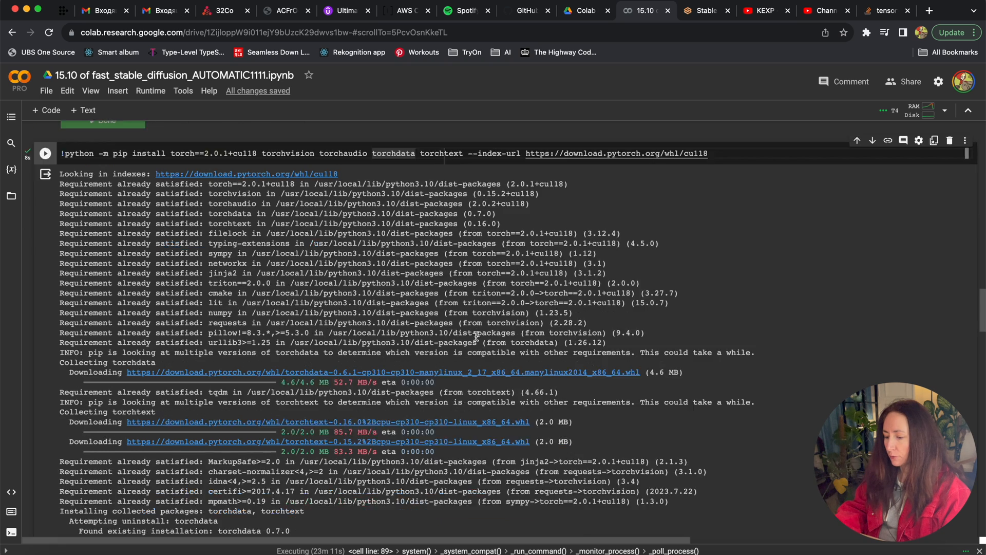
scroll(down, 3)
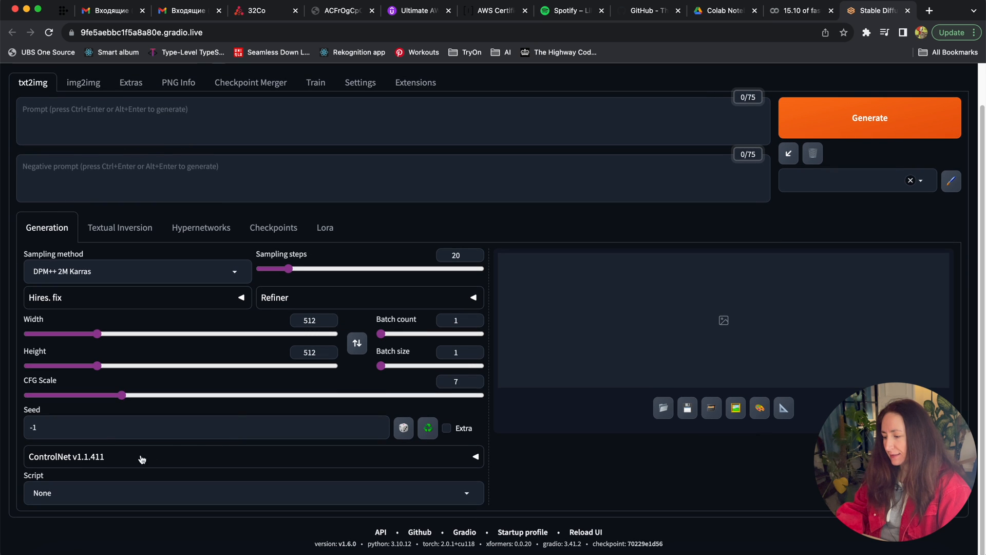
Expand the ControlNet v1.1.411 panel and scroll to Unit 0's image area.
click(475, 457)
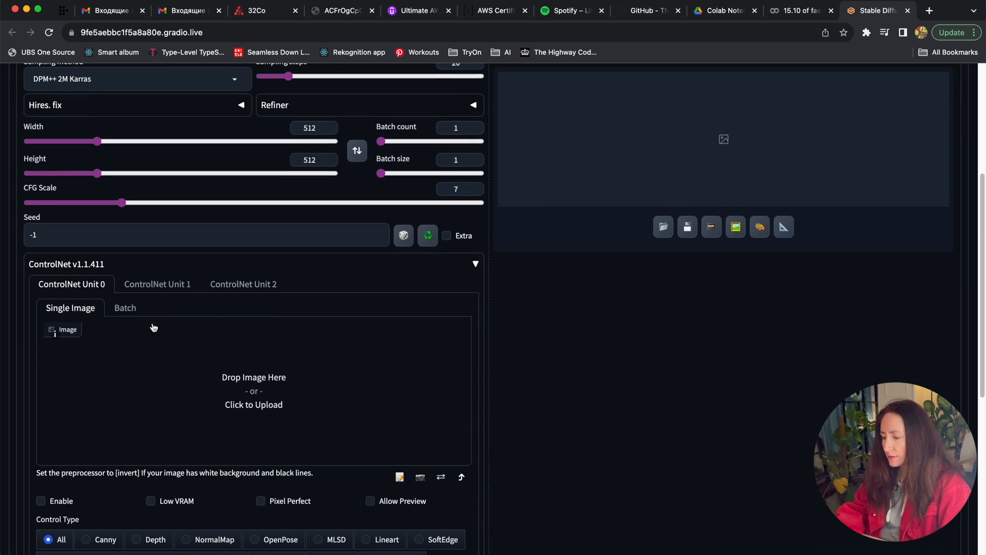
scroll(down, 3)
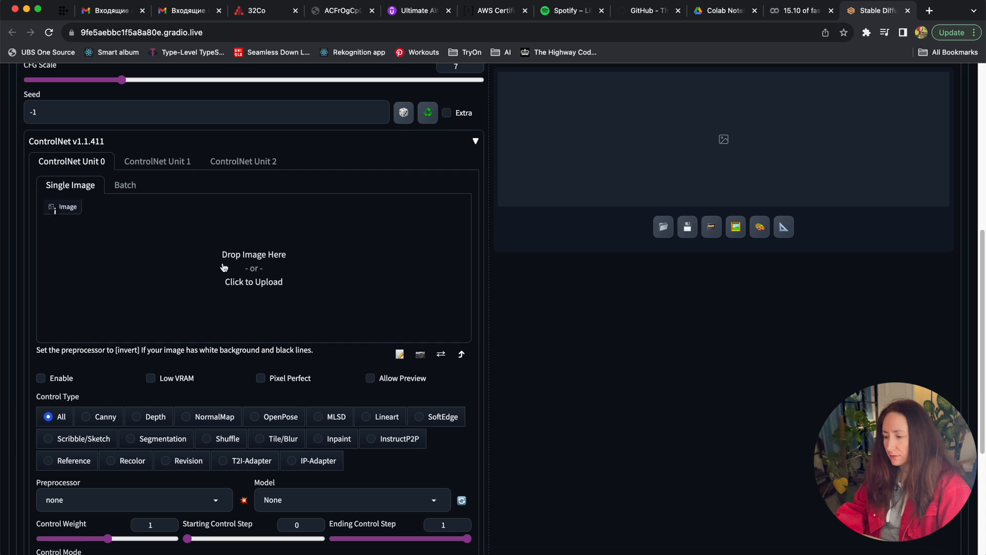
Upload the blonde woman-on-chair photo from Downloads into ControlNet Unit 0.
click(254, 270)
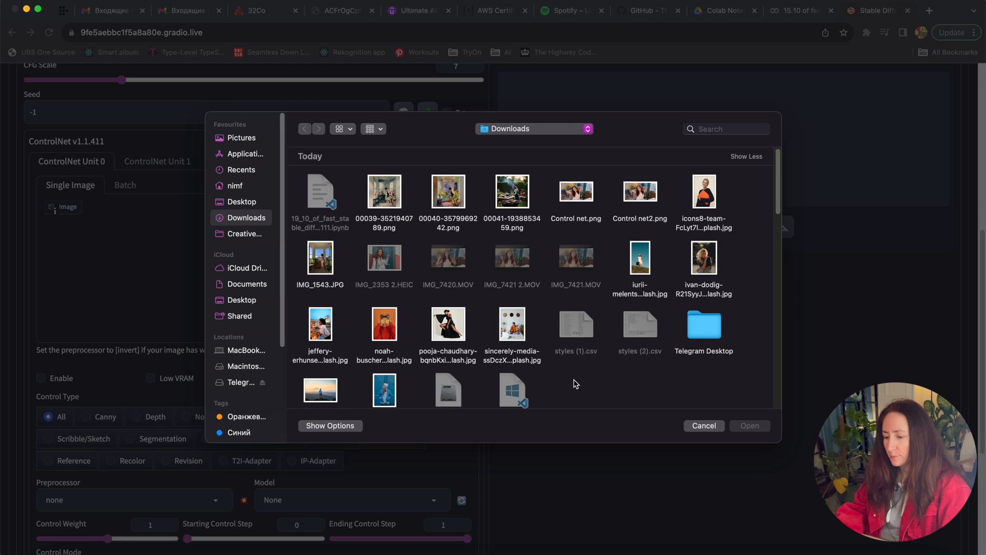
mouse_move(711, 263)
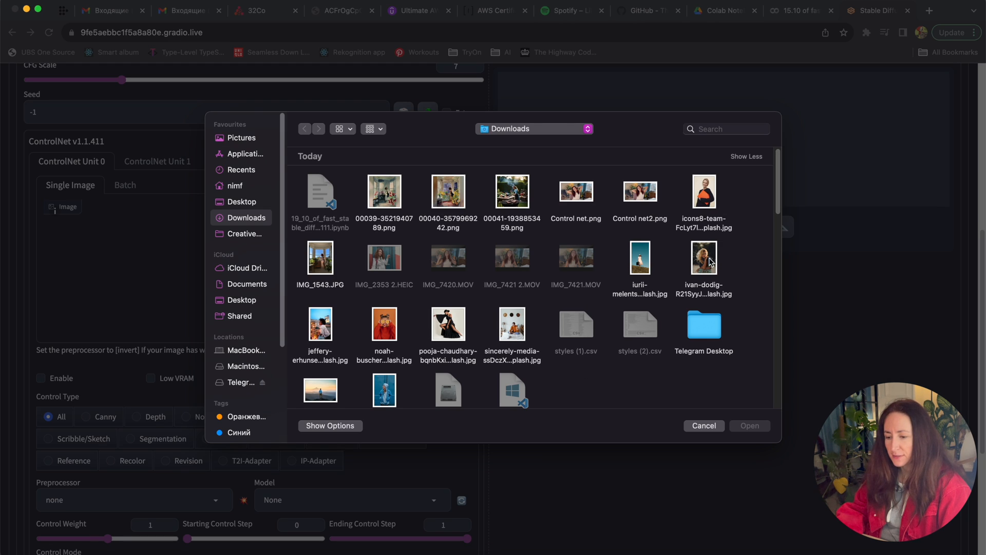
double_click(704, 257)
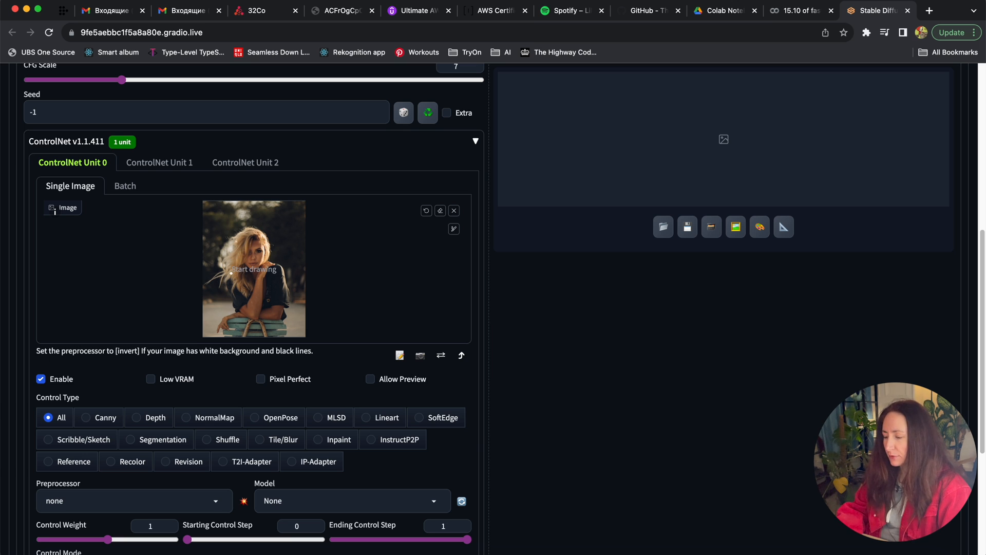
mouse_move(308, 279)
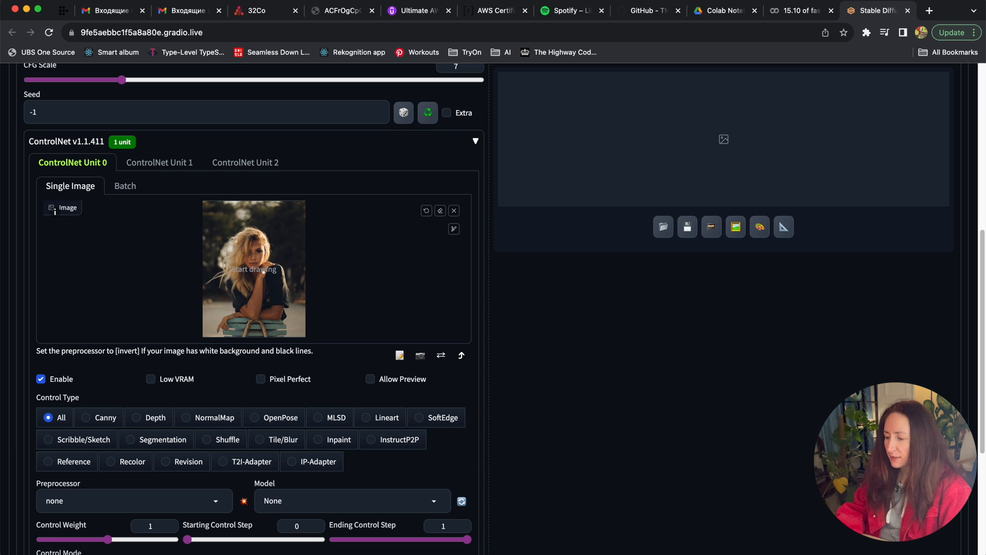
Toggle ControlNet Unit 0 off and back on, leaving it enabled.
scroll(down, 3)
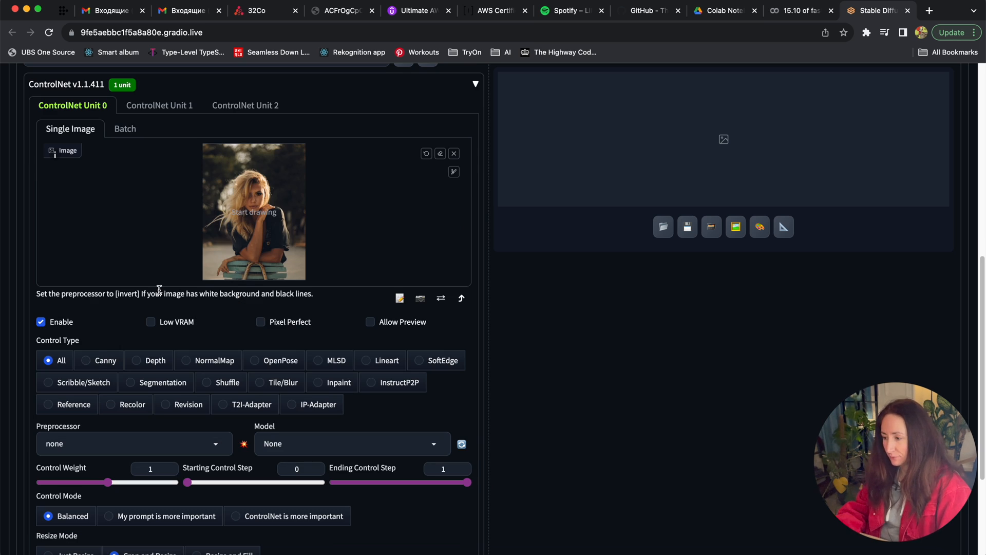
scroll(down, 3)
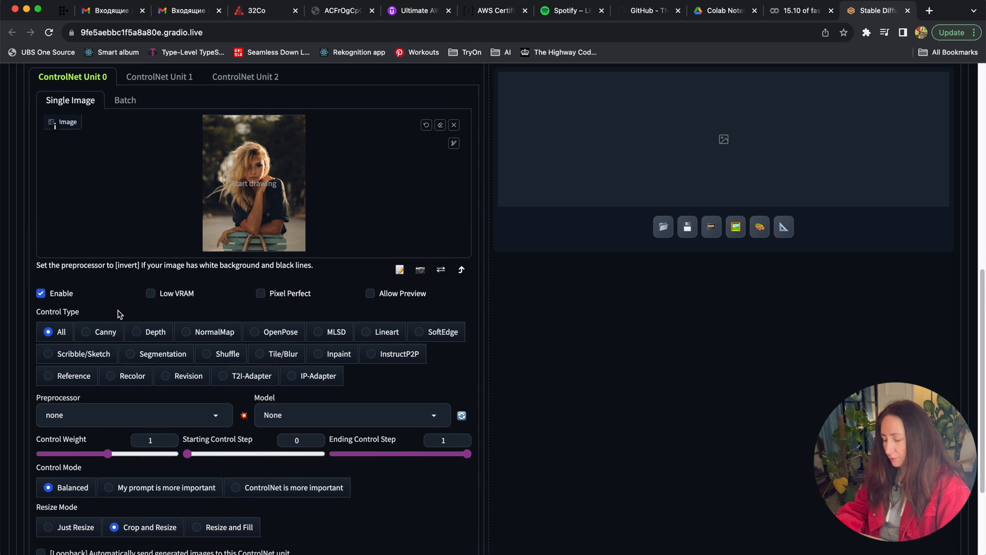
click(40, 292)
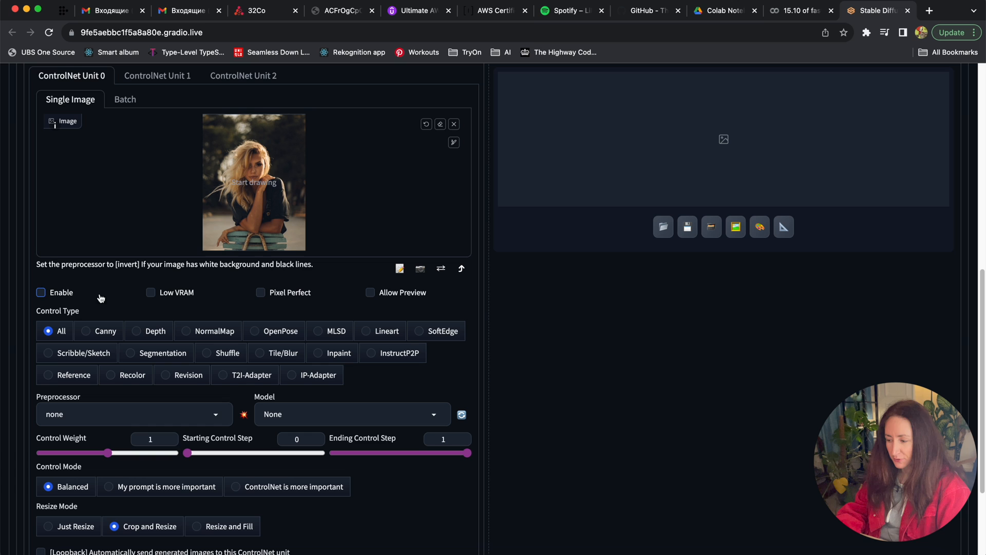
click(40, 293)
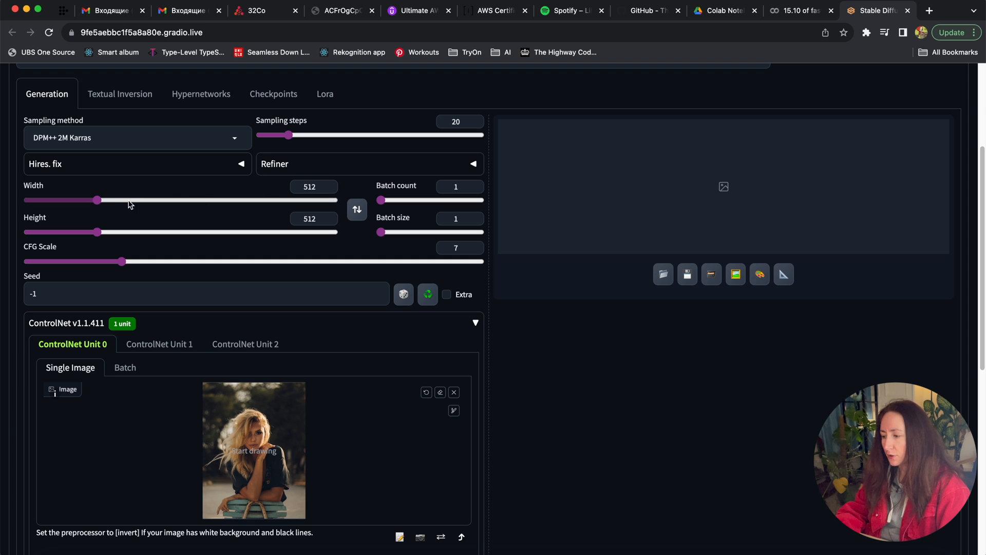
Enable Pixel Perfect, set width and height to 1024, and sampling steps to 39.
scroll(down, 3)
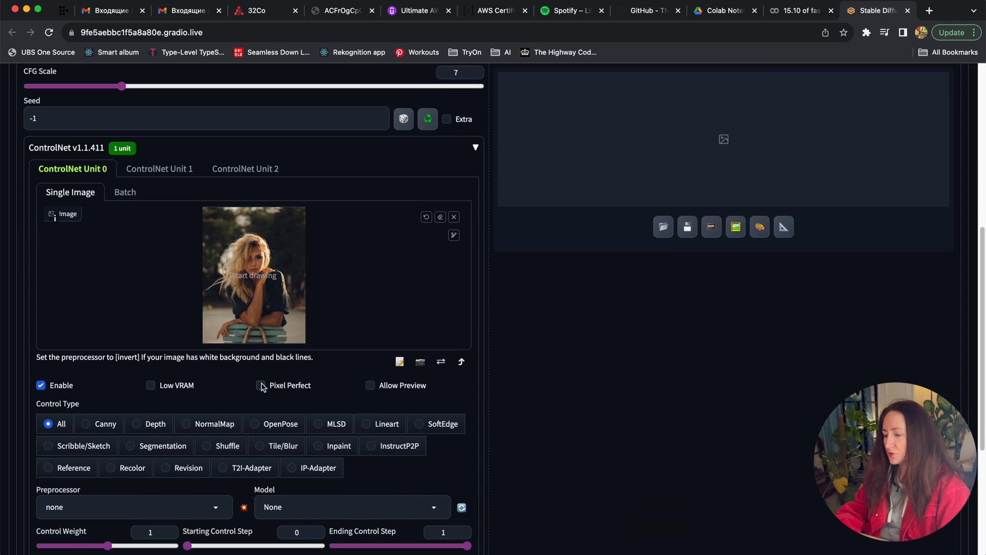
click(261, 385)
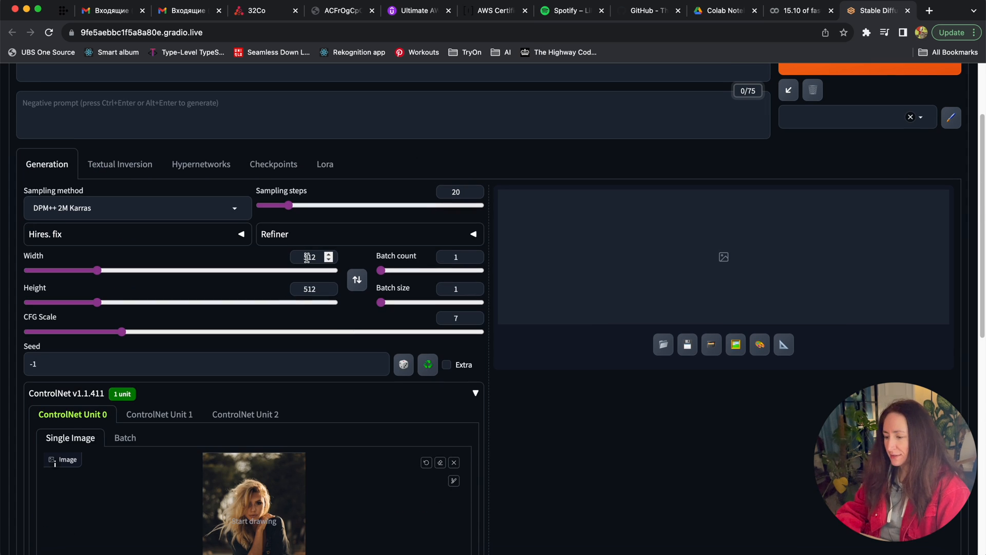
text(1024)
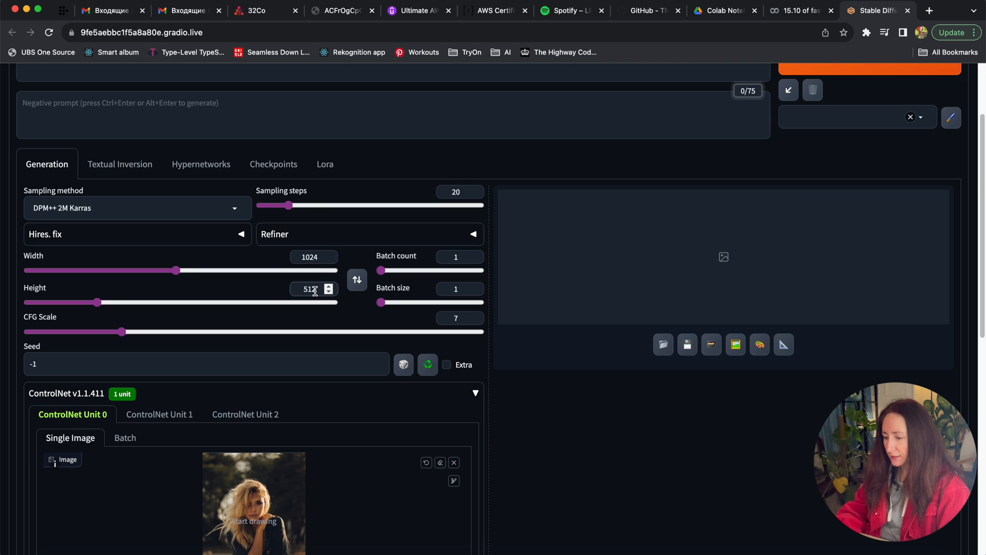
drag(287, 205, 304, 205)
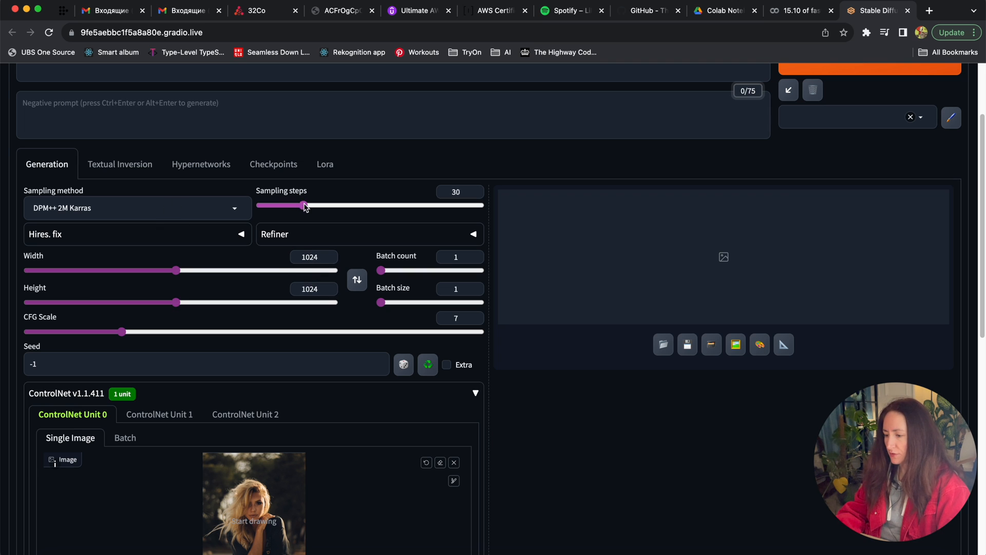
drag(304, 205, 320, 205)
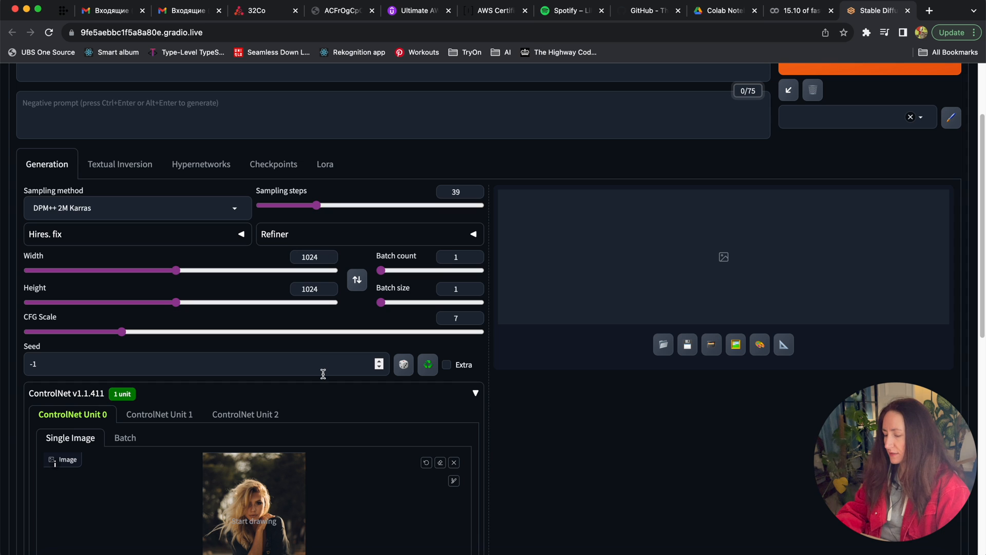
Set ControlNet to Canny with an SDXL canny model and Allow Preview on.
scroll(down, 3)
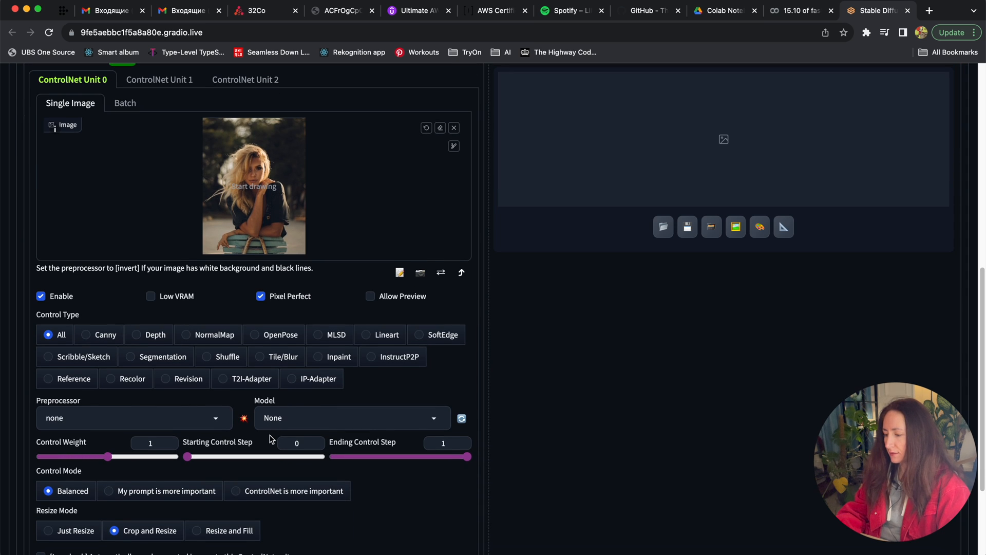
scroll(down, 3)
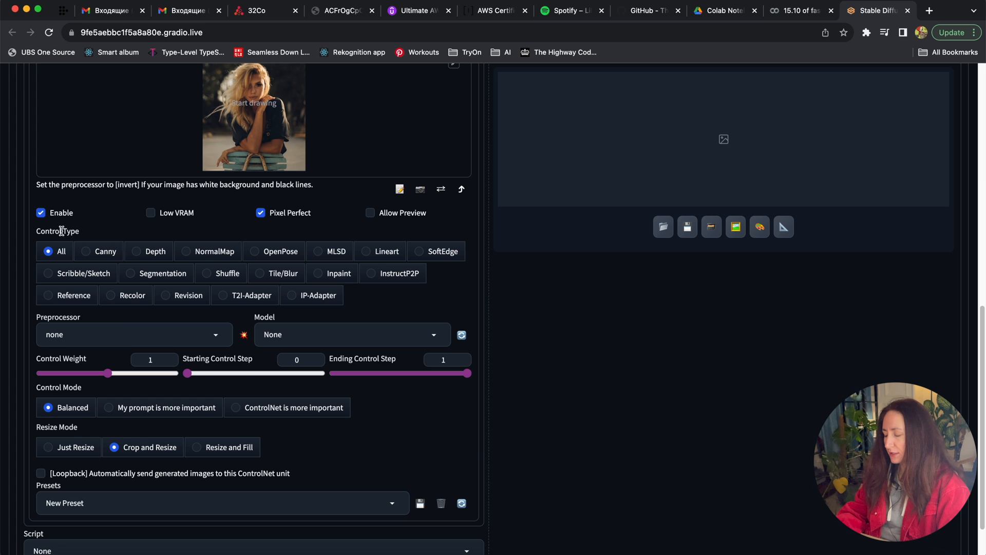
mouse_move(75, 288)
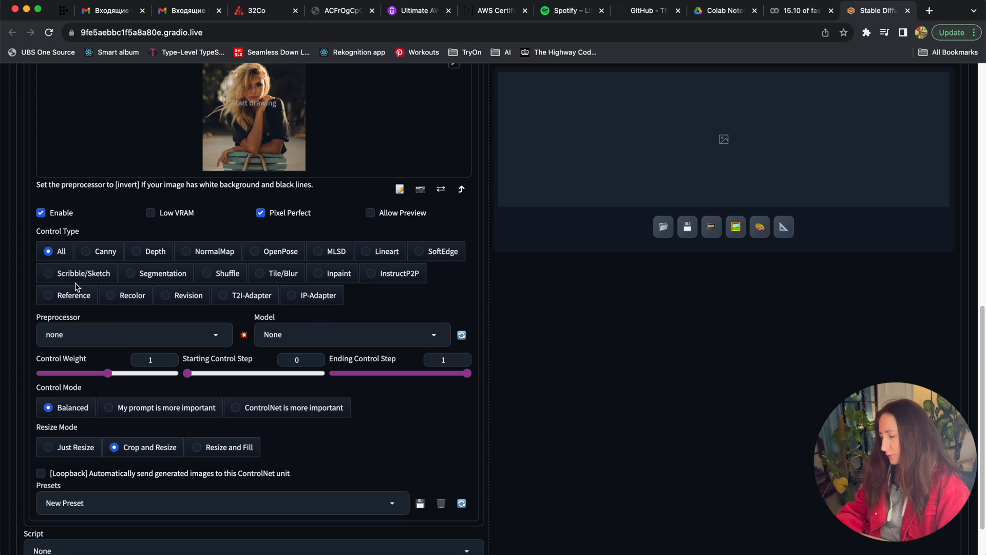
click(351, 334)
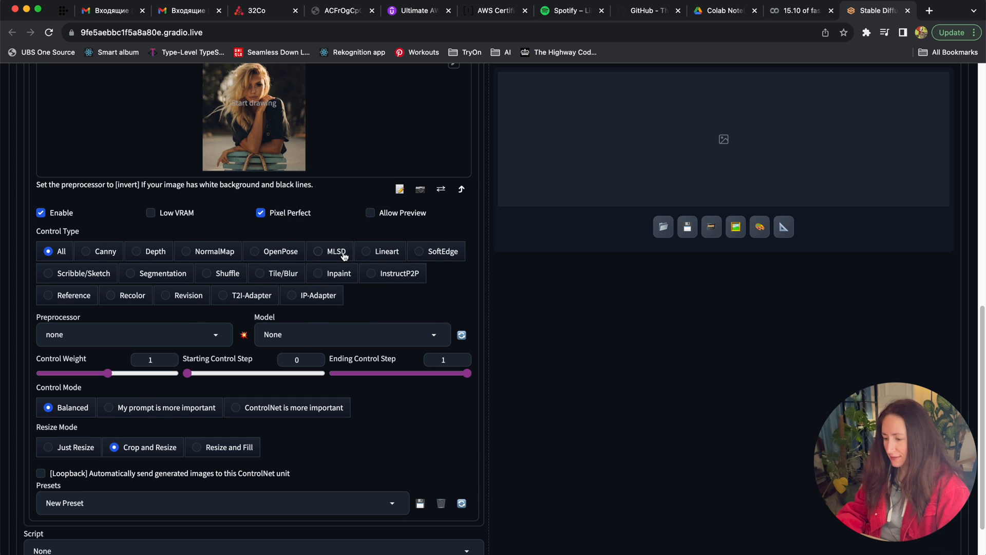
click(85, 251)
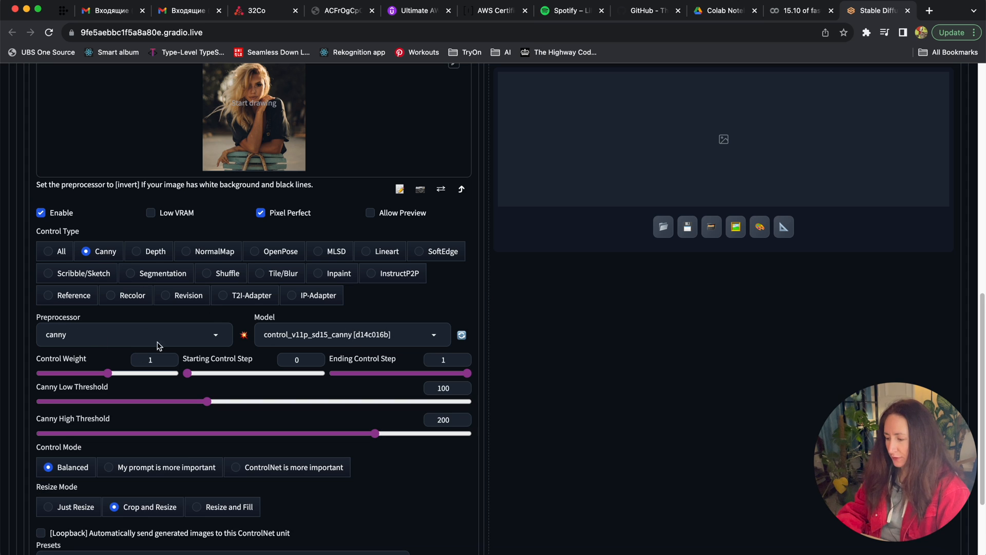
click(132, 334)
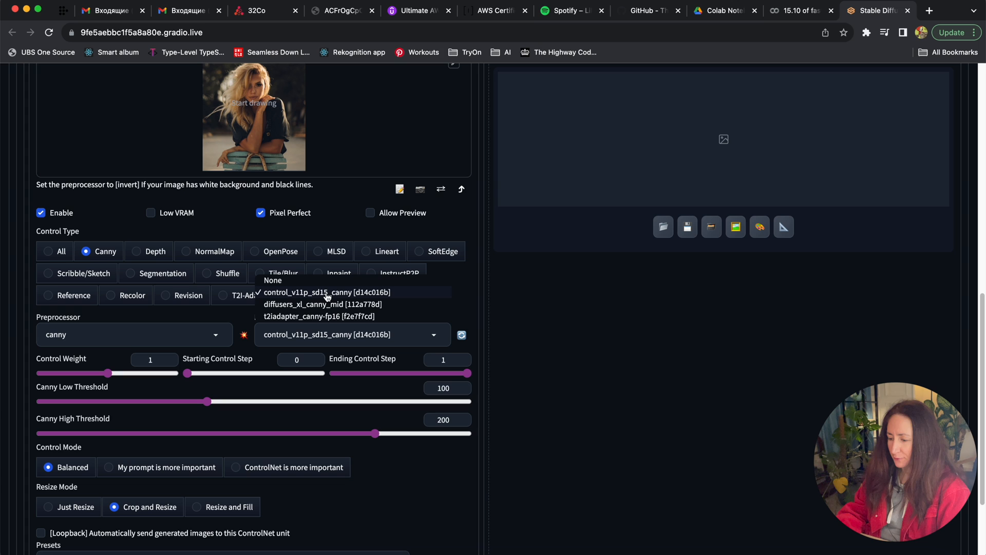
mouse_move(314, 304)
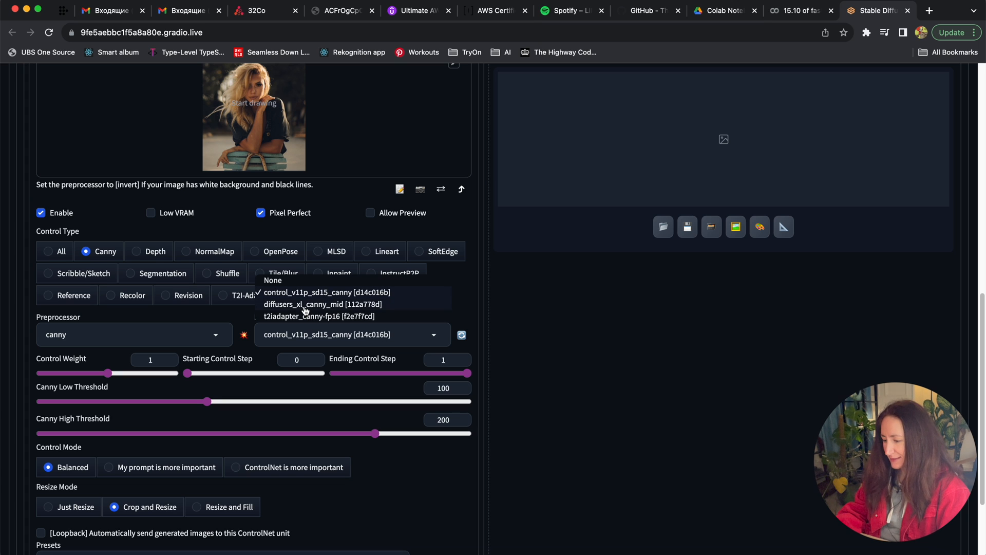
click(317, 304)
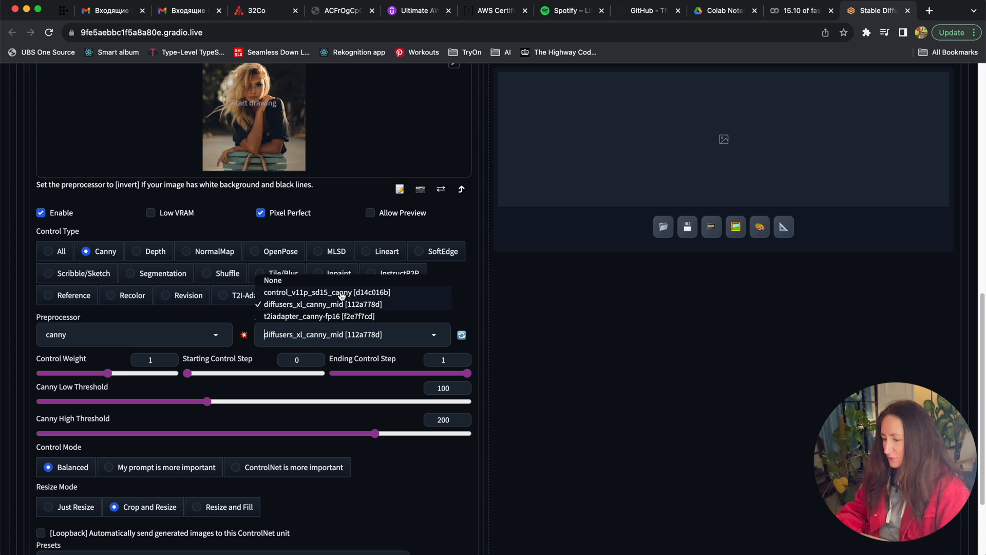
click(327, 291)
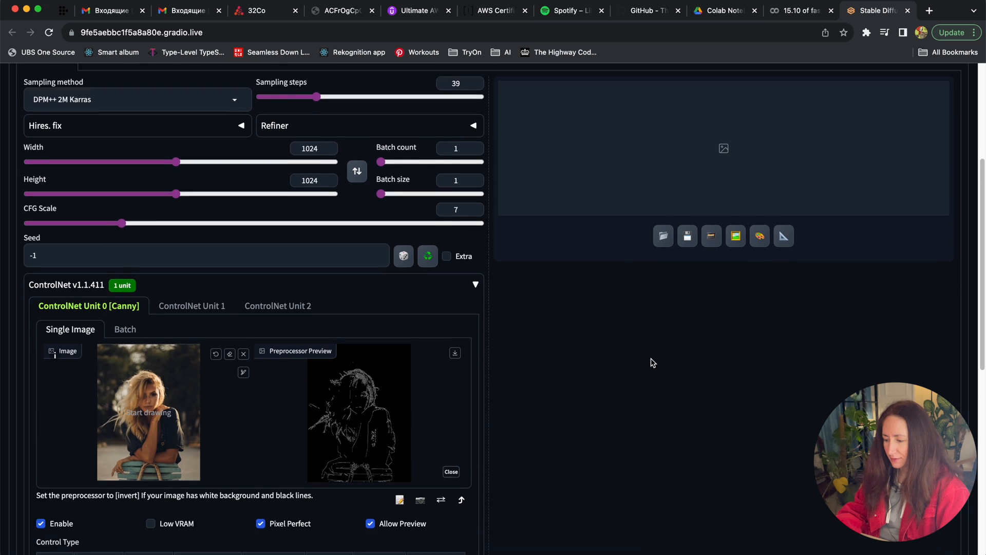
Scroll down to the matrix-shape RuntimeError from the failed generation.
scroll(down, 3)
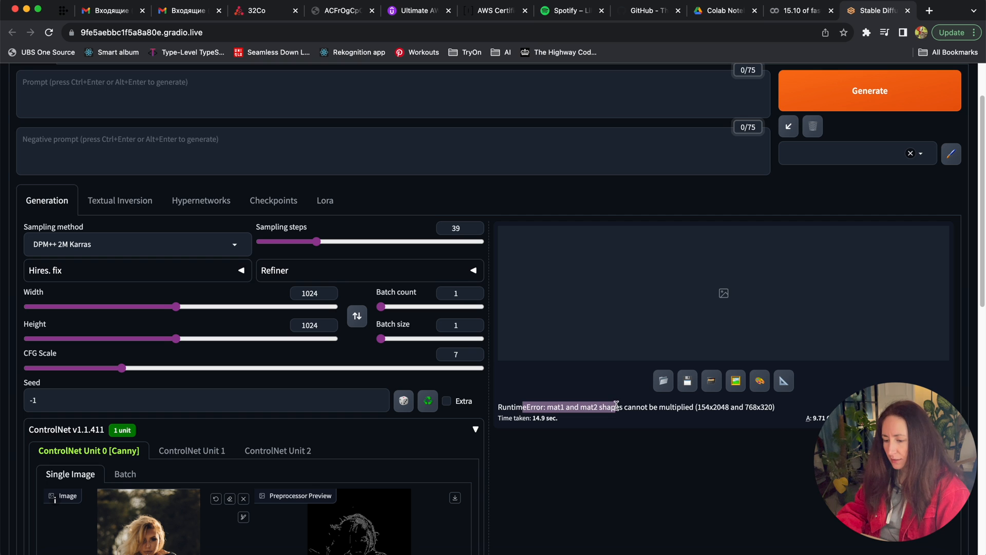
scroll(down, 3)
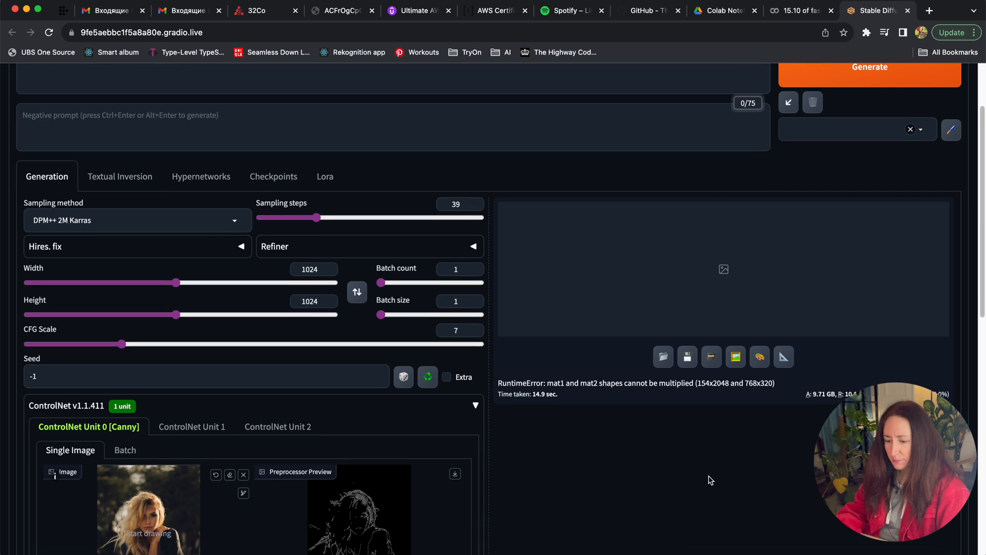
scroll(down, 3)
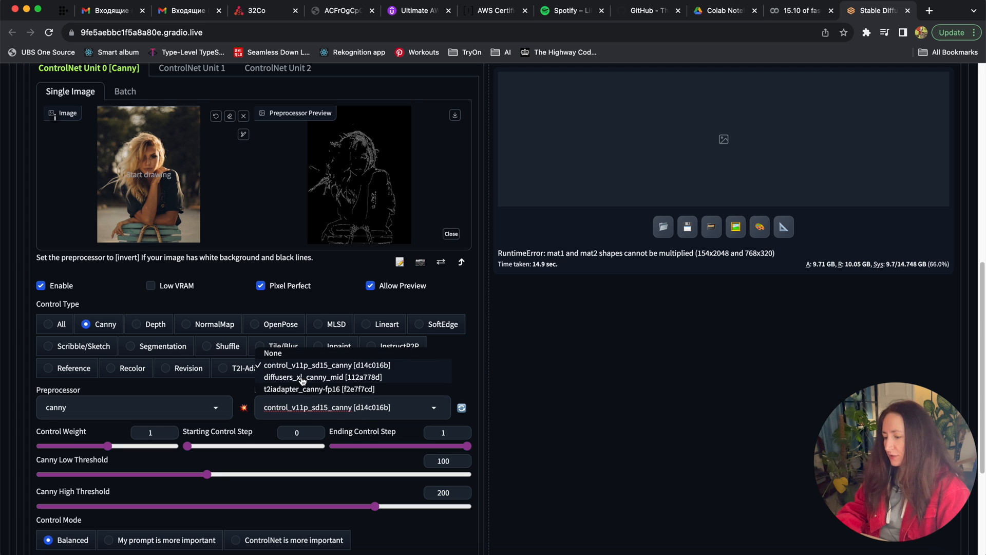
Select diffusers_xl_canny_mid [112a778d] as the ControlNet Unit 0 model.
click(303, 377)
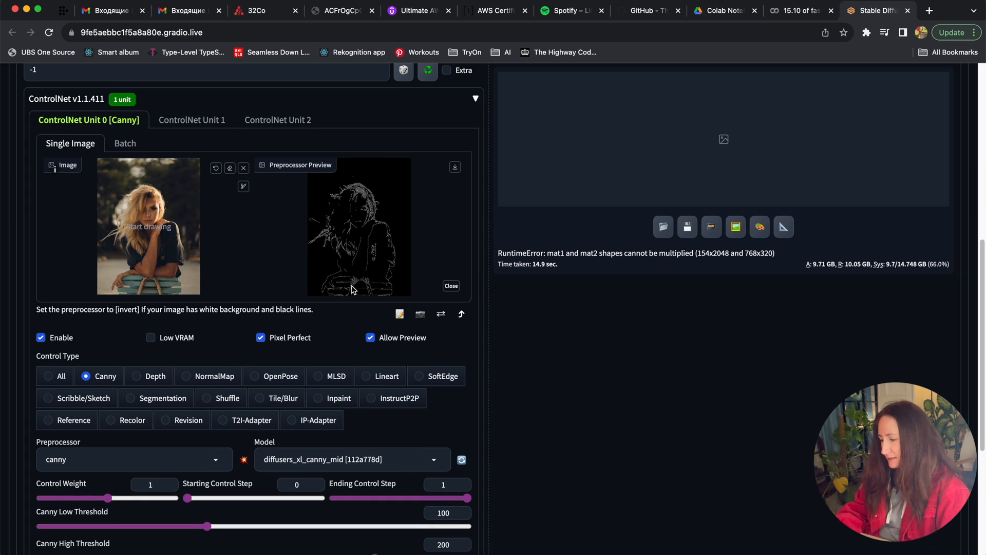
mouse_move(344, 196)
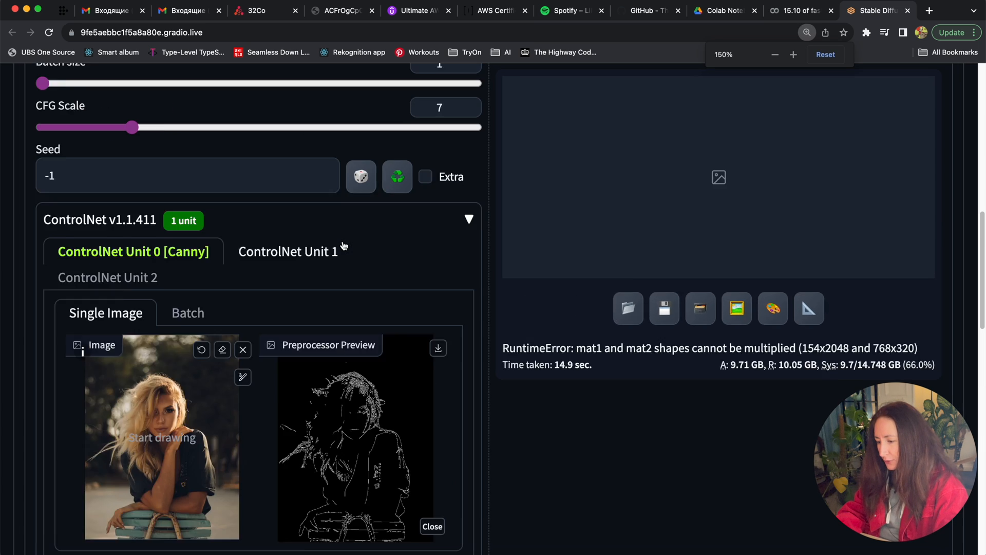
scroll(down, 3)
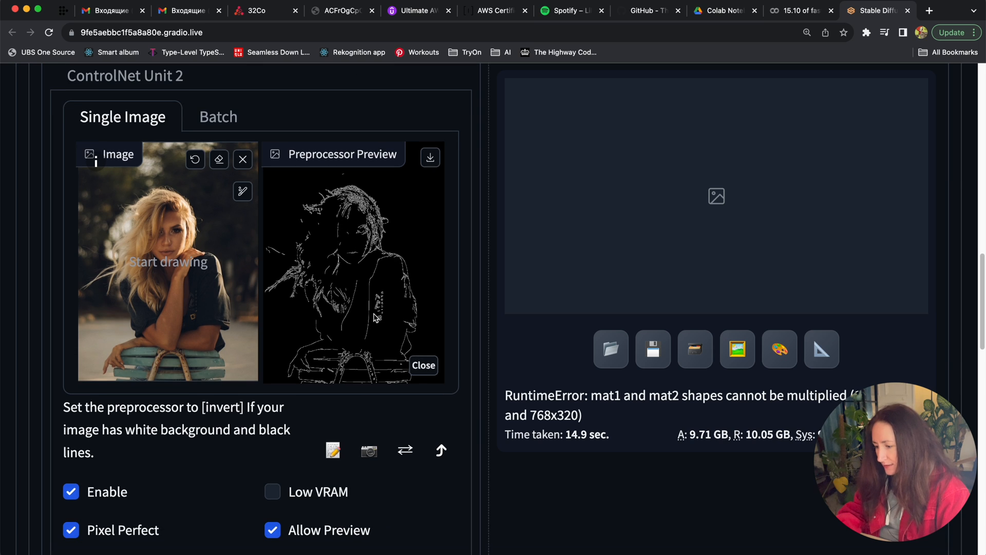
mouse_move(372, 365)
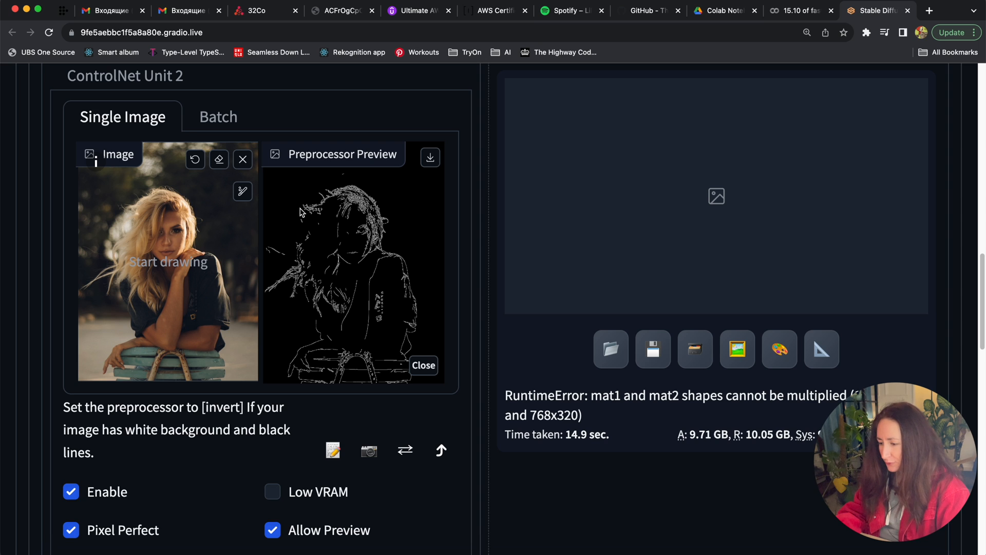
mouse_move(318, 214)
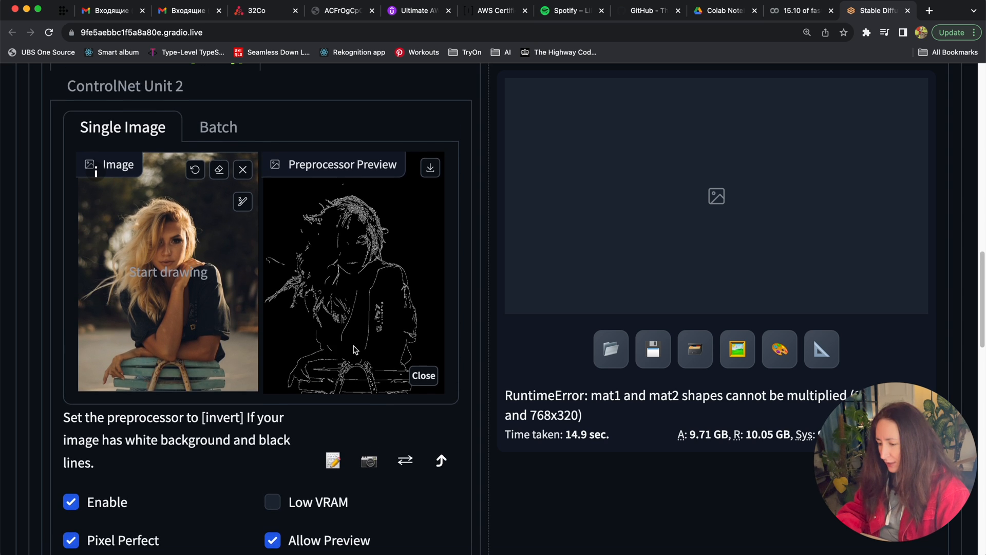
mouse_move(376, 205)
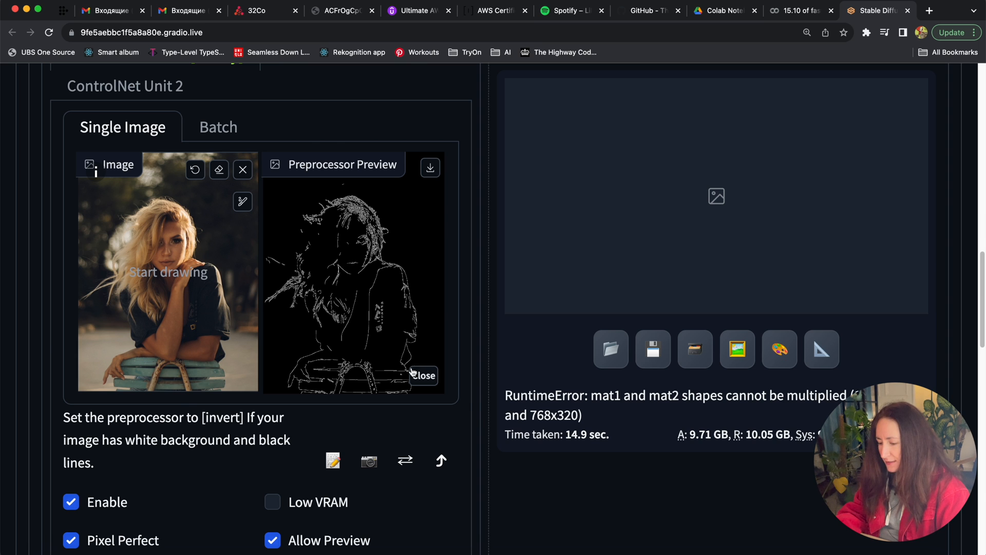
scroll(down, 3)
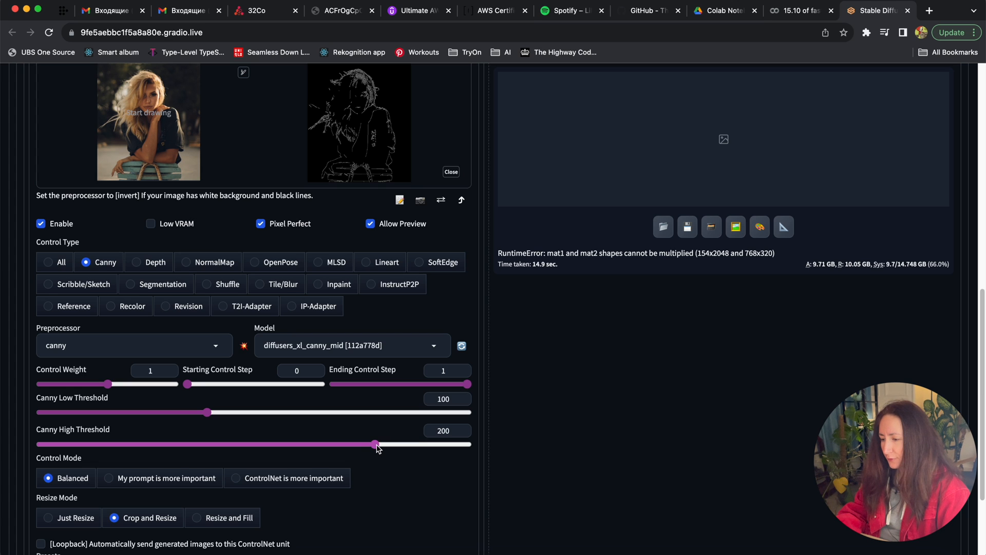
drag(375, 444, 296, 444)
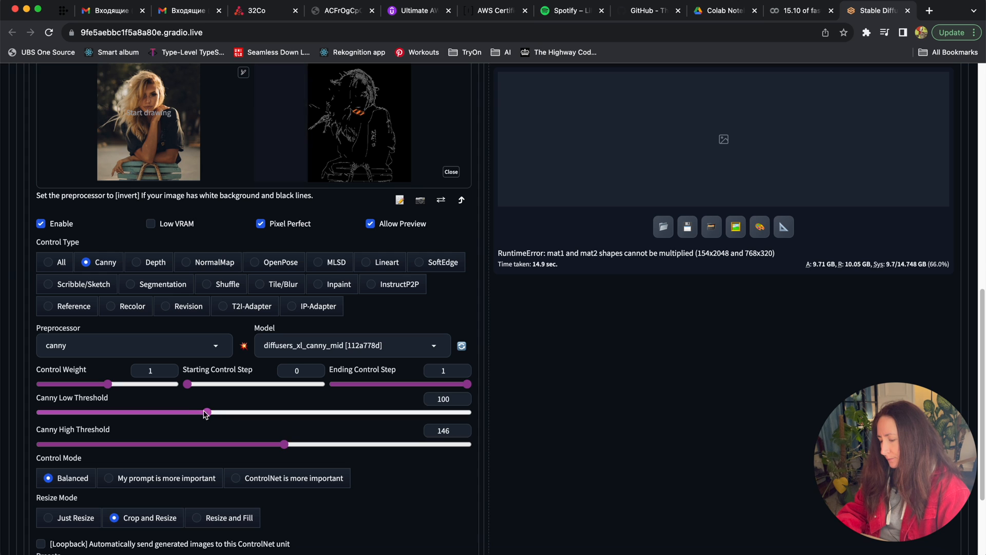
drag(207, 412, 148, 412)
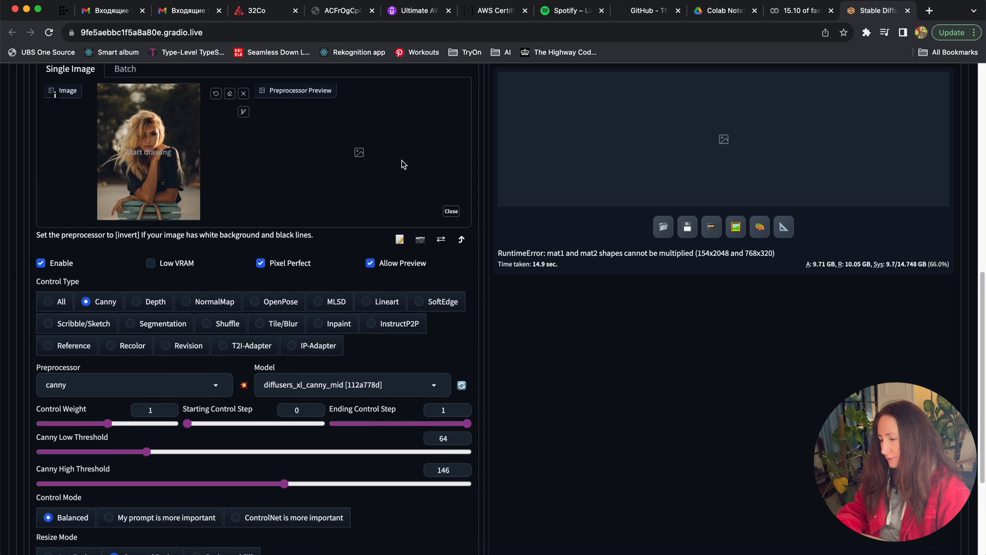
mouse_move(304, 437)
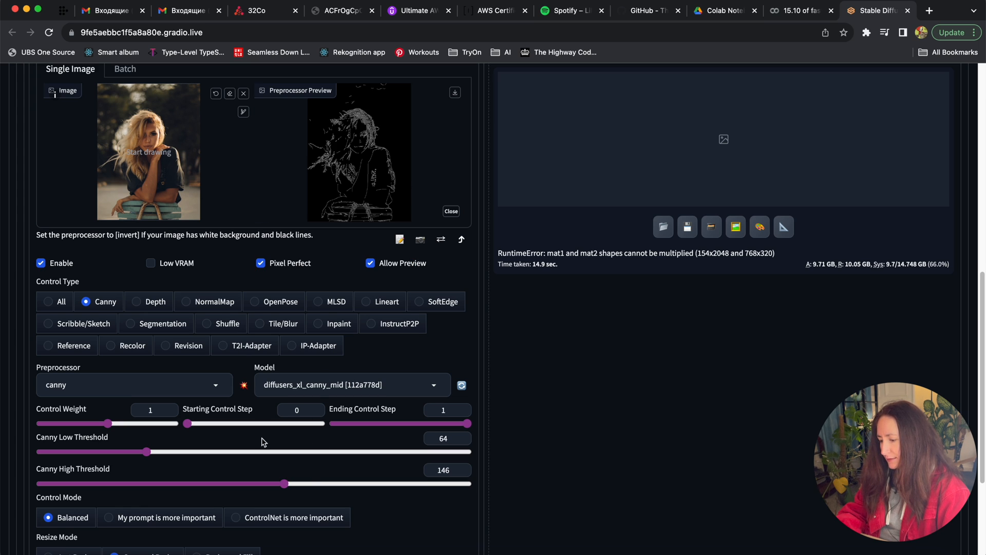
mouse_move(308, 179)
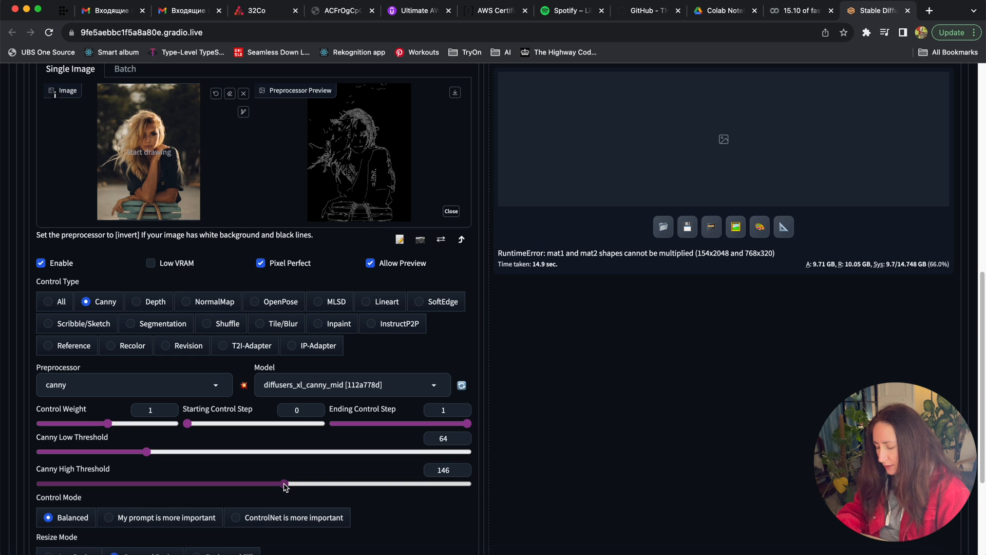
drag(284, 483, 166, 483)
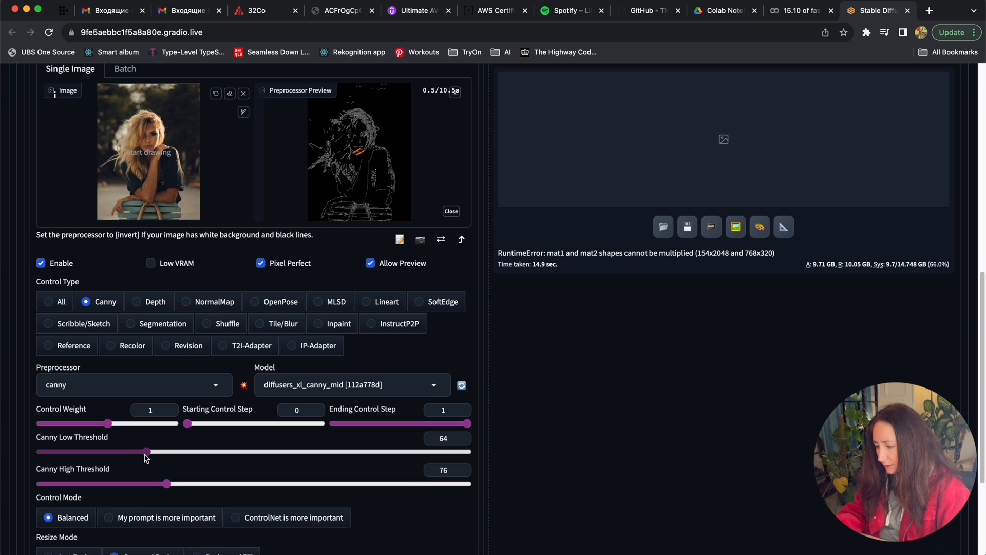
drag(147, 451, 64, 451)
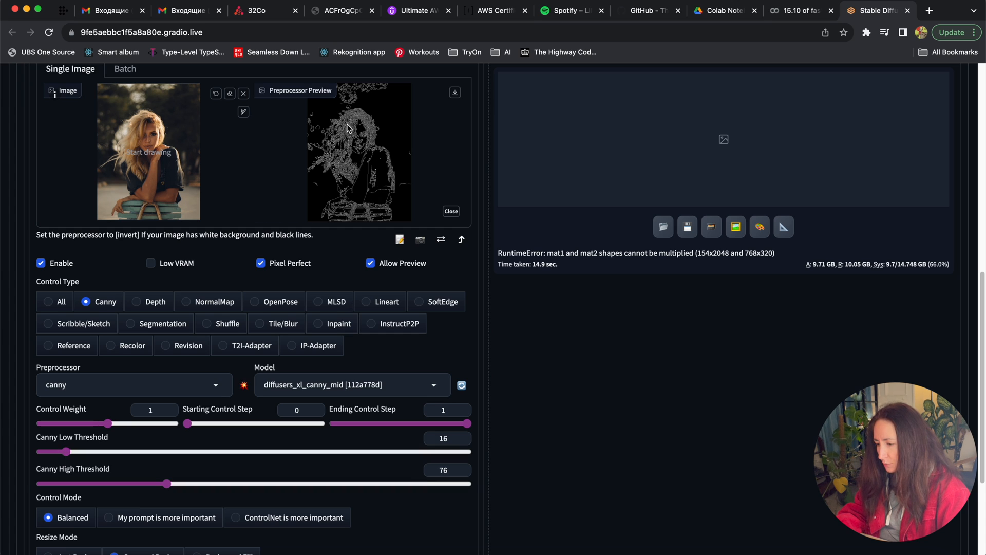
mouse_move(183, 481)
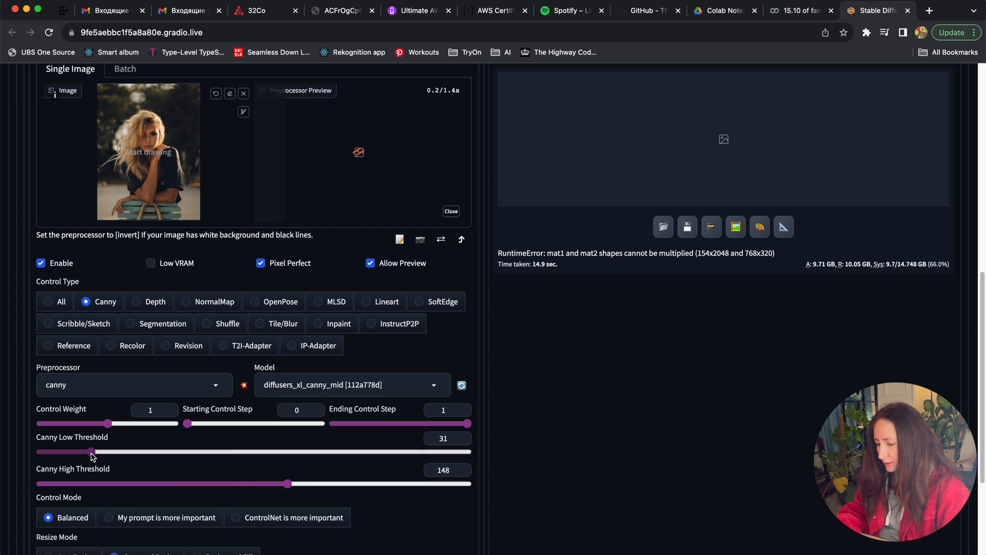
click(244, 384)
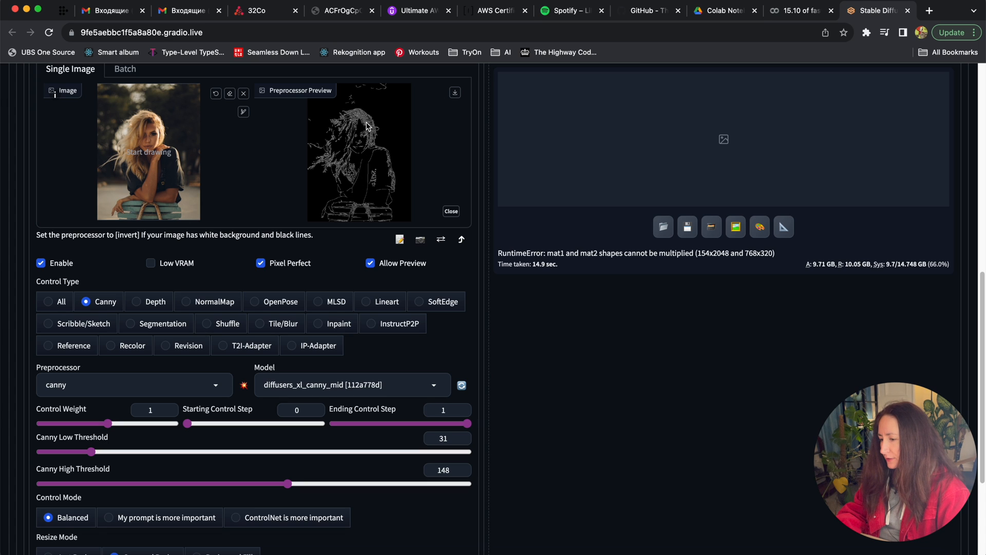
mouse_move(319, 171)
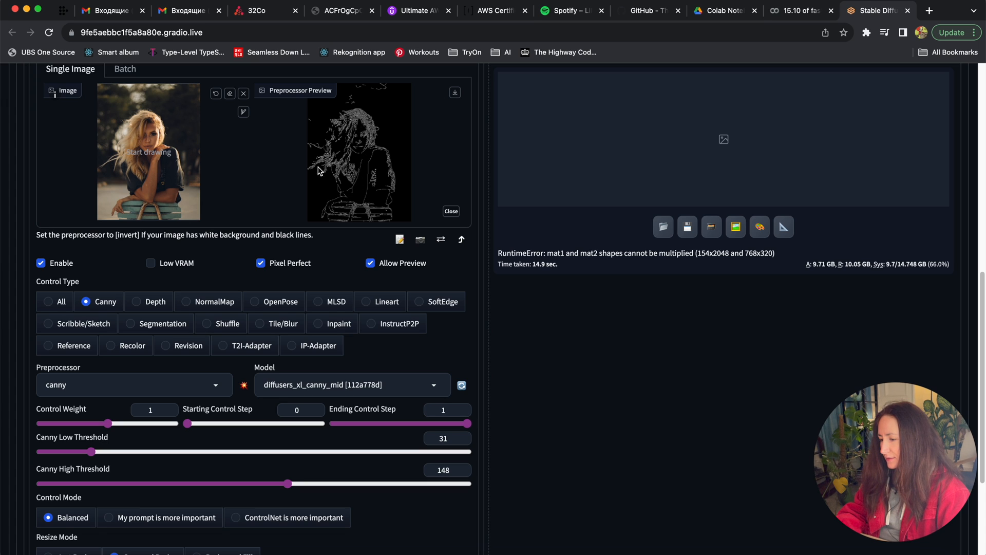
mouse_move(394, 208)
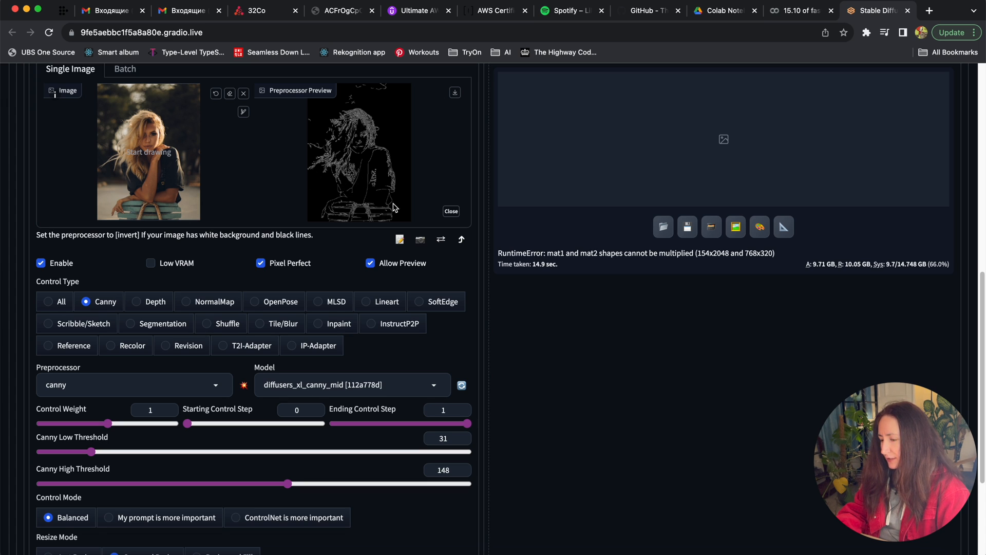
scroll(down, 3)
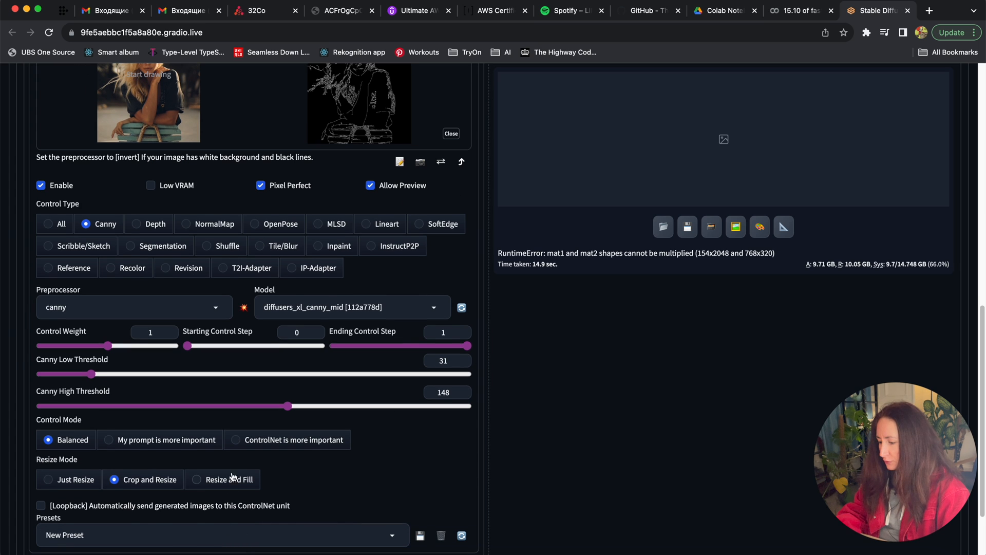
Switch ControlNet Unit 0's resize mode from Crop and Resize to Resize and Fill.
scroll(down, 3)
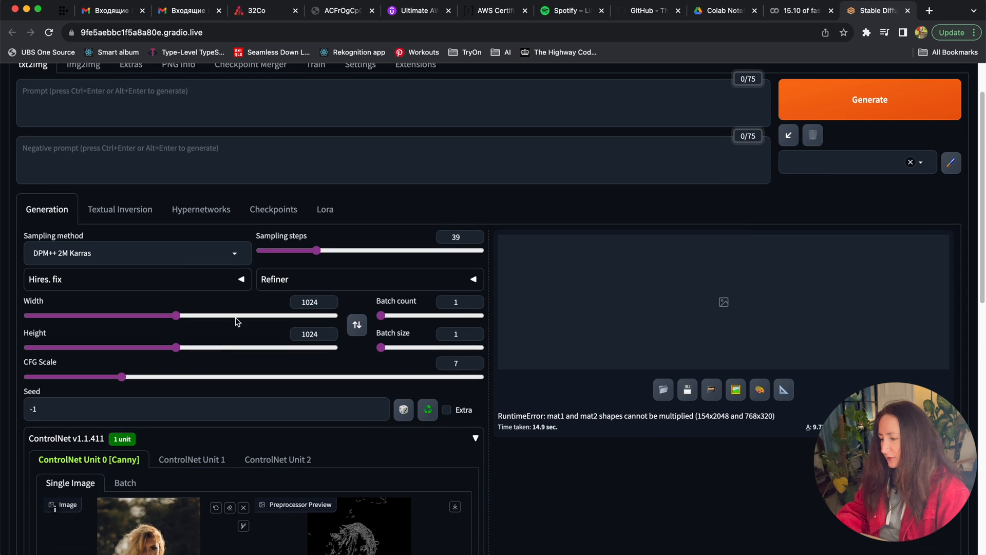
scroll(down, 3)
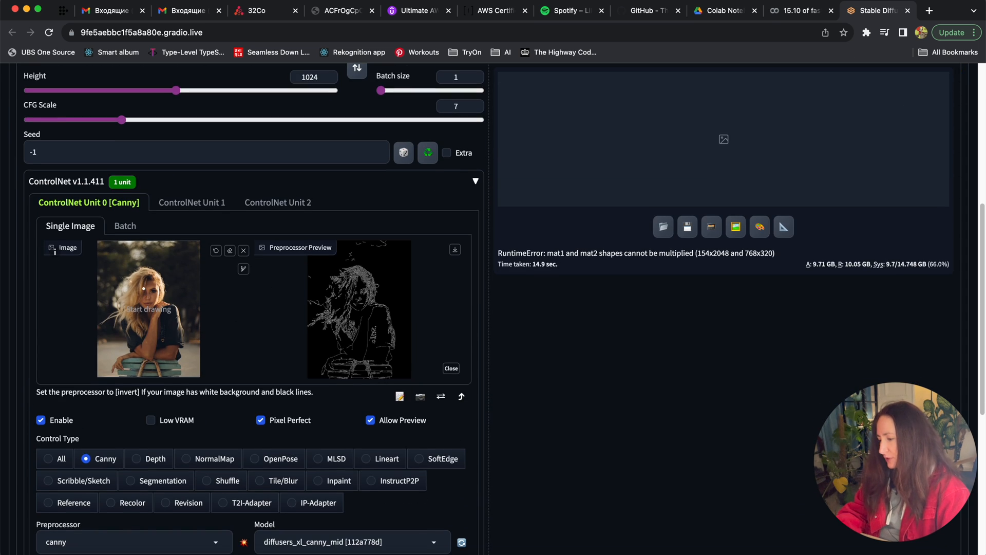
scroll(down, 3)
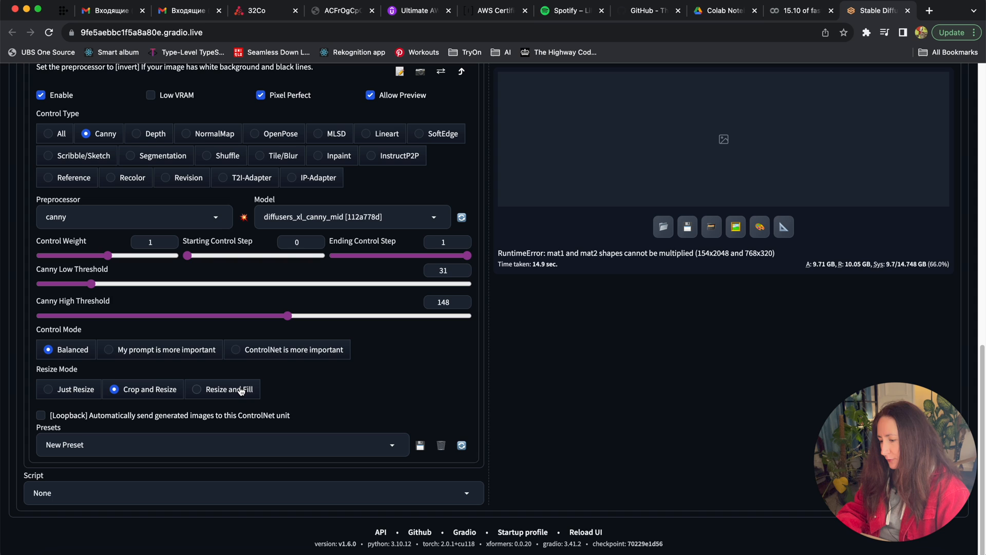
click(197, 388)
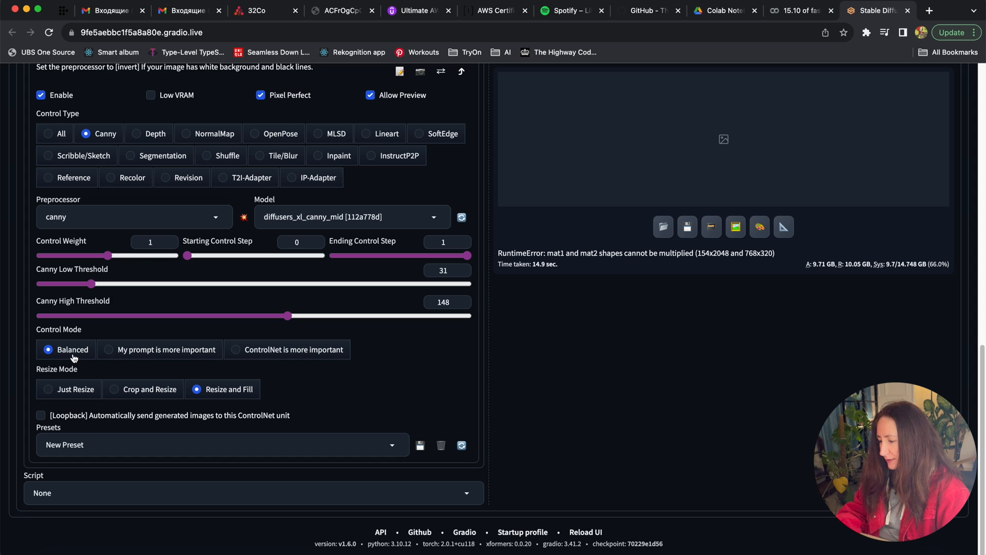
mouse_move(162, 357)
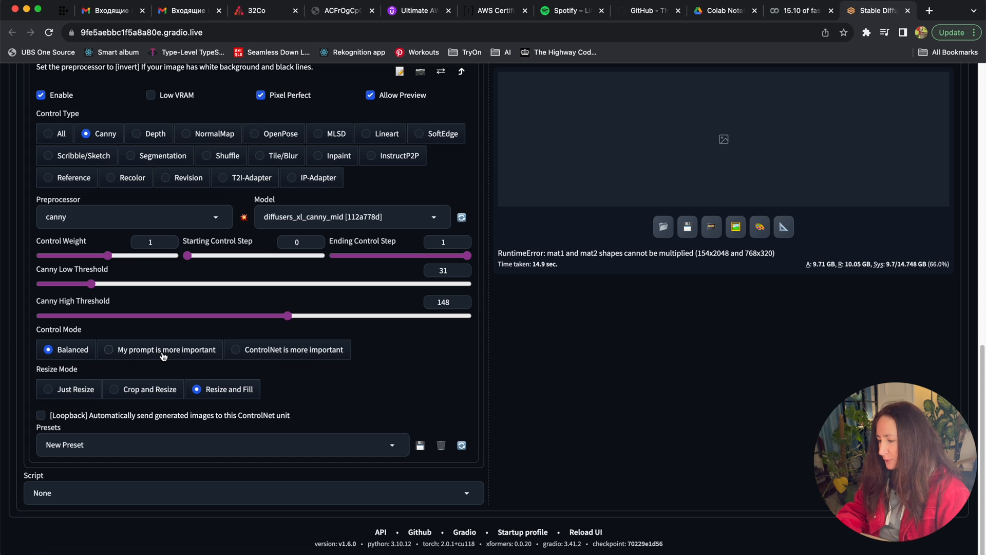
mouse_move(289, 358)
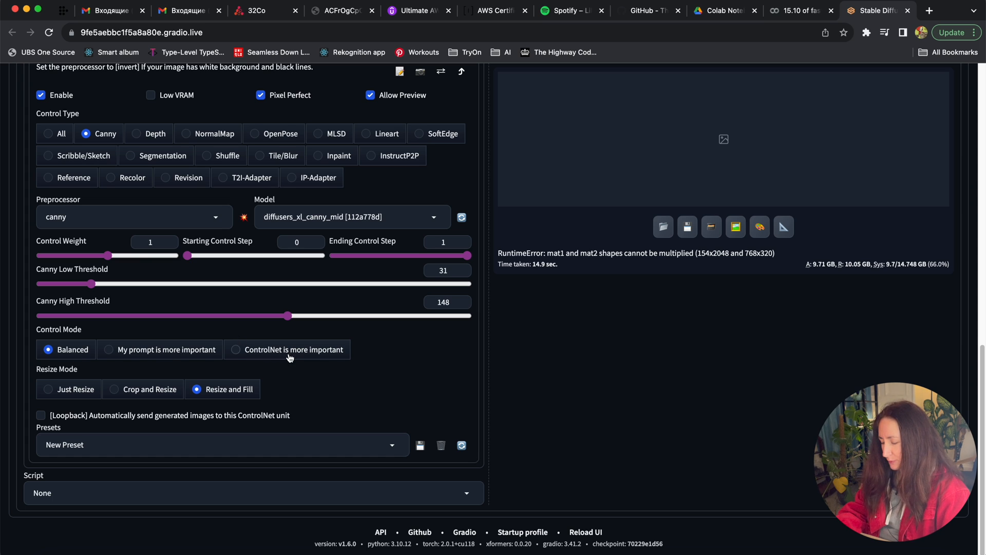
mouse_move(302, 354)
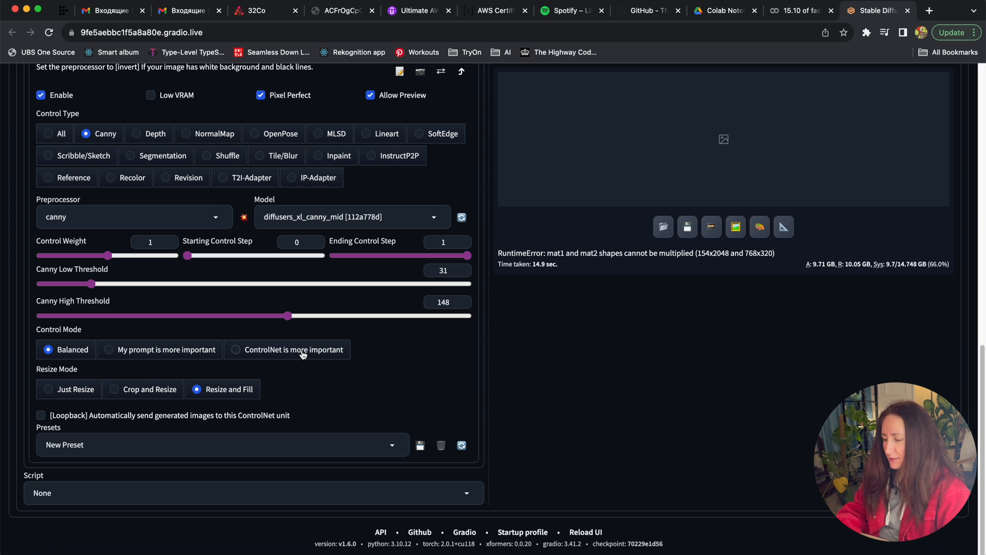
mouse_move(186, 369)
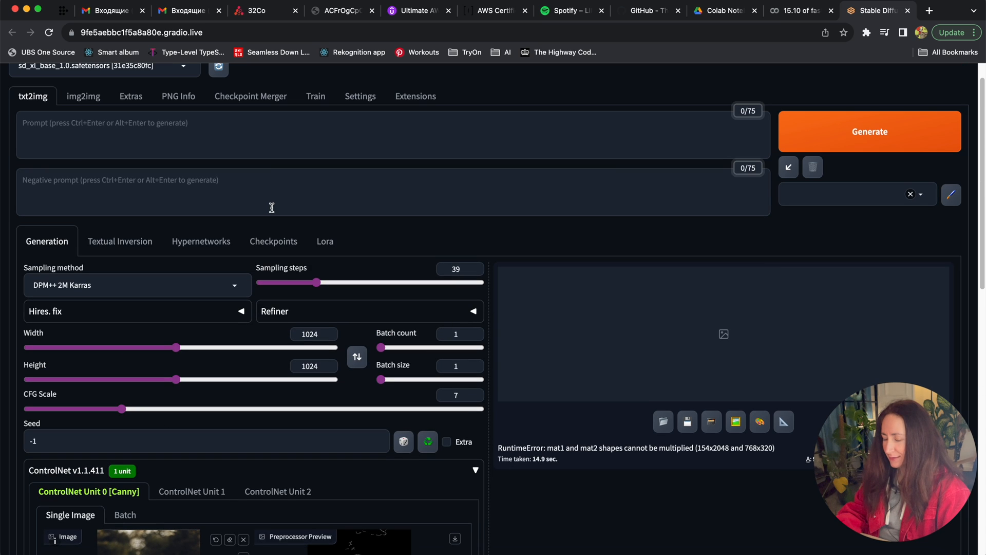
mouse_move(263, 124)
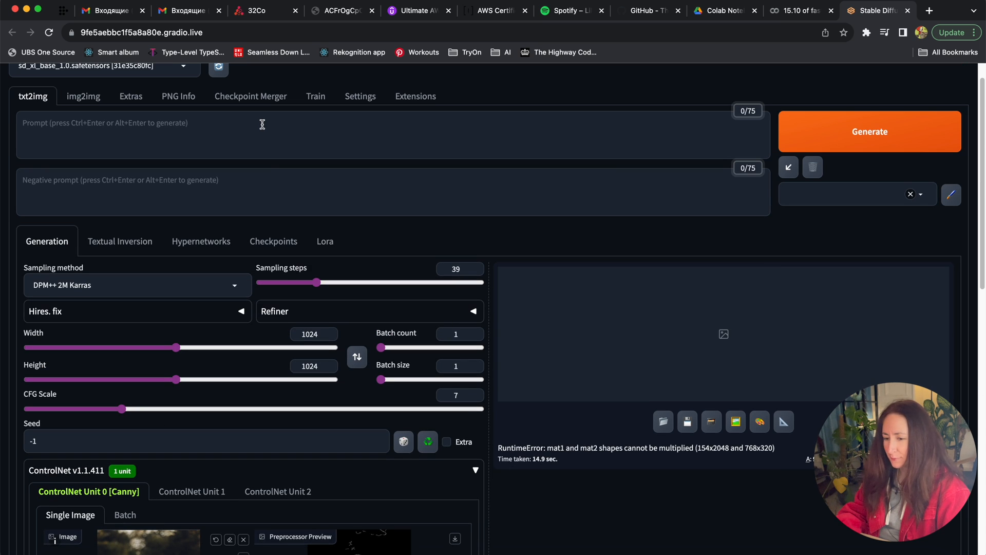
mouse_move(344, 302)
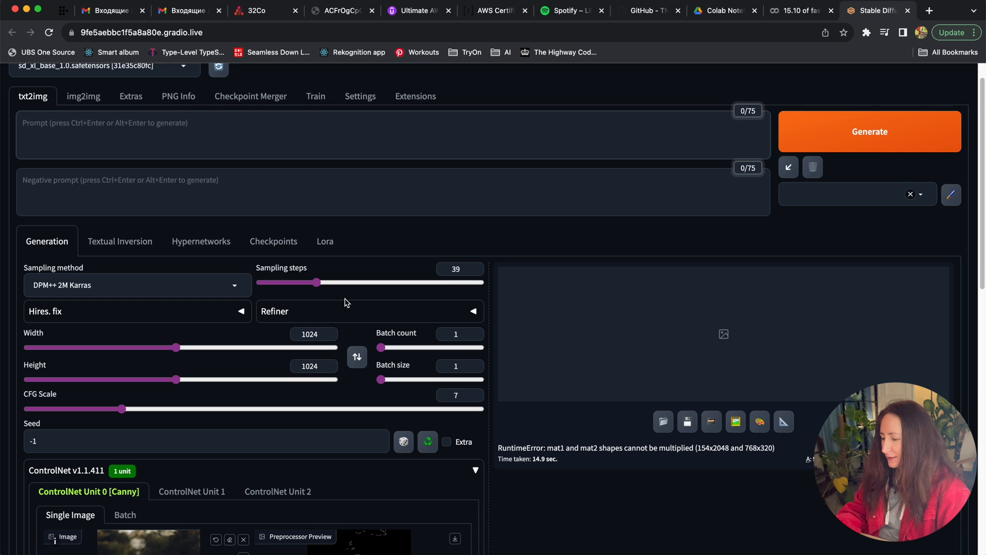
Add the 'Analog film' and 'Default_Negative' styles from the Styles dropdown.
scroll(down, 3)
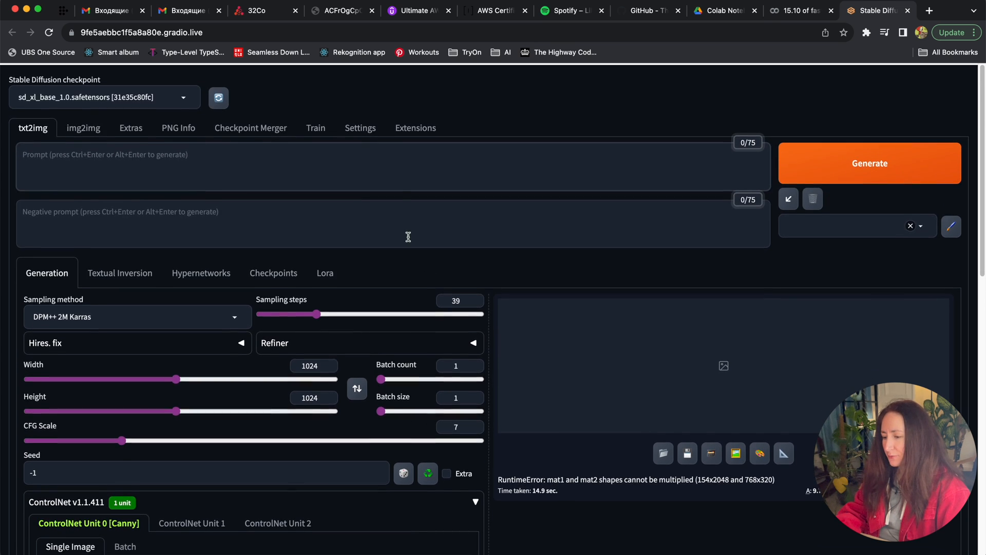
scroll(down, 3)
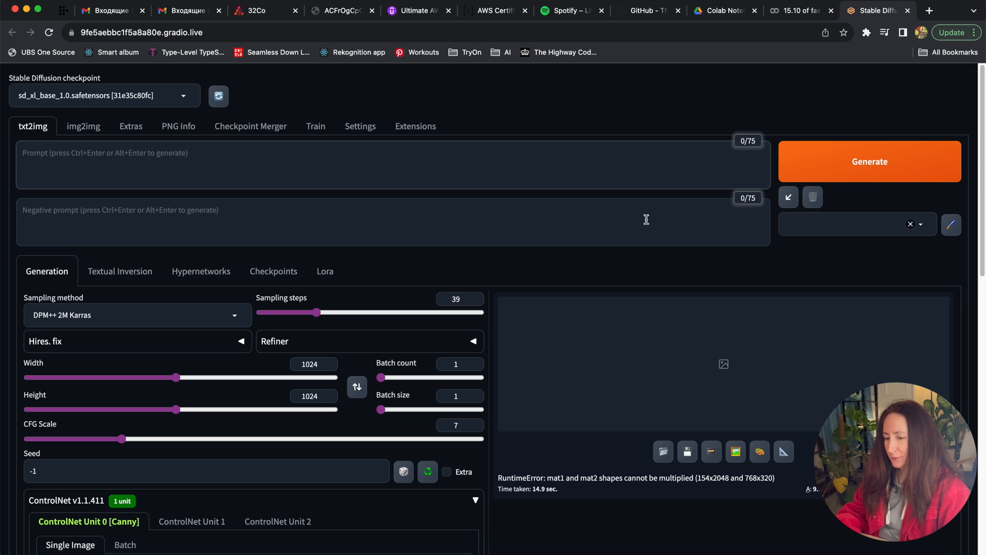
scroll(down, 3)
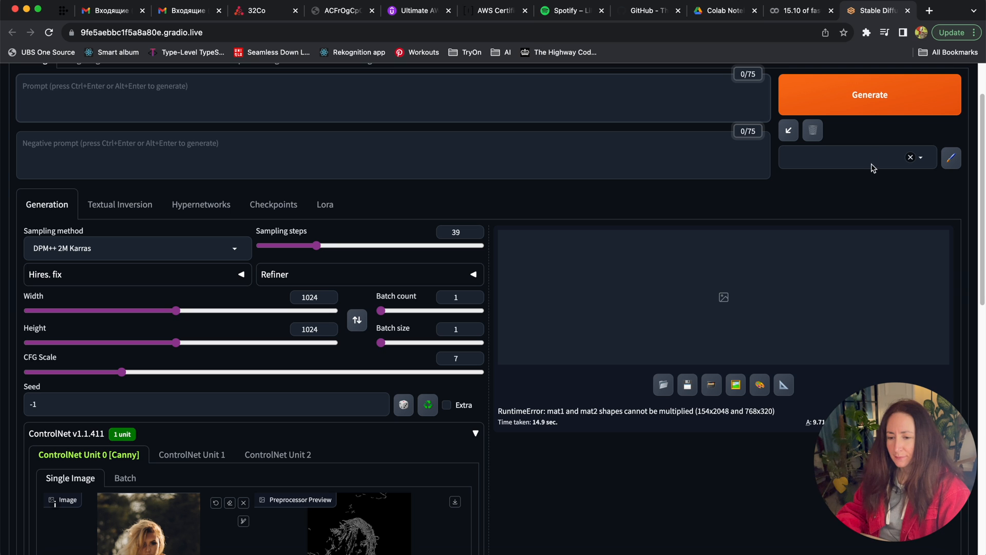
click(849, 157)
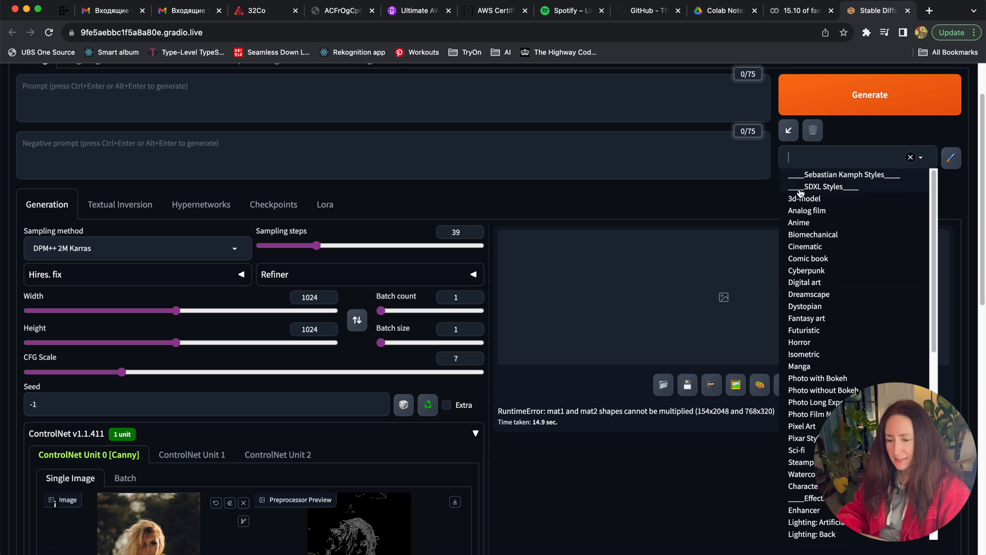
click(807, 210)
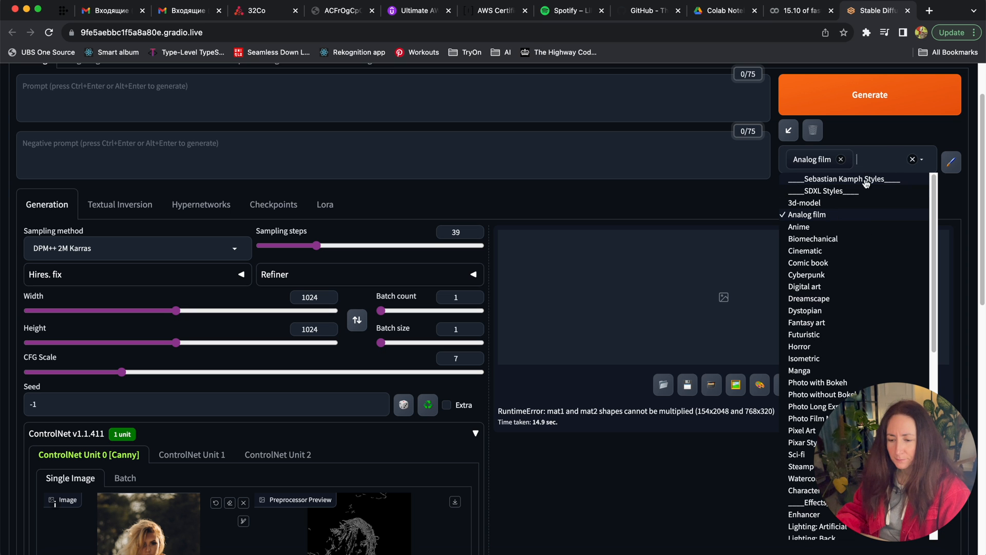
scroll(down, 3)
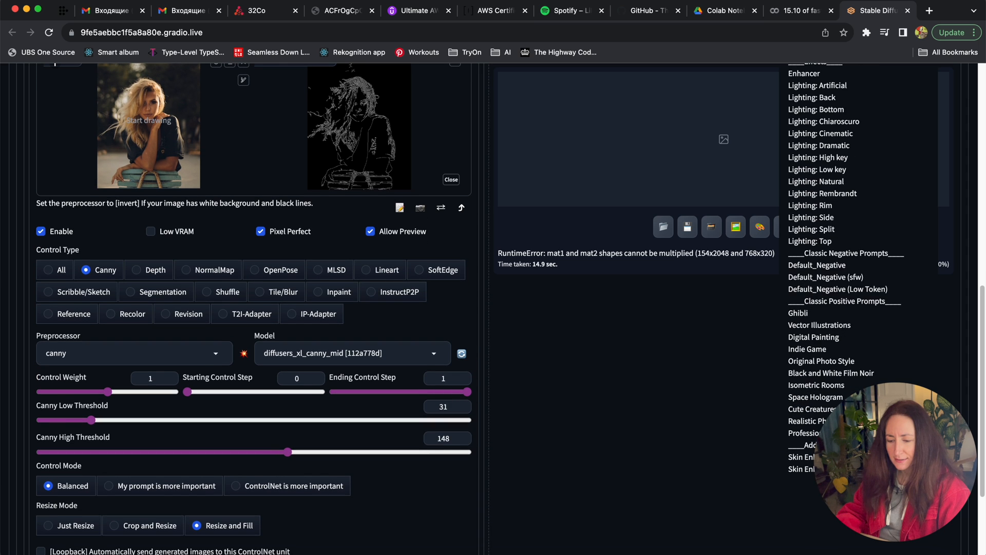
click(818, 272)
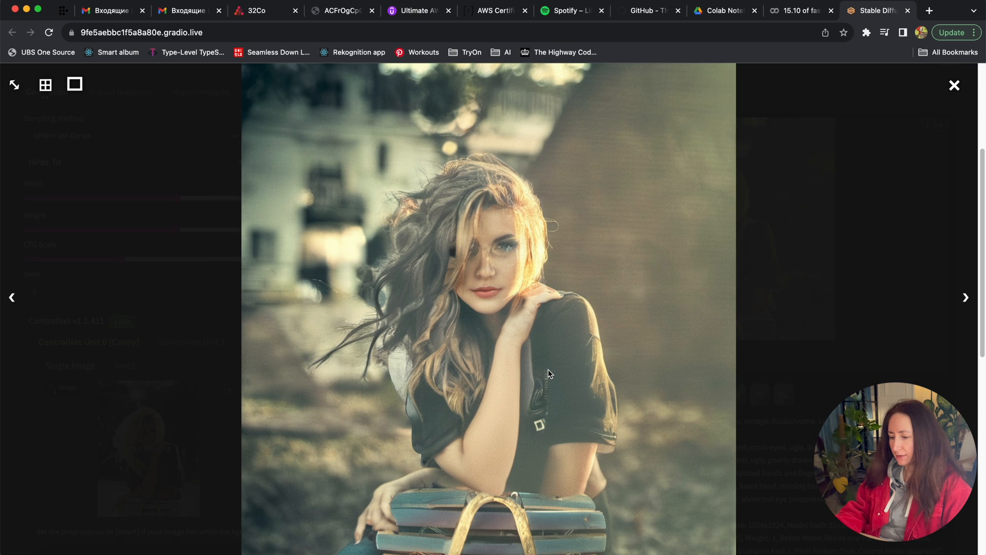
mouse_move(494, 436)
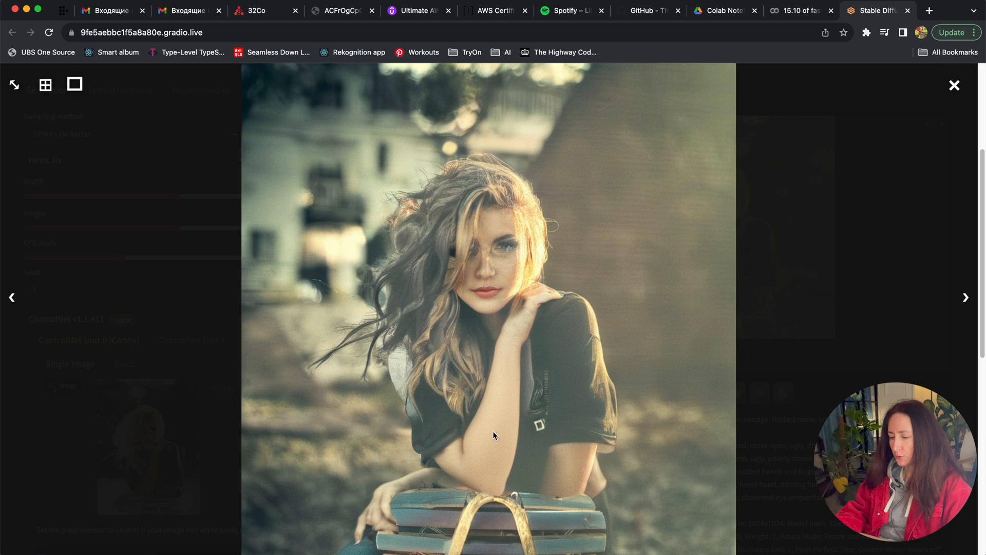
mouse_move(649, 281)
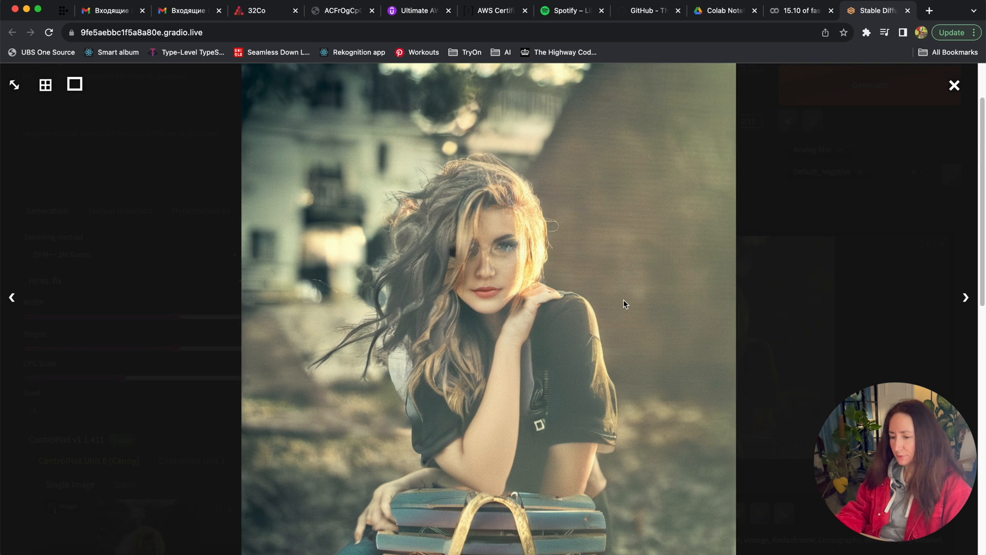
mouse_move(460, 170)
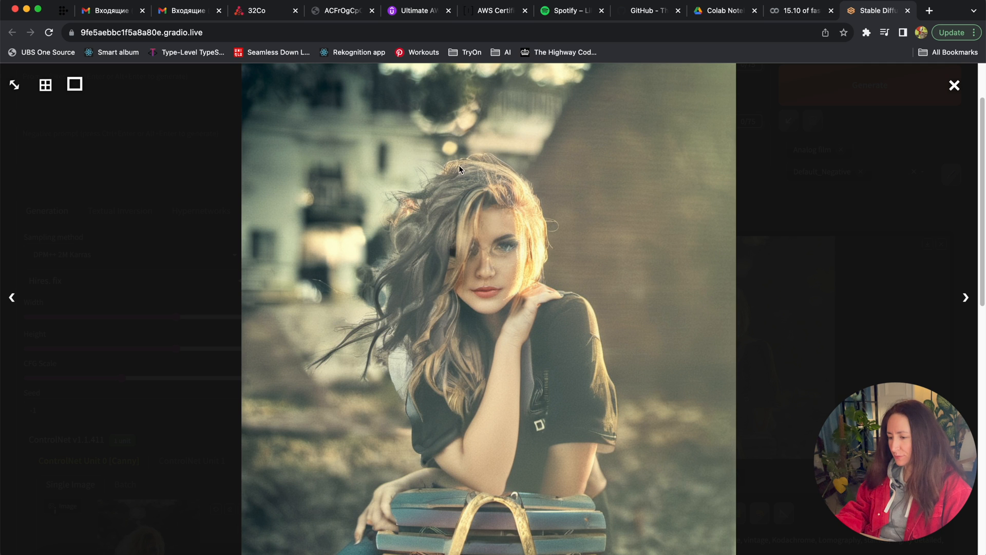
Close the full-size lightbox view of the analog-film portrait.
click(953, 85)
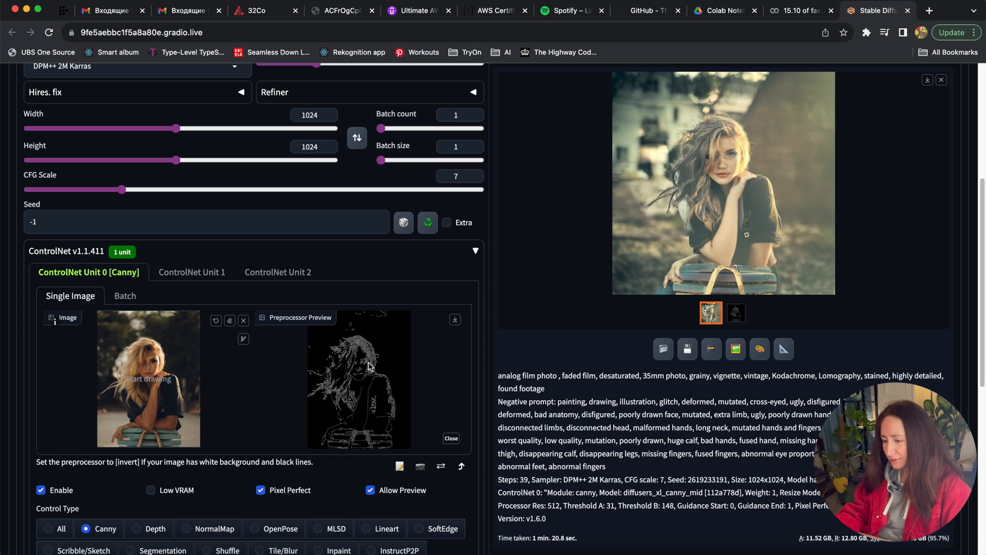
scroll(down, 3)
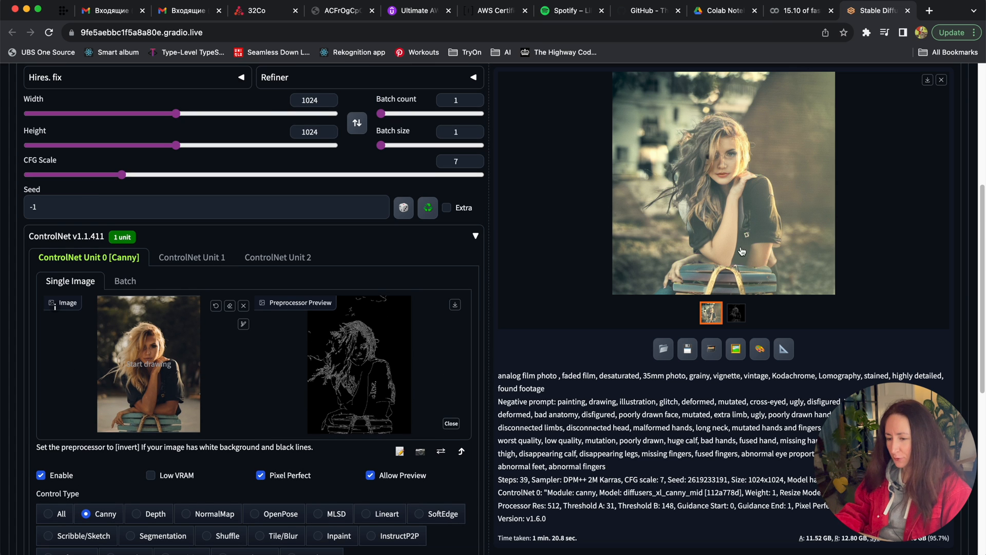
scroll(up, 3)
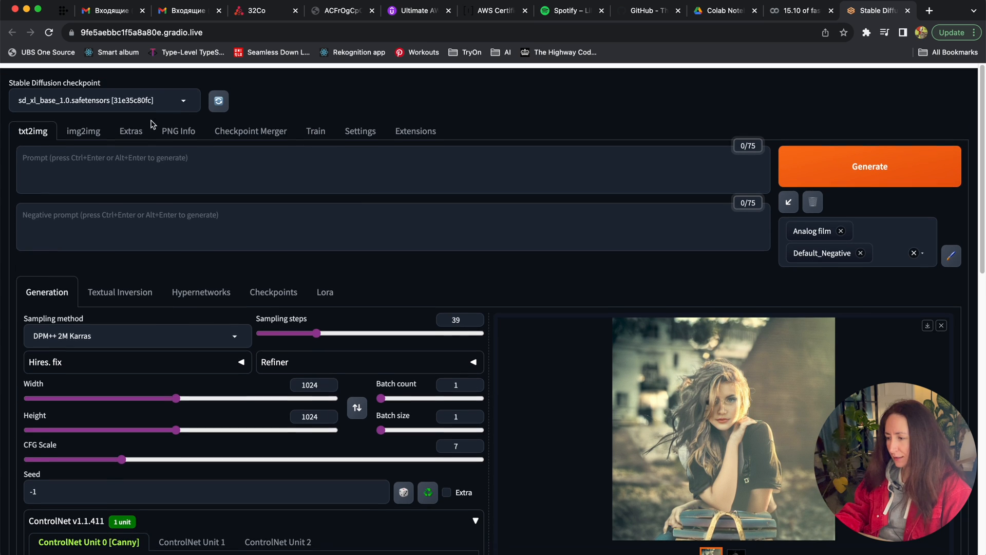
Switch the checkpoint to juggernautXL_version5 and add the Cyberpunk style.
click(97, 101)
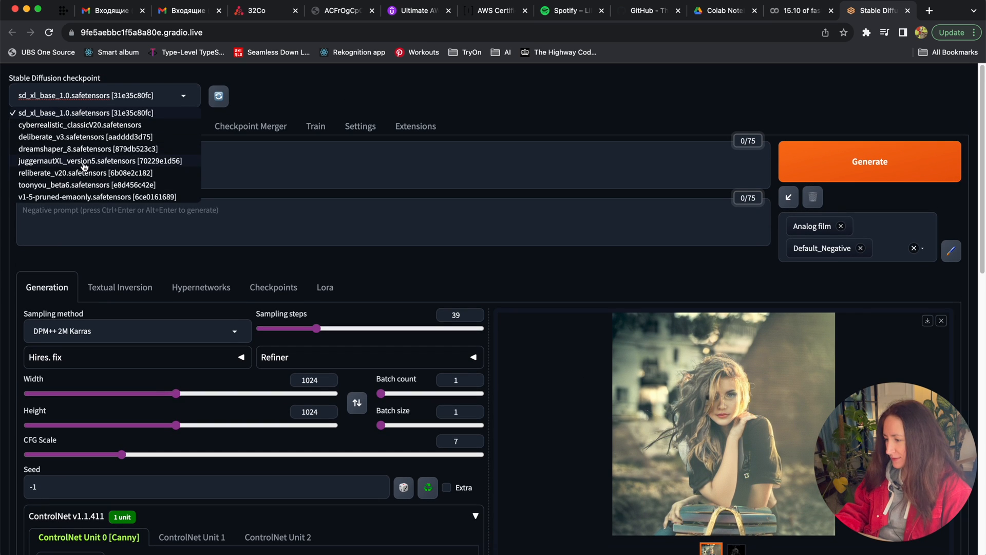
click(94, 161)
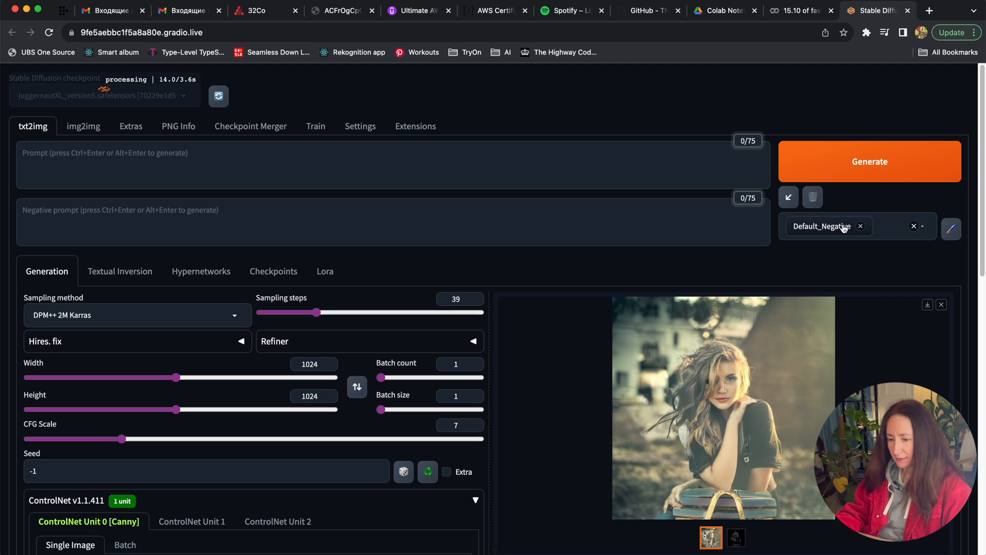
click(918, 226)
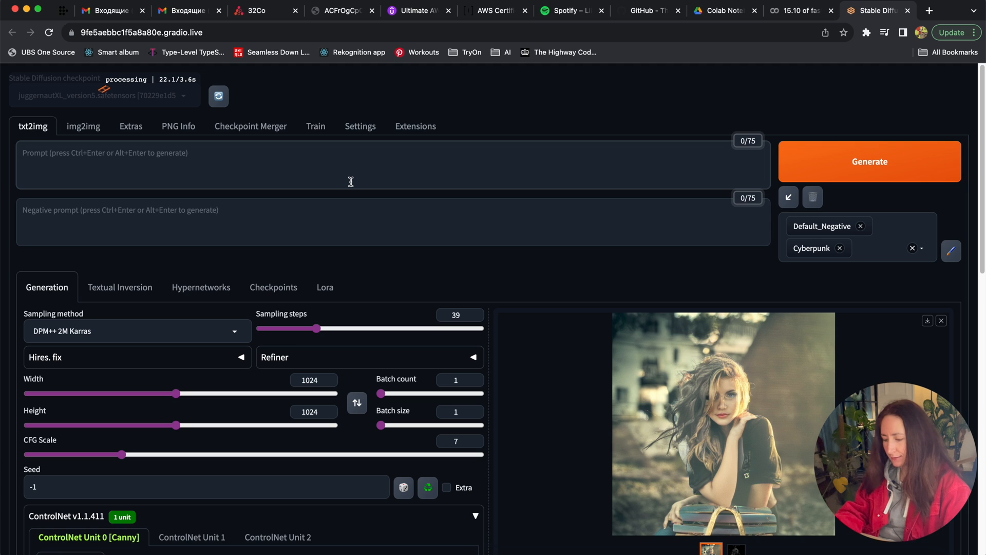
Rewrite the prompt to describe a woman with a robotic arm.
text(robotic)
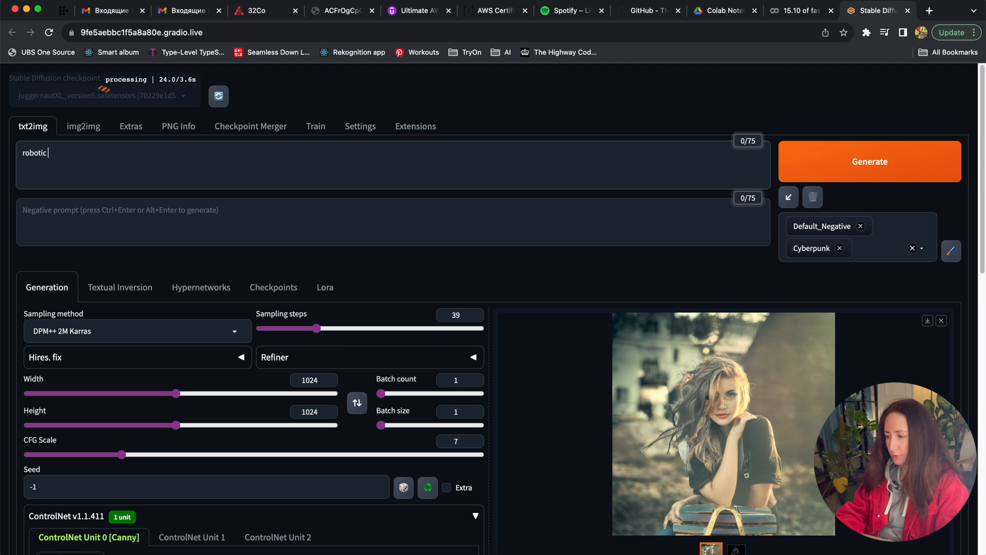
text(woman)
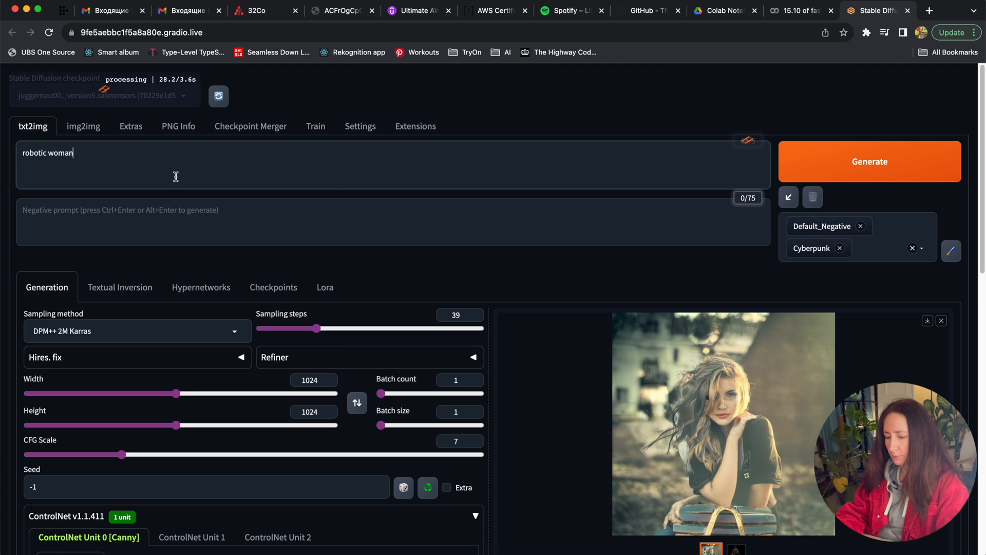
double_click(34, 153)
text(a woman with robo)
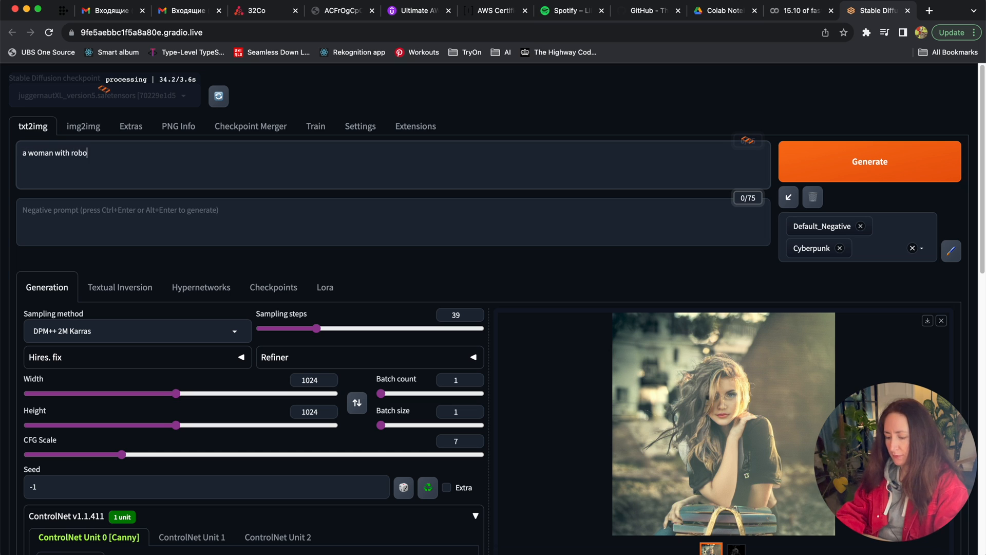
text(tic hand)
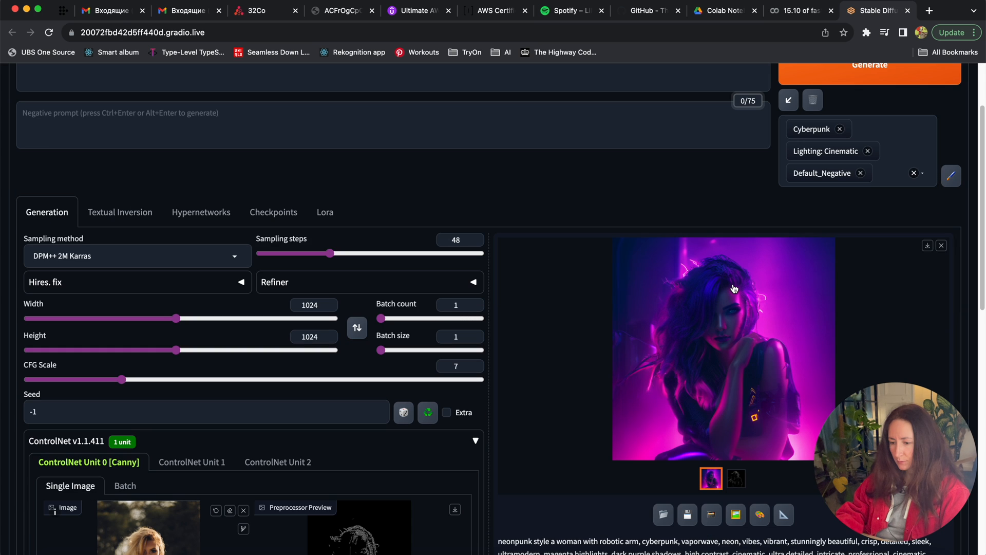
click(725, 350)
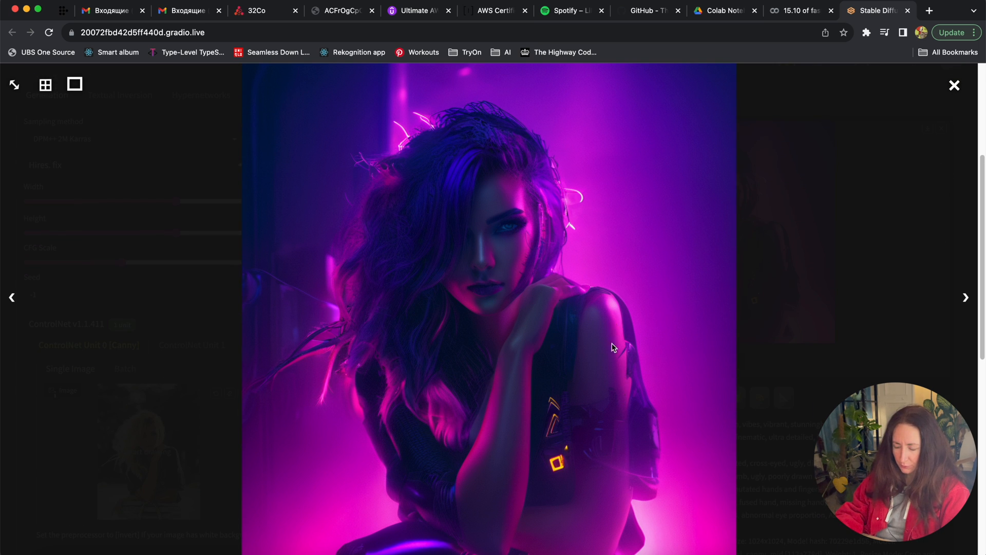
mouse_move(547, 543)
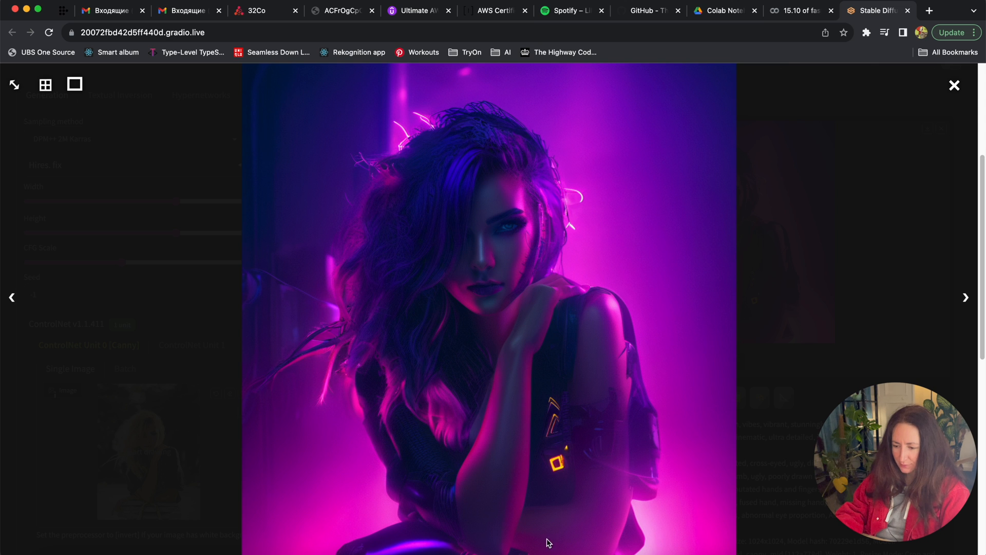
mouse_move(880, 156)
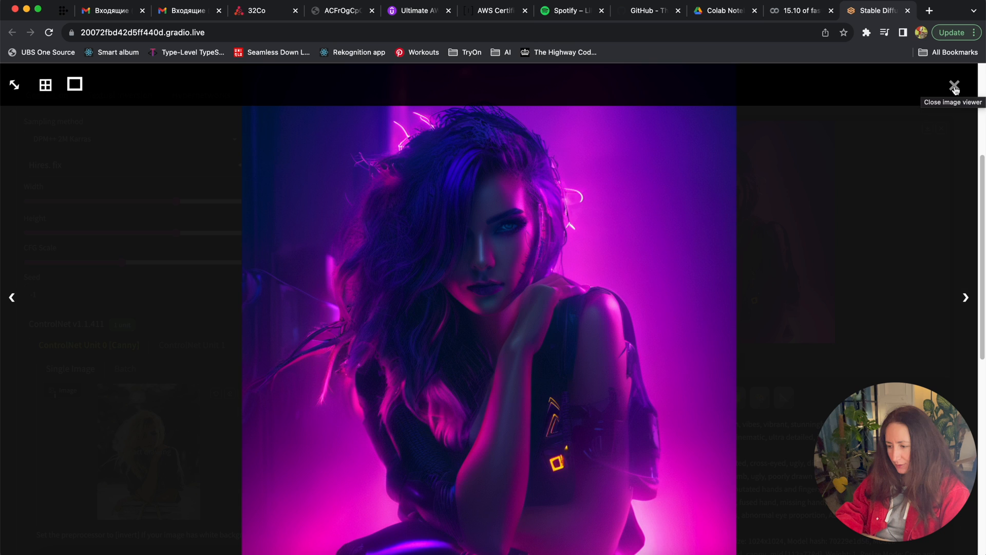
click(955, 86)
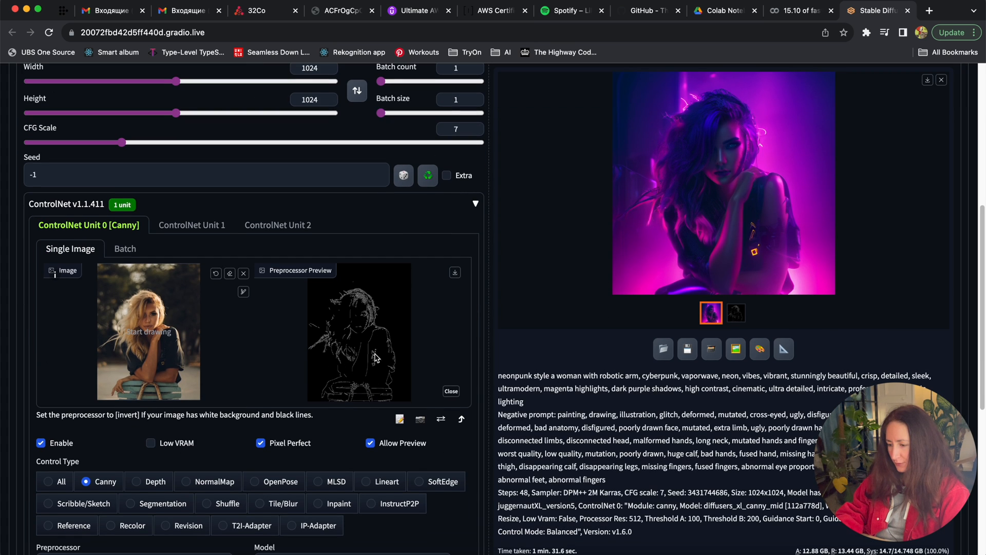
Set Control Mode to 'My prompt is more important' and Control Weight to about 1.15.
scroll(down, 3)
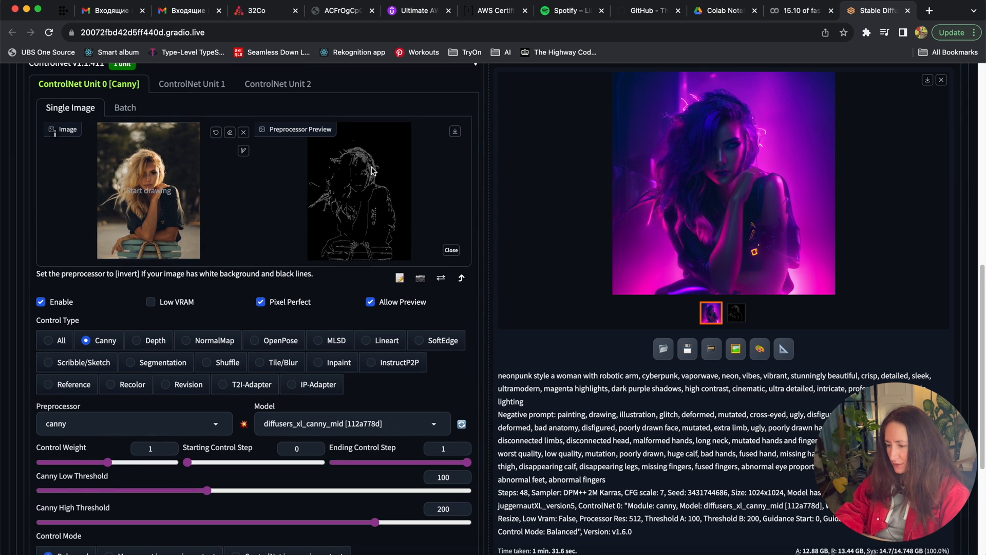
scroll(down, 3)
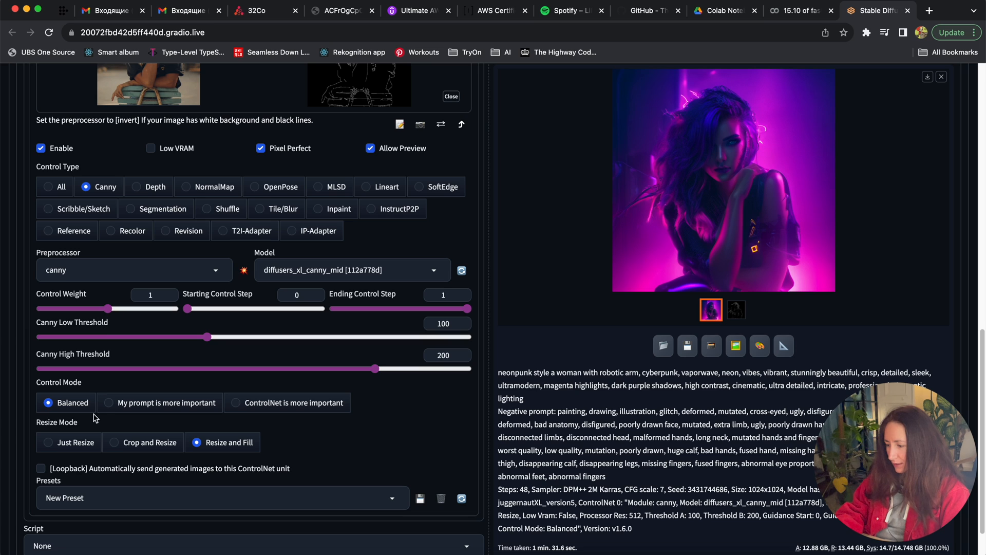
mouse_move(151, 409)
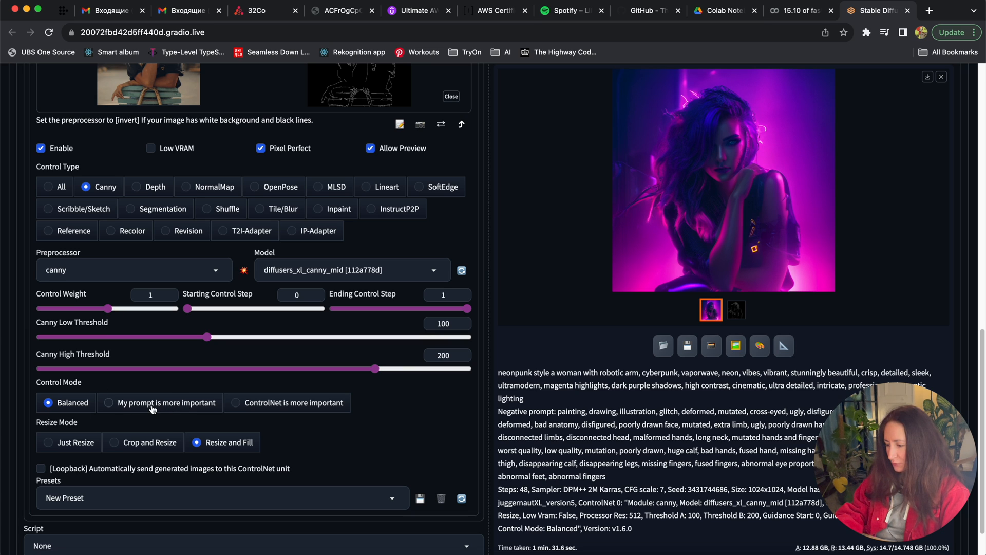
click(110, 403)
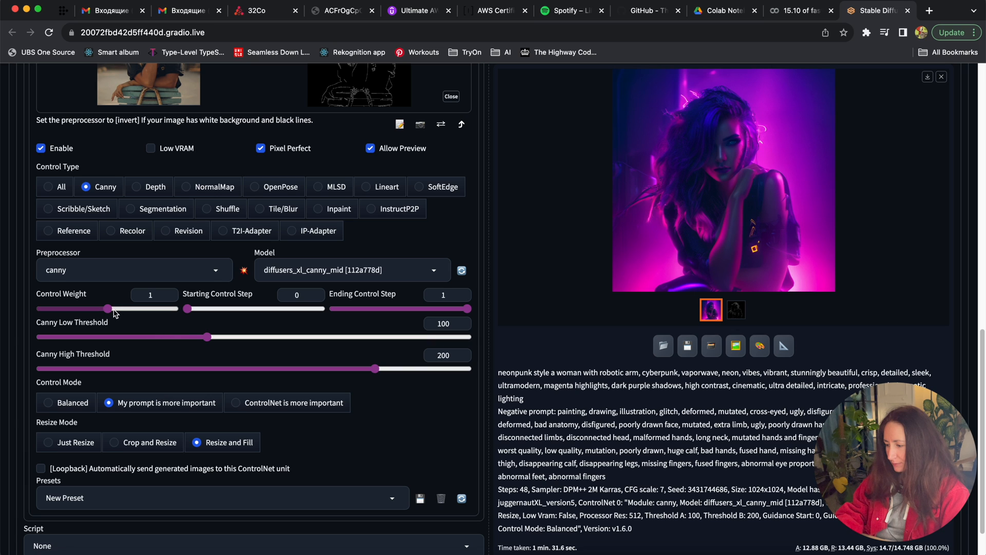
drag(106, 308, 117, 309)
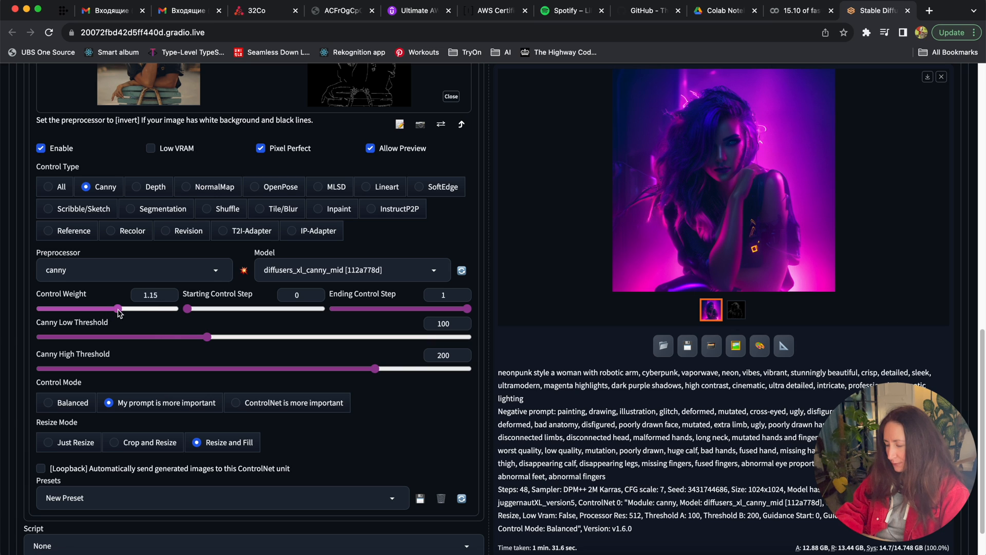
drag(119, 308, 100, 308)
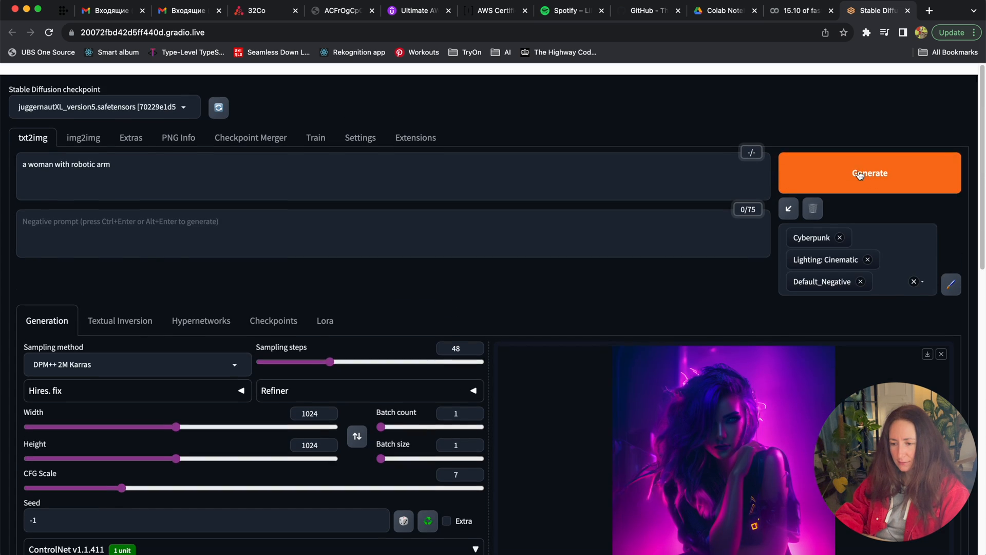
Remove the 'Lighting: Cinematic' style and close the full-size neon-city portrait.
click(867, 259)
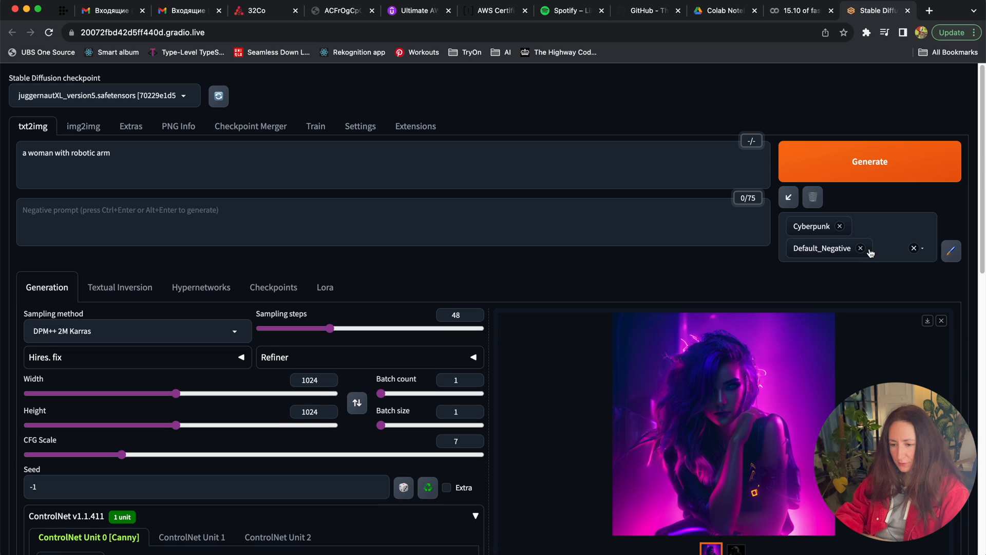
mouse_move(870, 266)
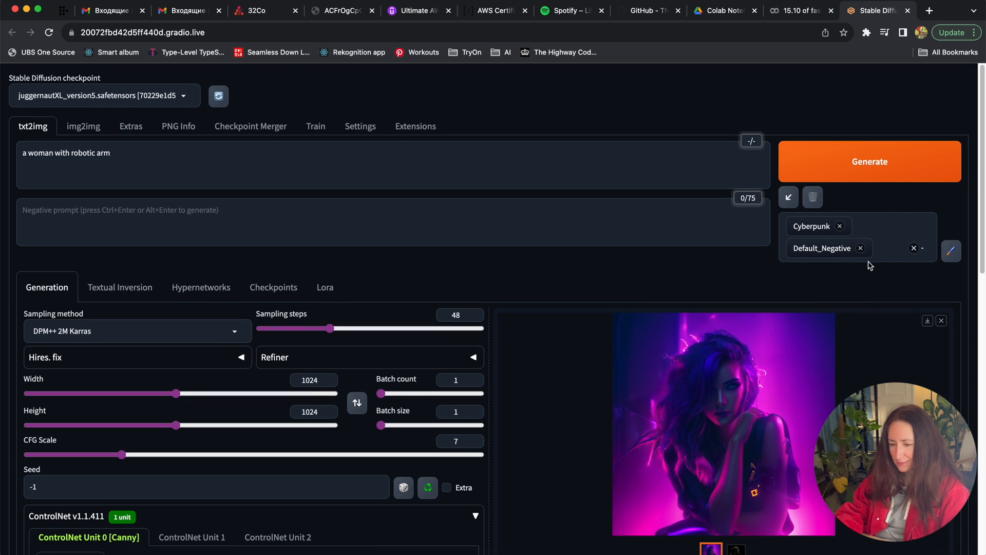
mouse_move(859, 153)
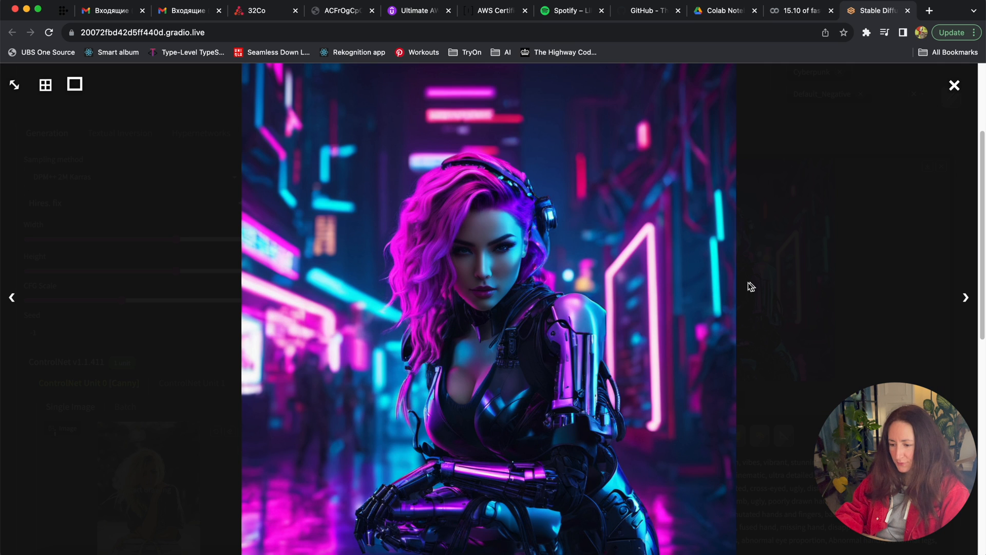
mouse_move(557, 346)
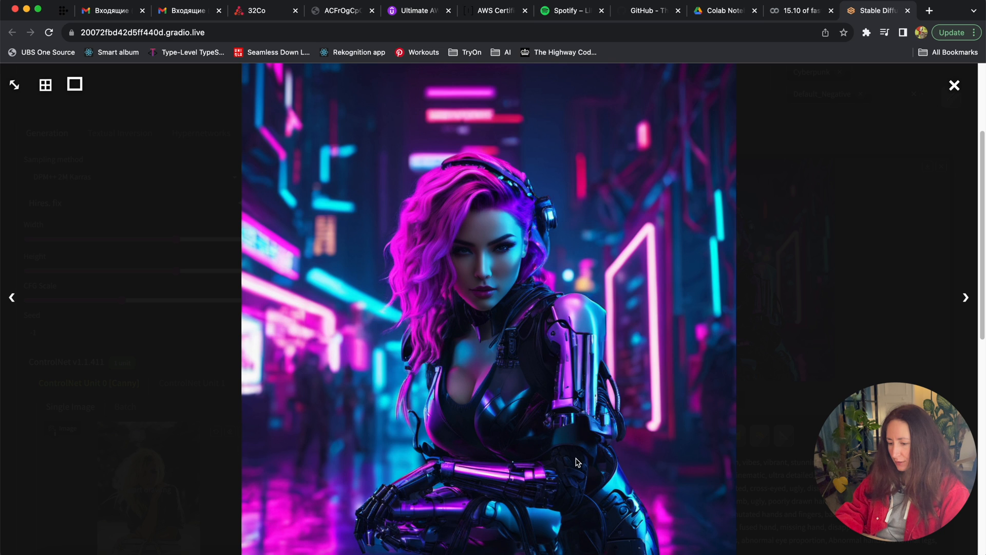
mouse_move(566, 466)
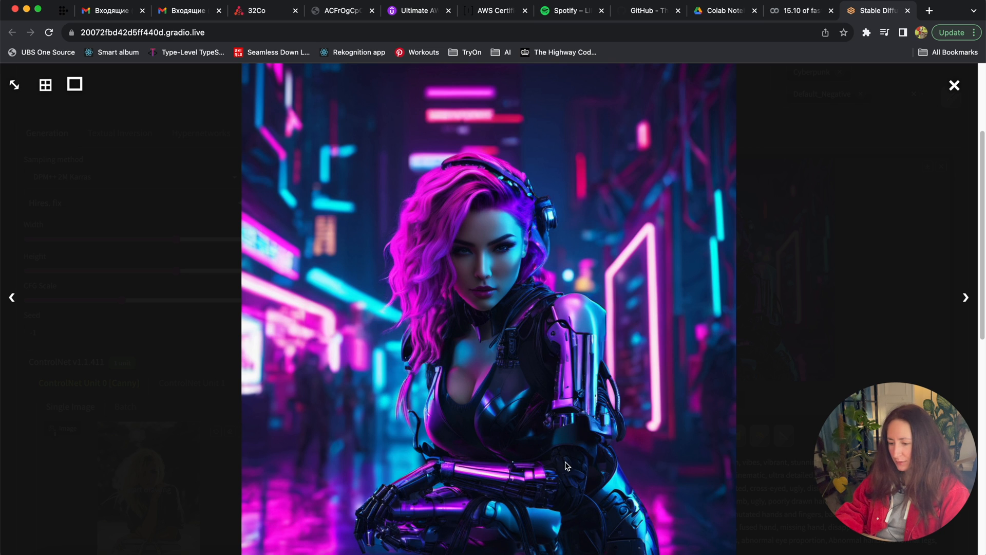
mouse_move(845, 173)
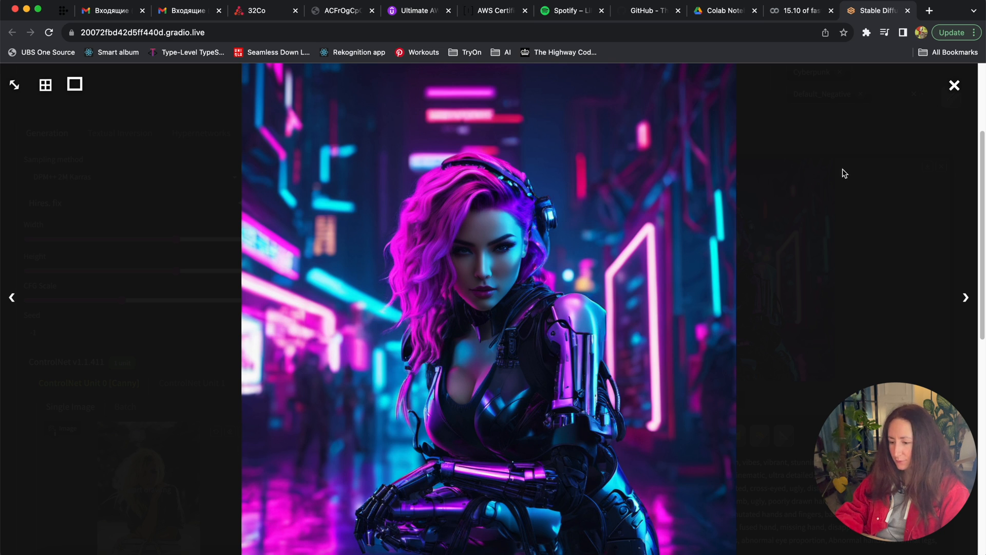
click(954, 85)
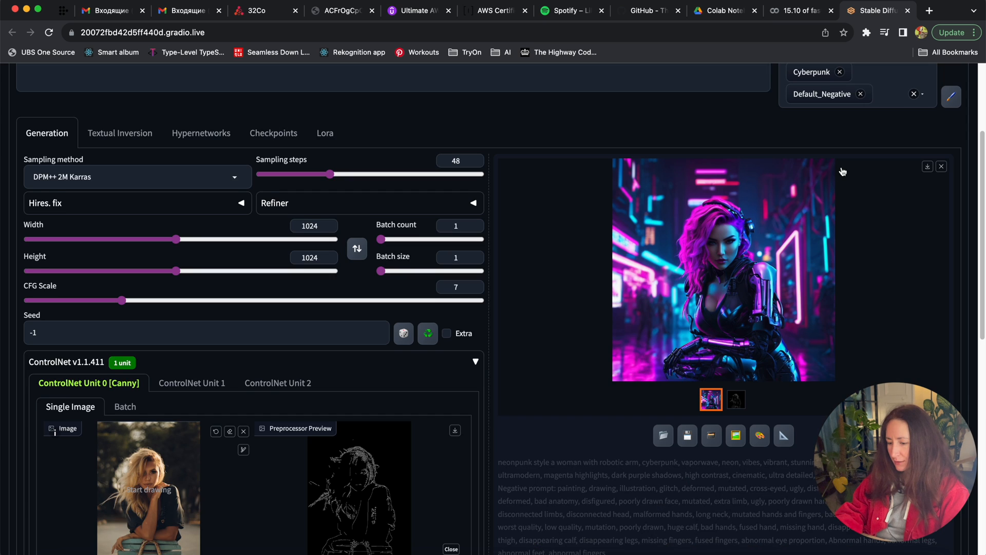
scroll(down, 3)
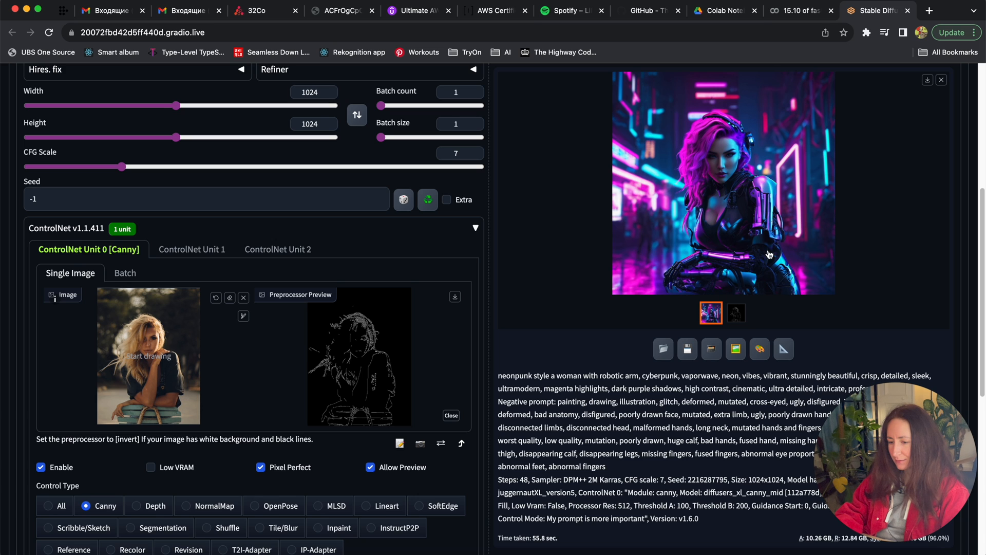
mouse_move(764, 207)
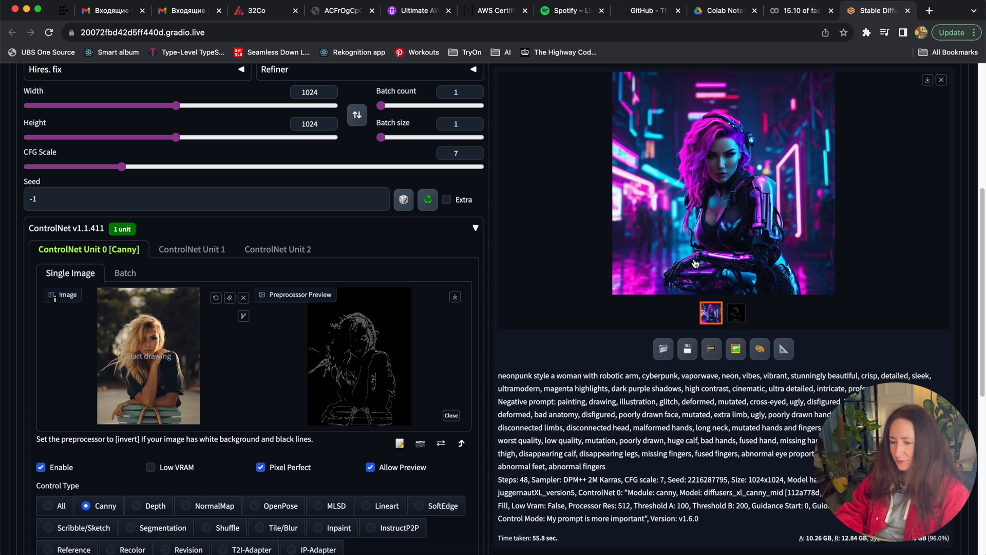
mouse_move(787, 289)
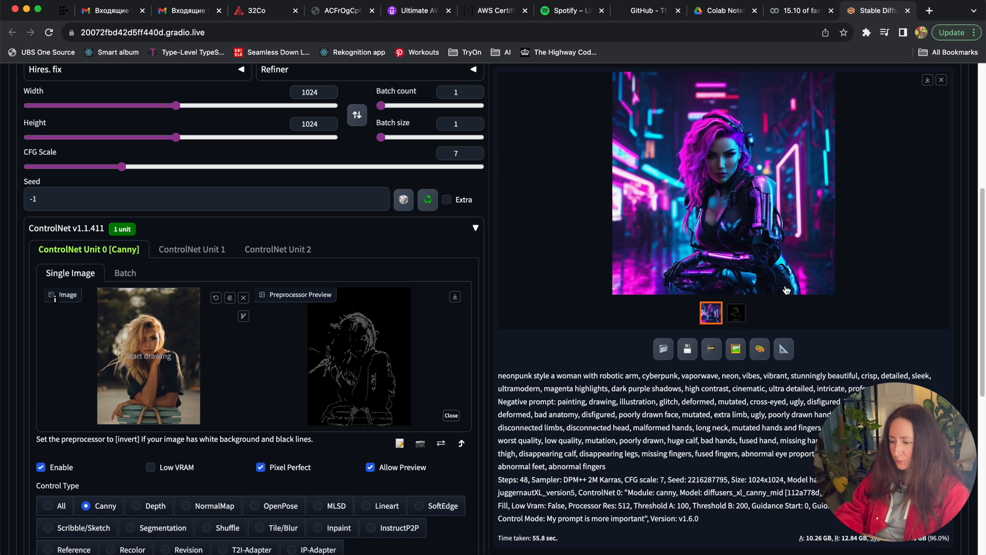
mouse_move(673, 217)
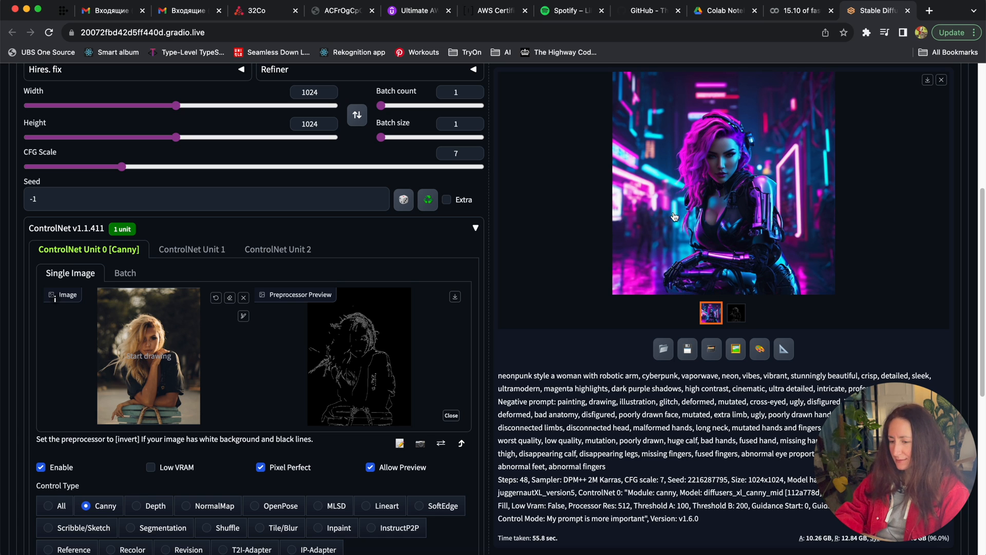
mouse_move(680, 221)
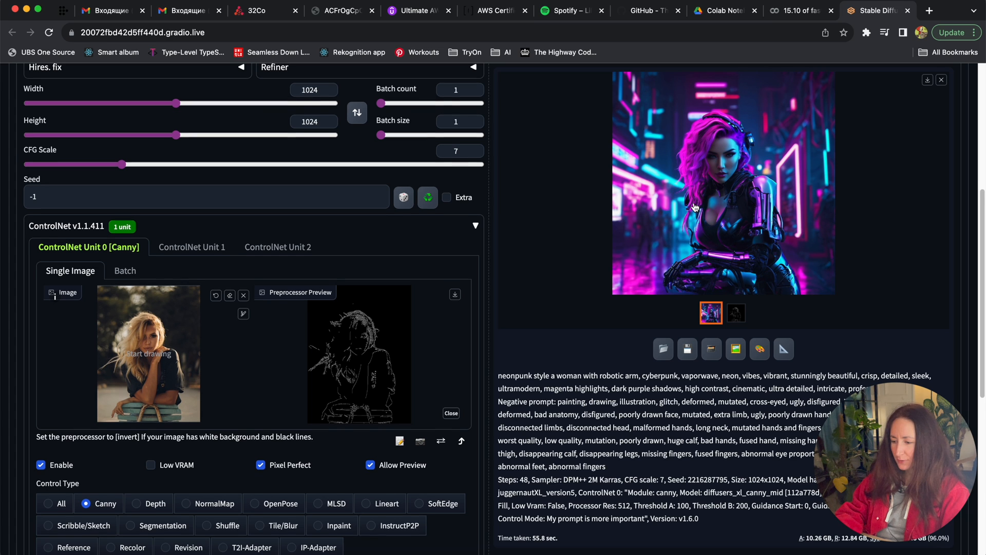
scroll(down, 3)
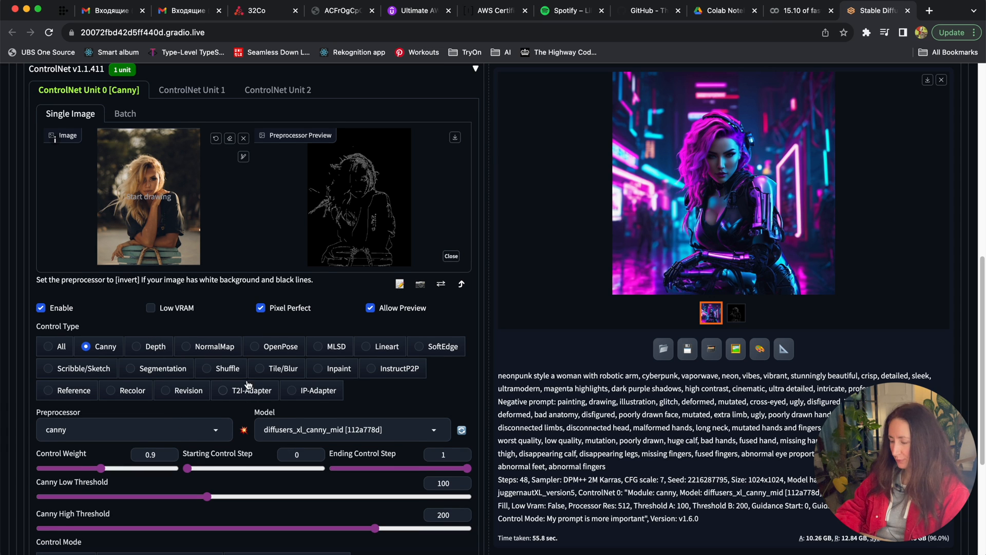
Use OpenPose with thibaud_xl_openpose_256lora at weight 1 and preview the pose skeleton.
click(254, 346)
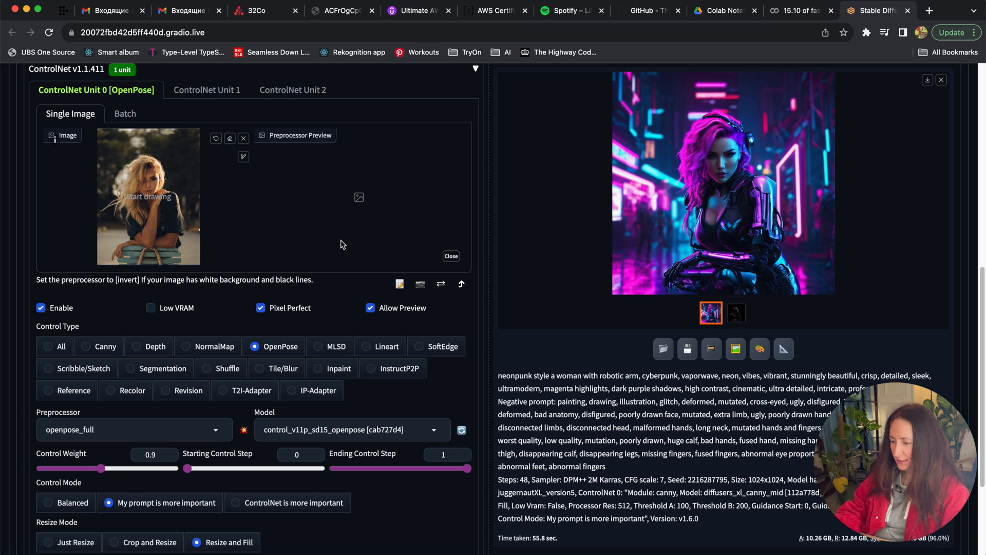
scroll(down, 3)
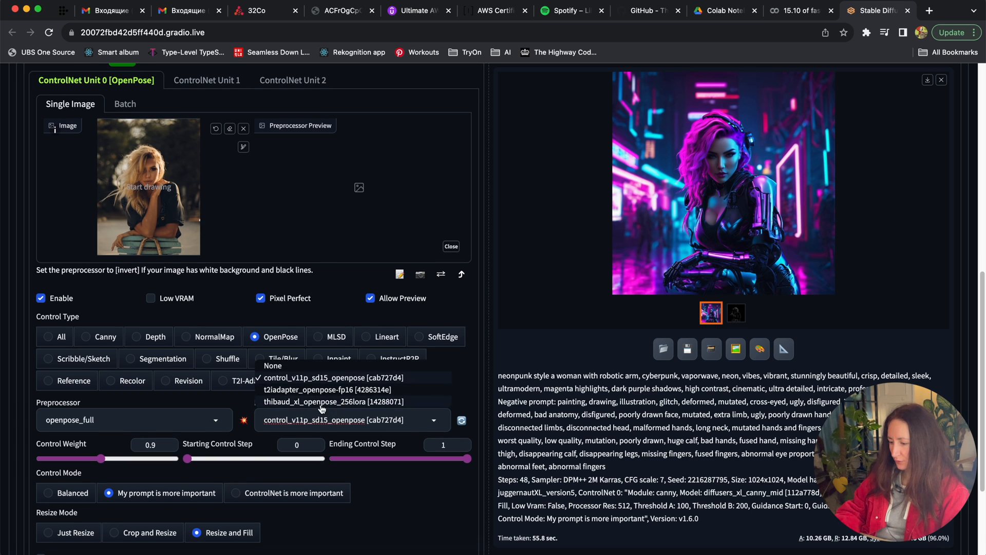
click(326, 402)
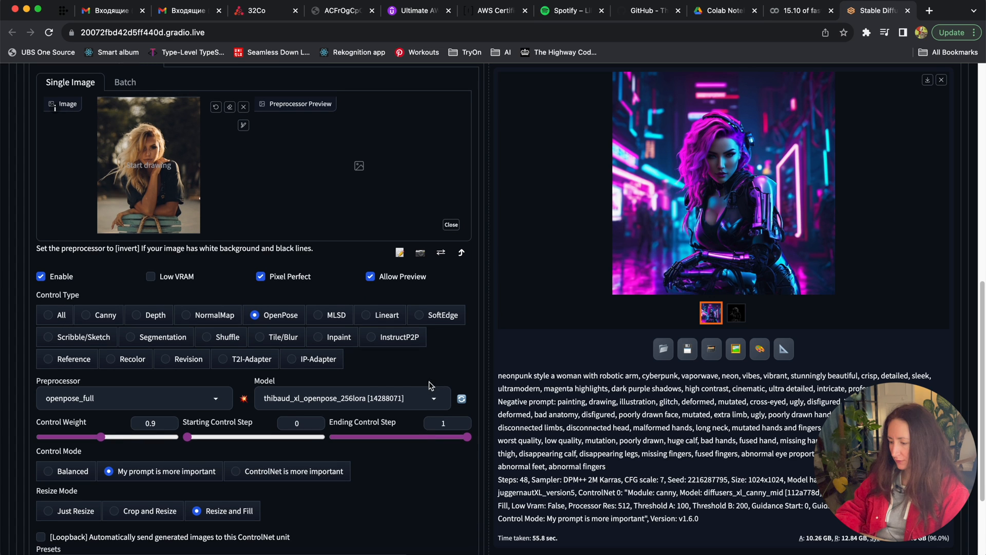
drag(102, 437, 107, 436)
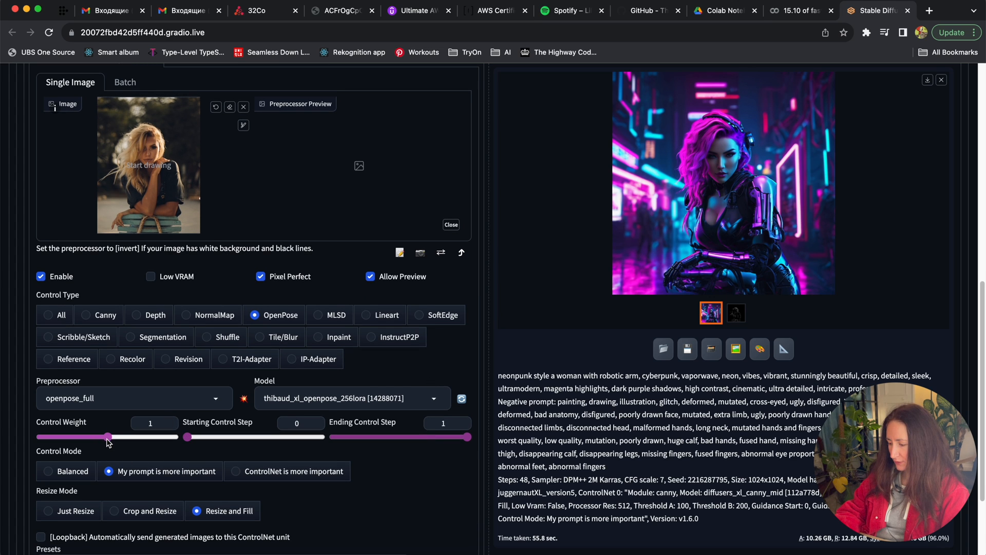
click(47, 400)
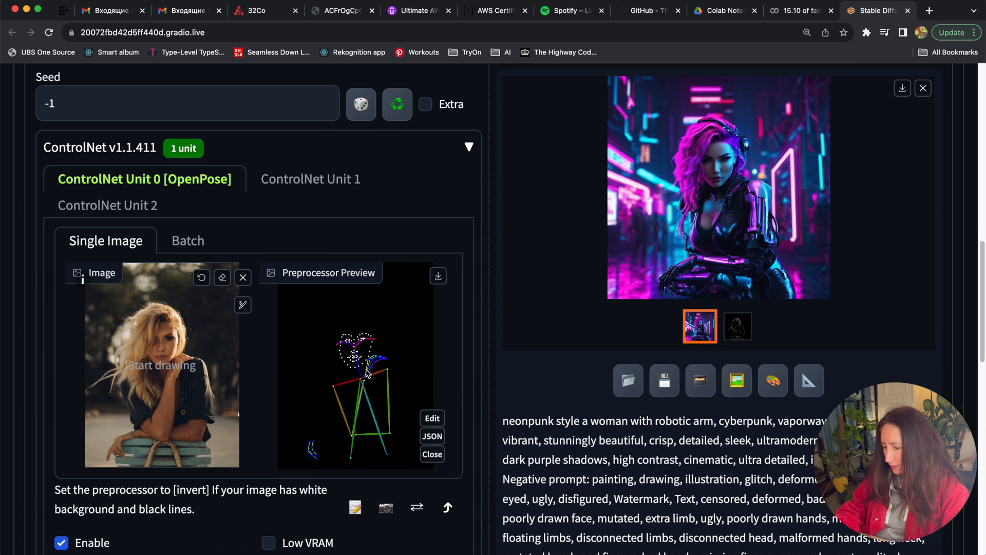
mouse_move(280, 408)
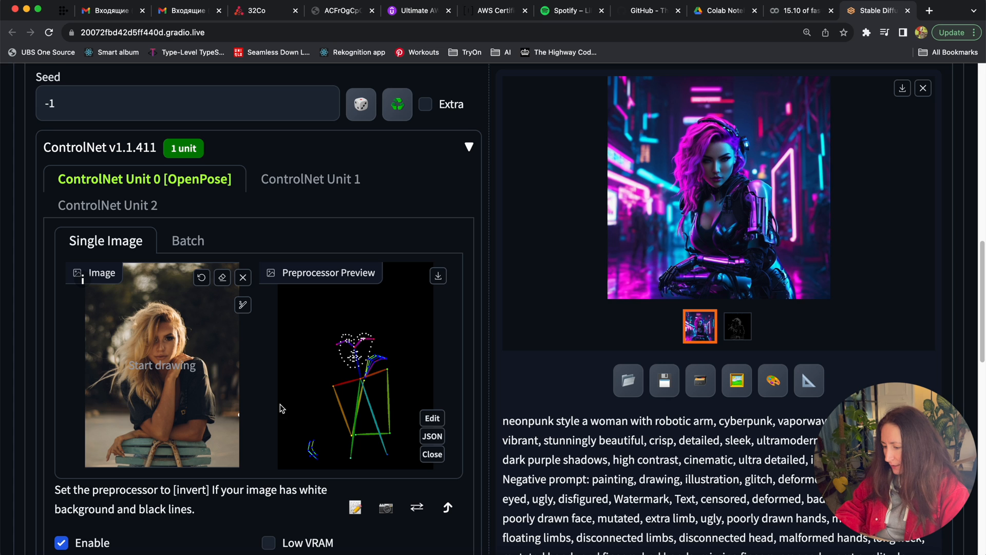
mouse_move(340, 368)
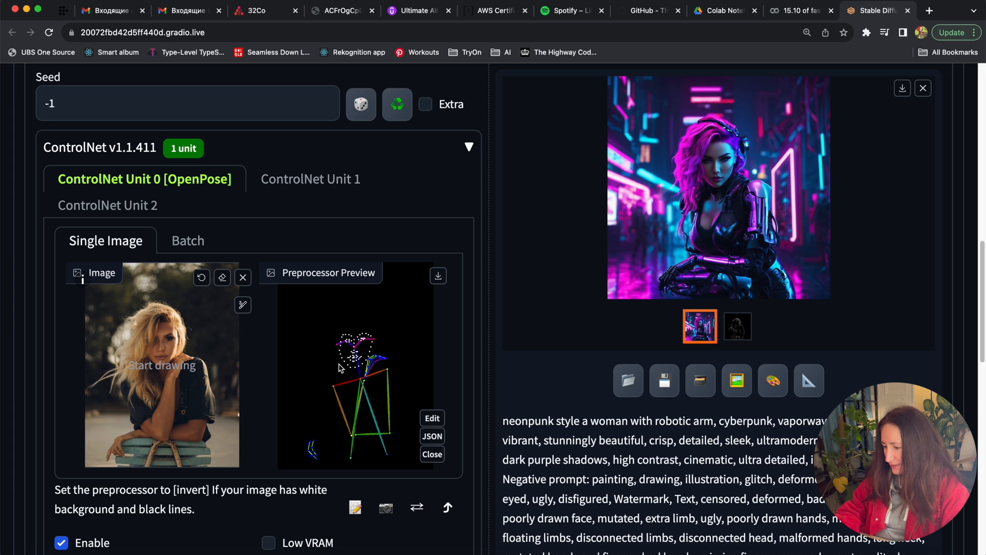
scroll(down, 3)
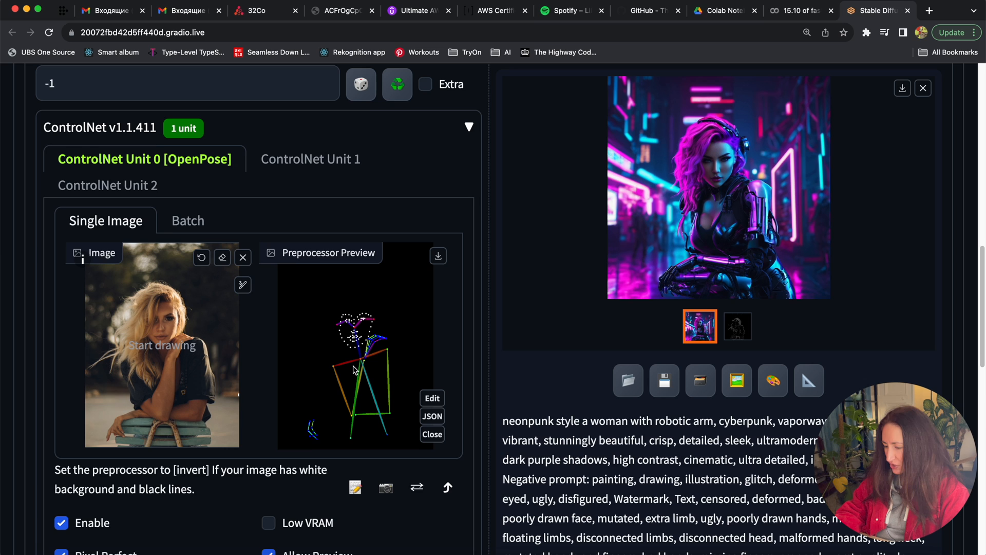
scroll(down, 3)
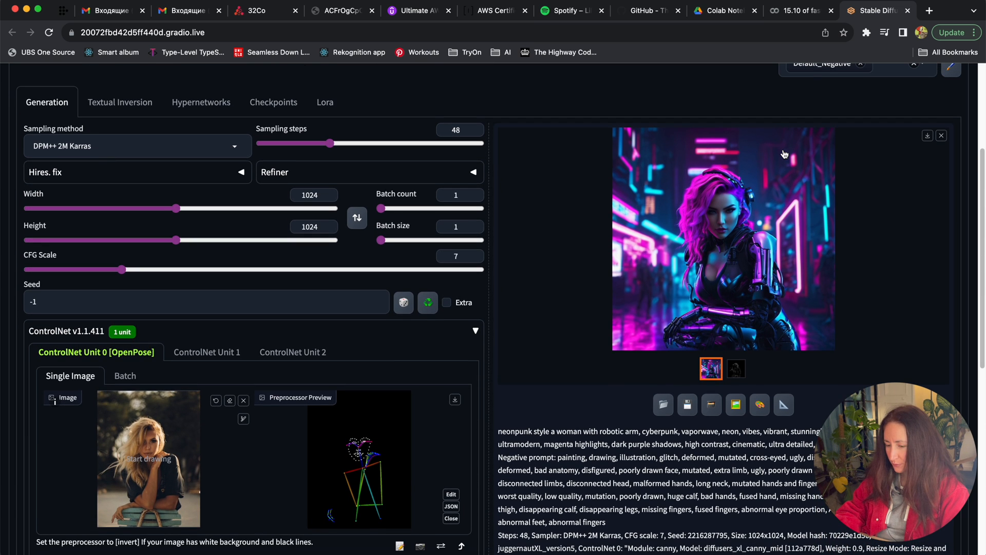
Review the OpenPose-guided cyberpunk portrait, then set the ControlNet unit to Depth control.
scroll(down, 3)
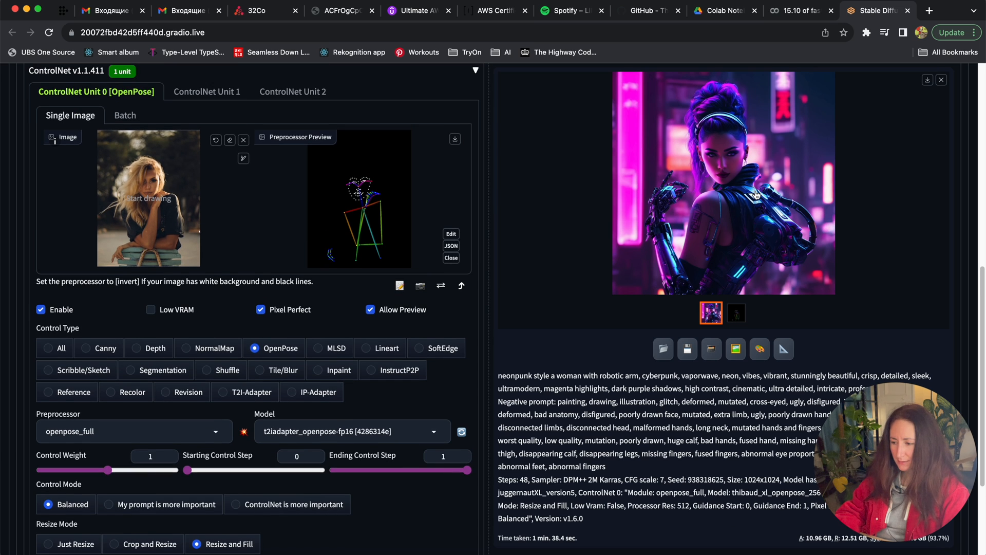
click(723, 182)
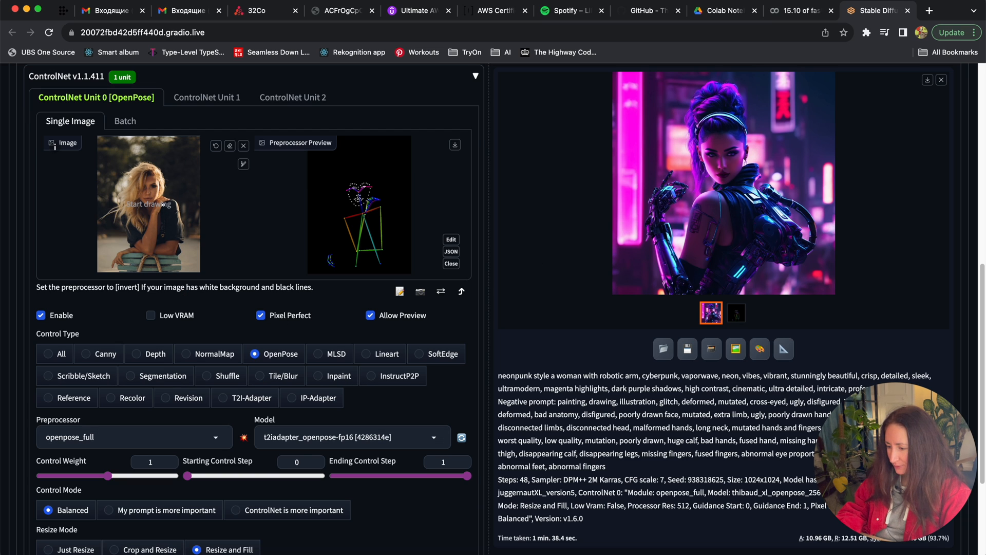
mouse_move(332, 271)
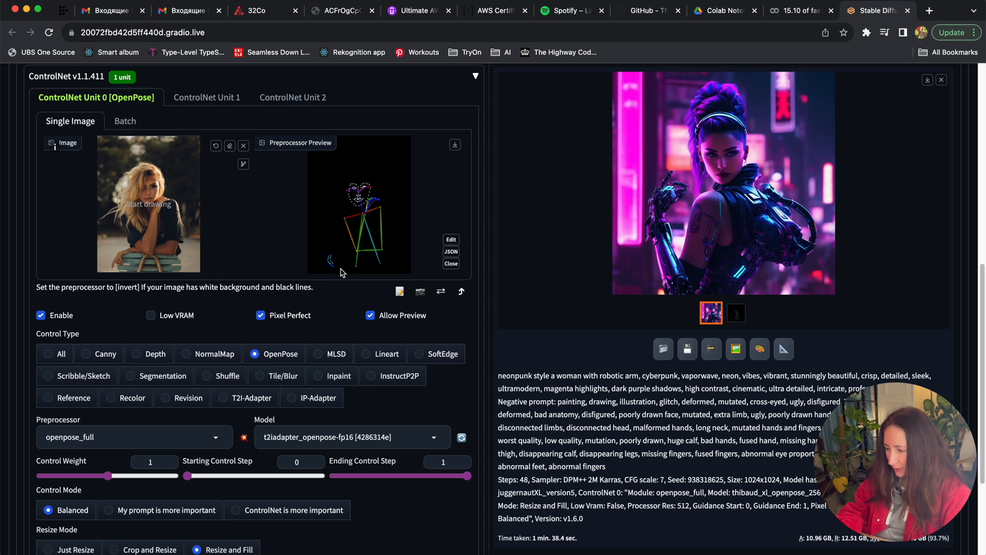
mouse_move(191, 356)
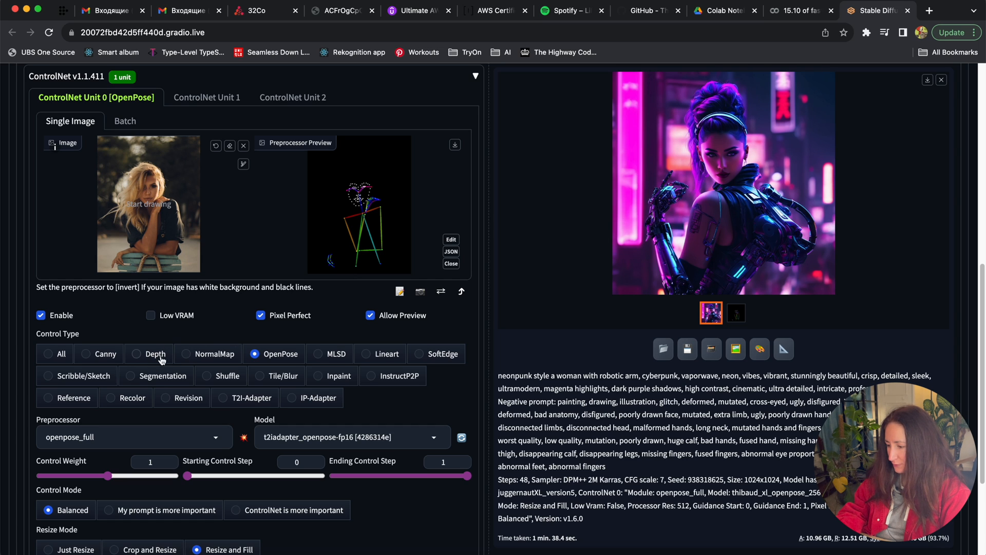
click(135, 353)
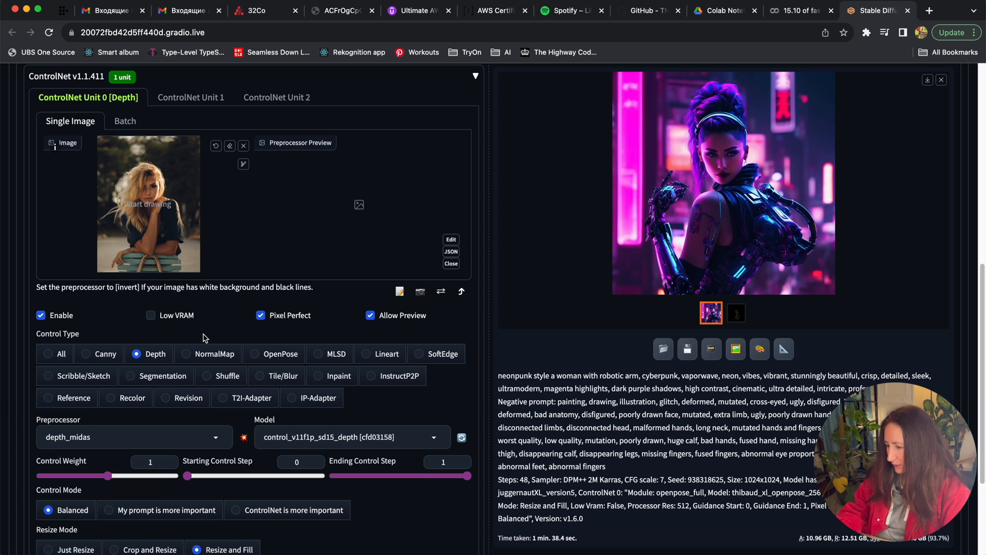
Pick model diffusers_xl_depth_mid and preprocessor depth_zoe, then preview the photo's depth map.
scroll(down, 3)
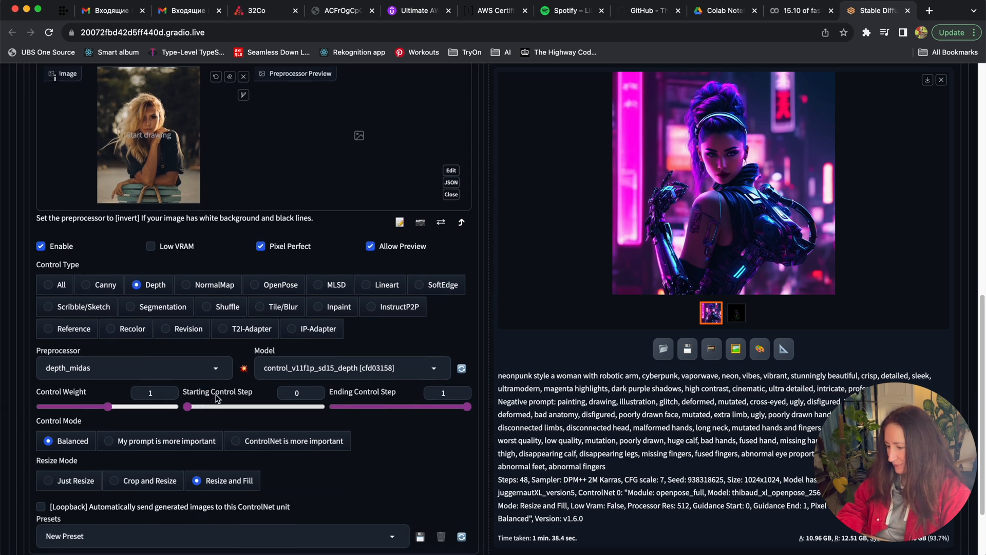
click(351, 368)
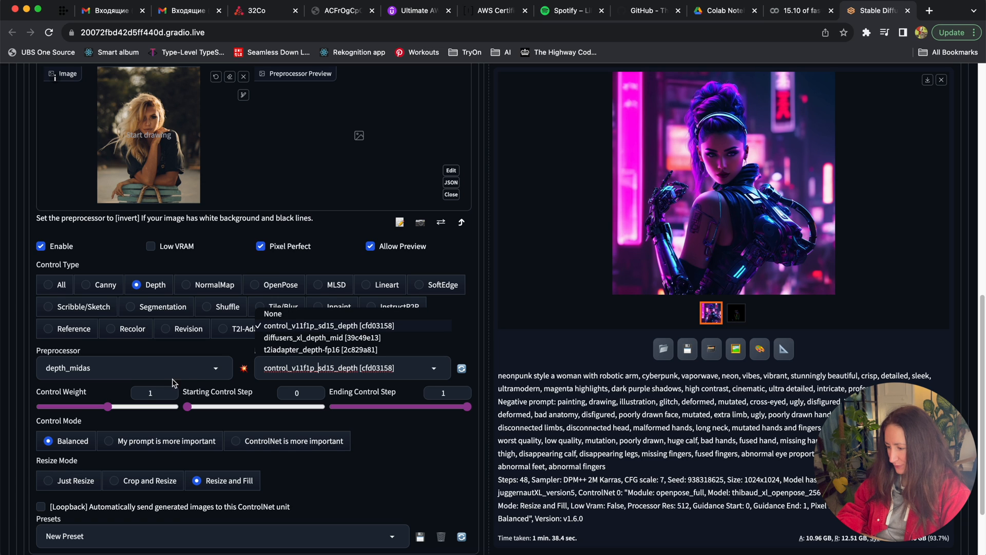
click(133, 367)
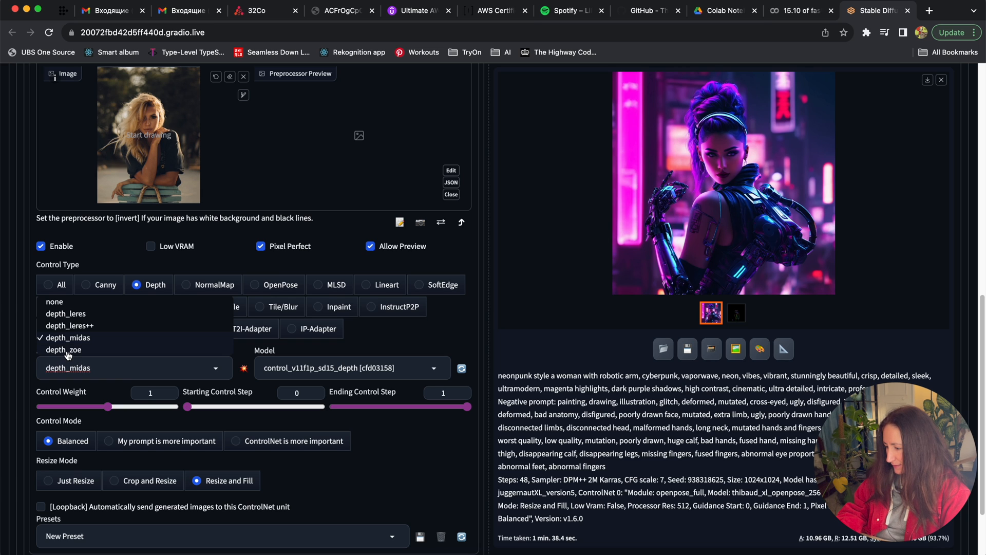
click(62, 350)
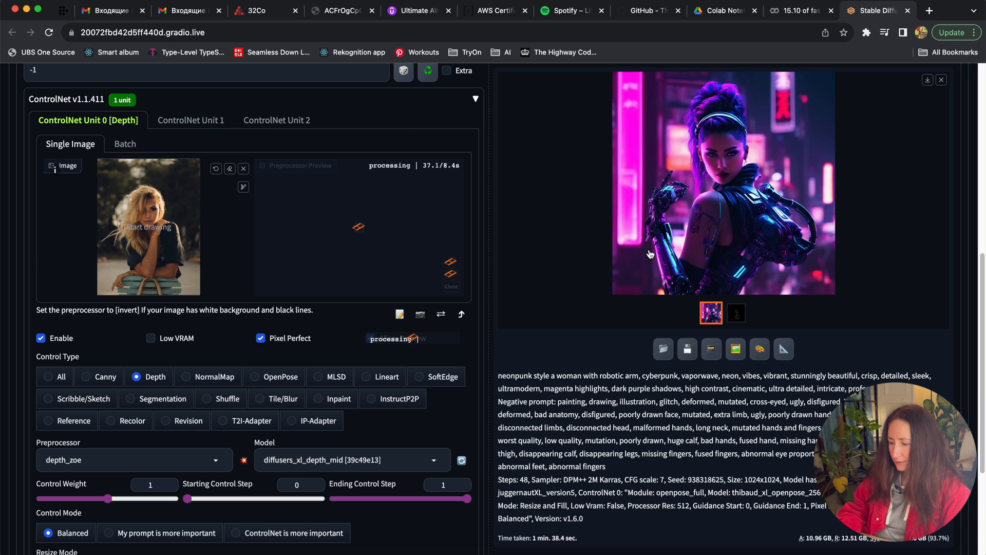
mouse_move(753, 247)
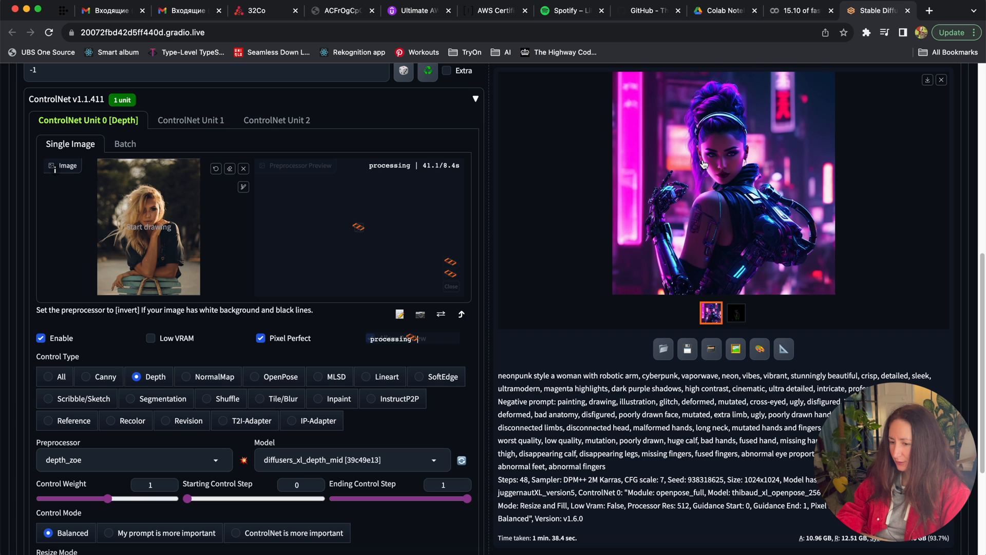
mouse_move(444, 233)
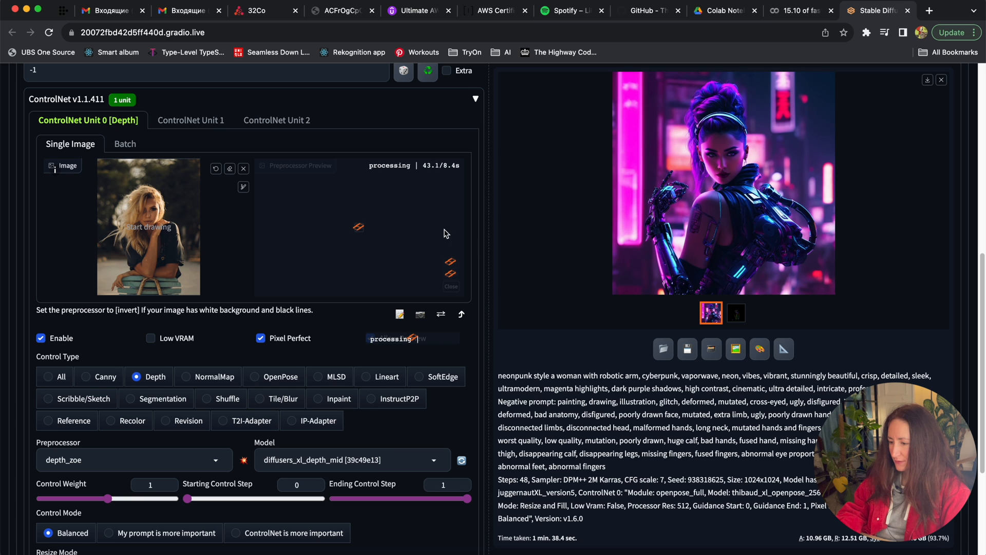
mouse_move(737, 195)
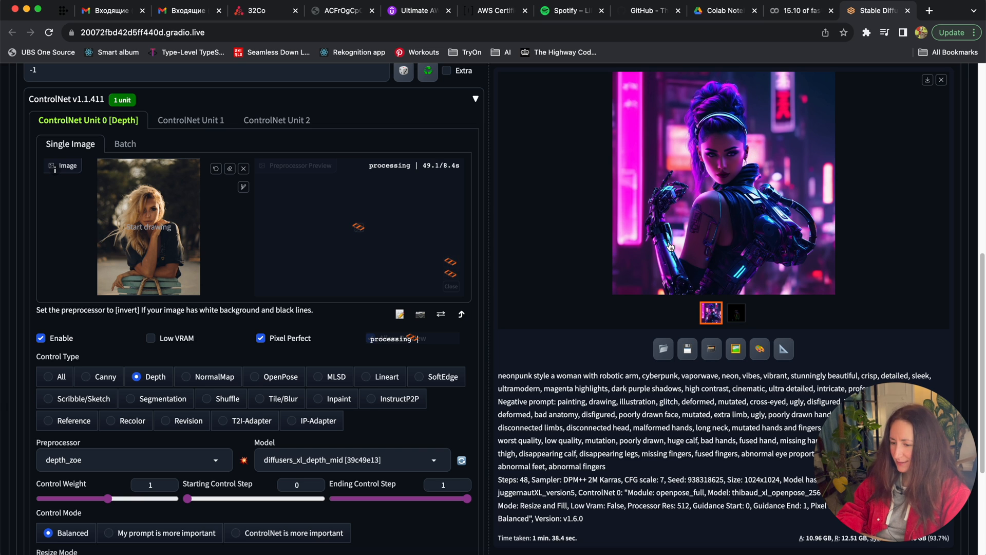
click(370, 338)
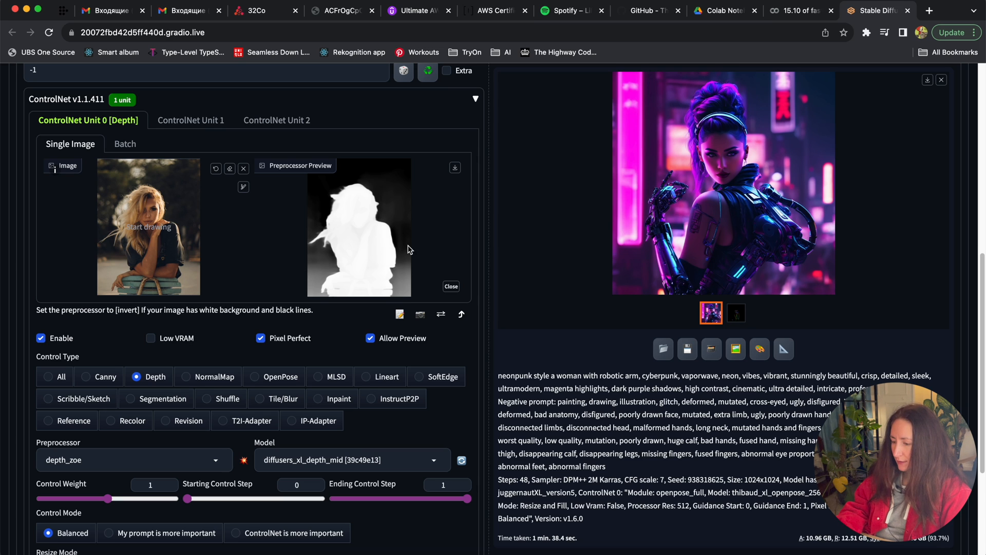
mouse_move(376, 300)
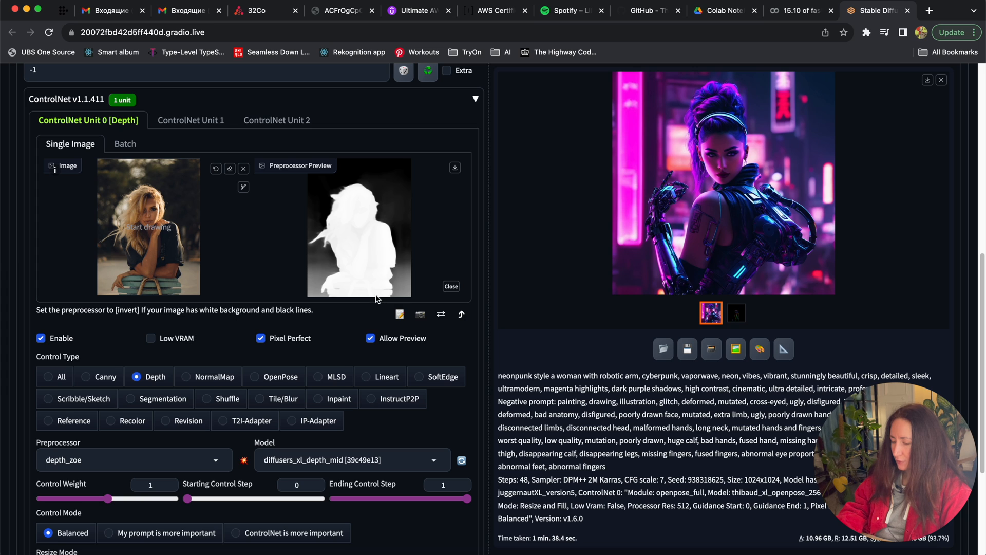
mouse_move(346, 251)
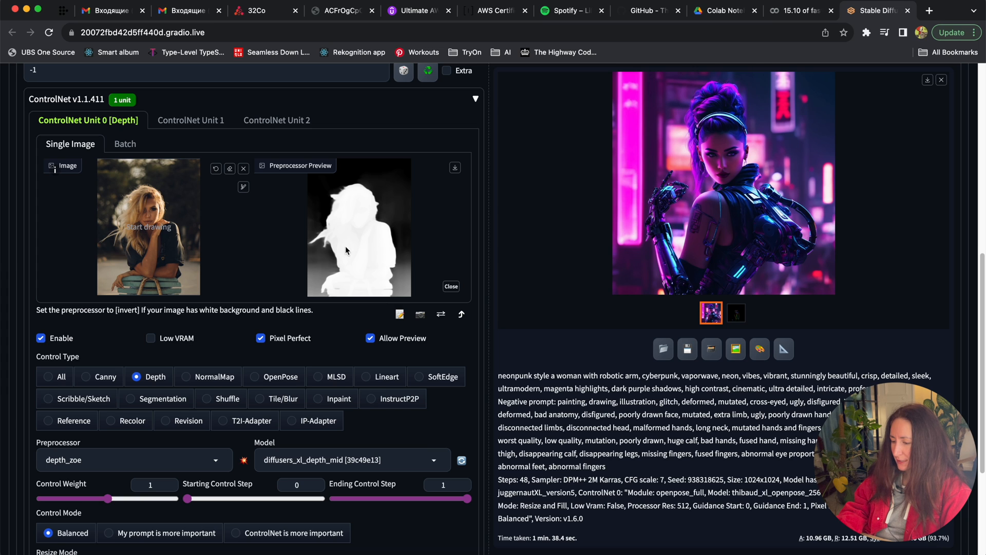
mouse_move(356, 227)
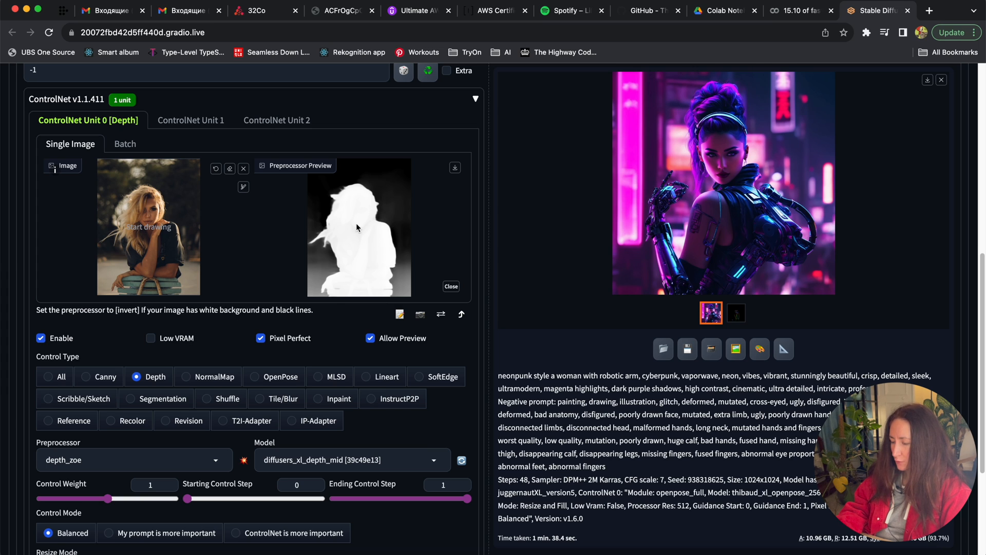
mouse_move(284, 303)
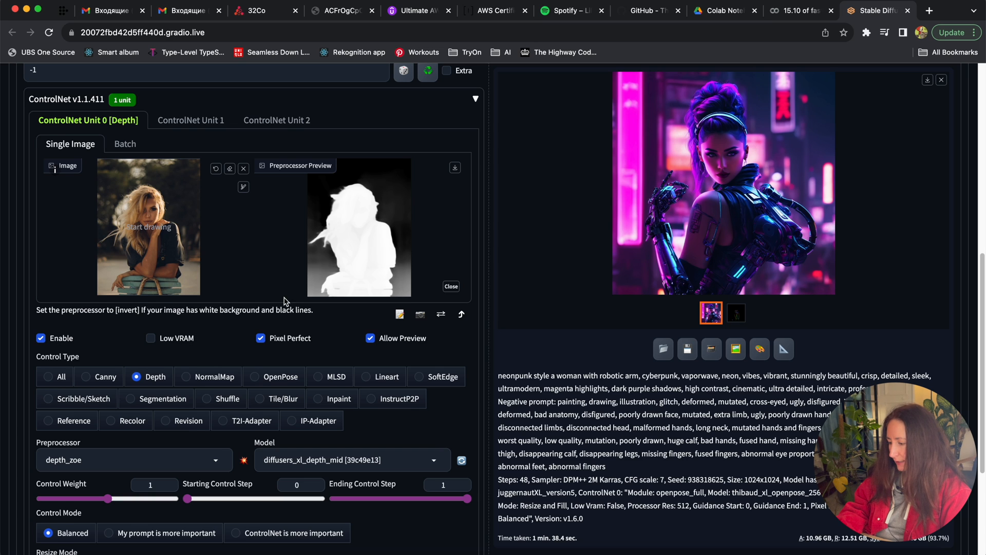
Add the Dystopian style and generate a grim wasteland portrait of the robotic-armed woman.
scroll(down, 3)
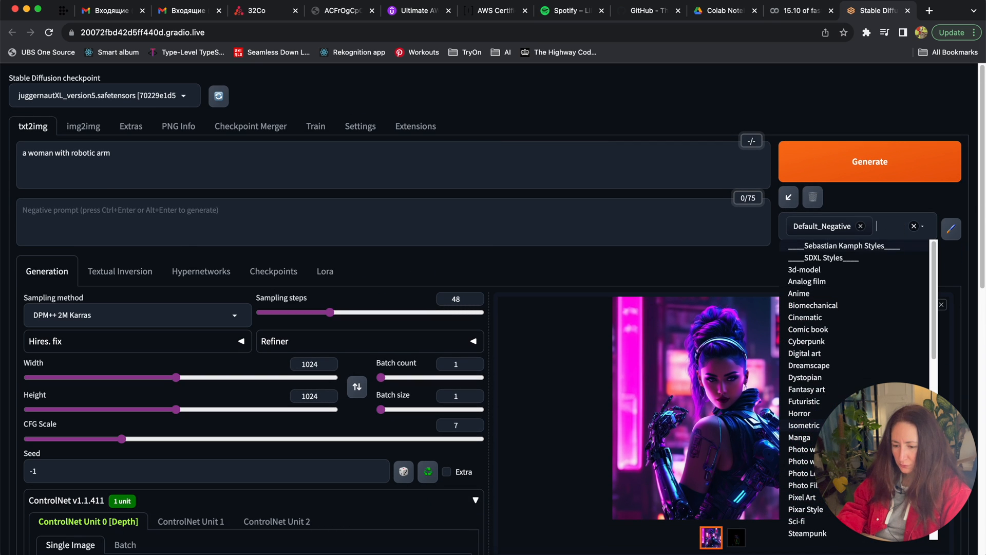
mouse_move(817, 353)
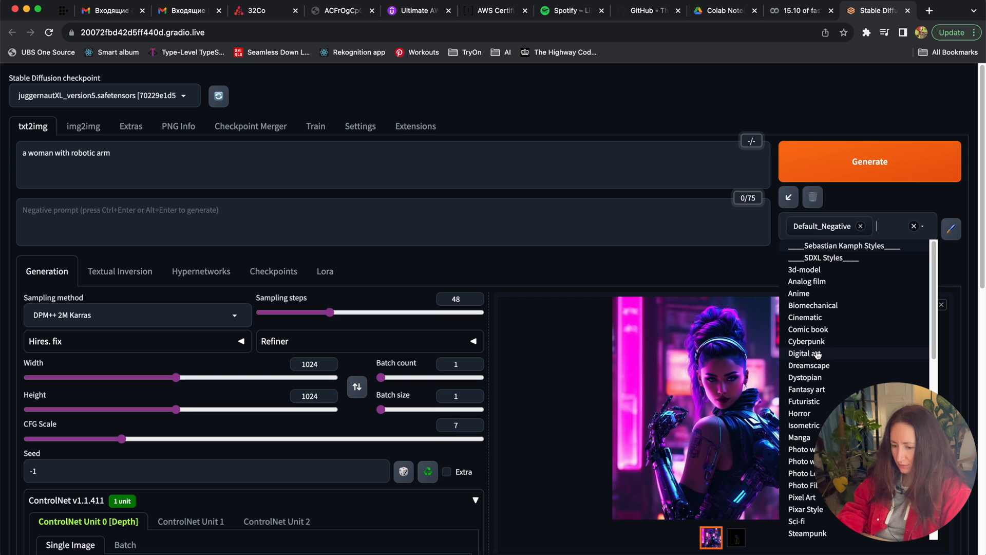
mouse_move(821, 354)
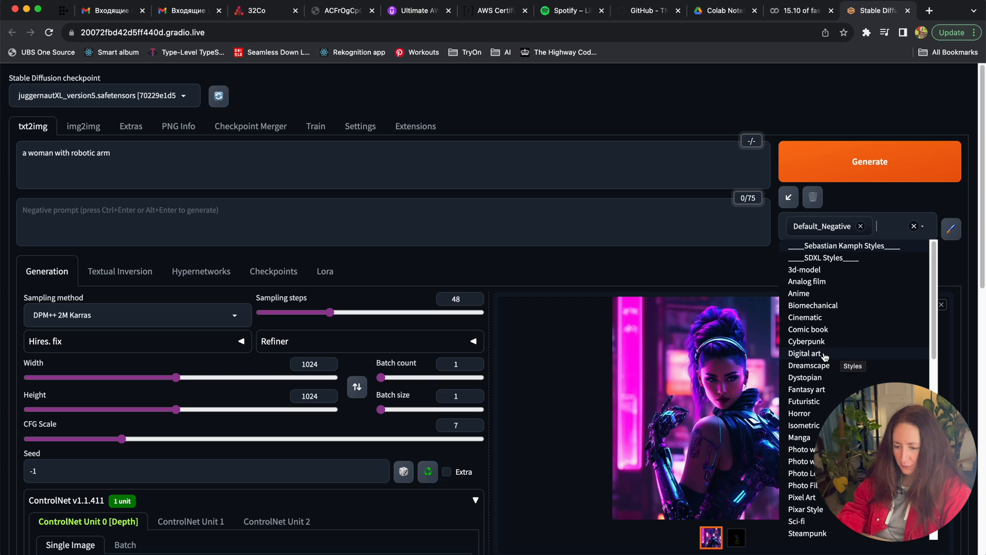
click(807, 353)
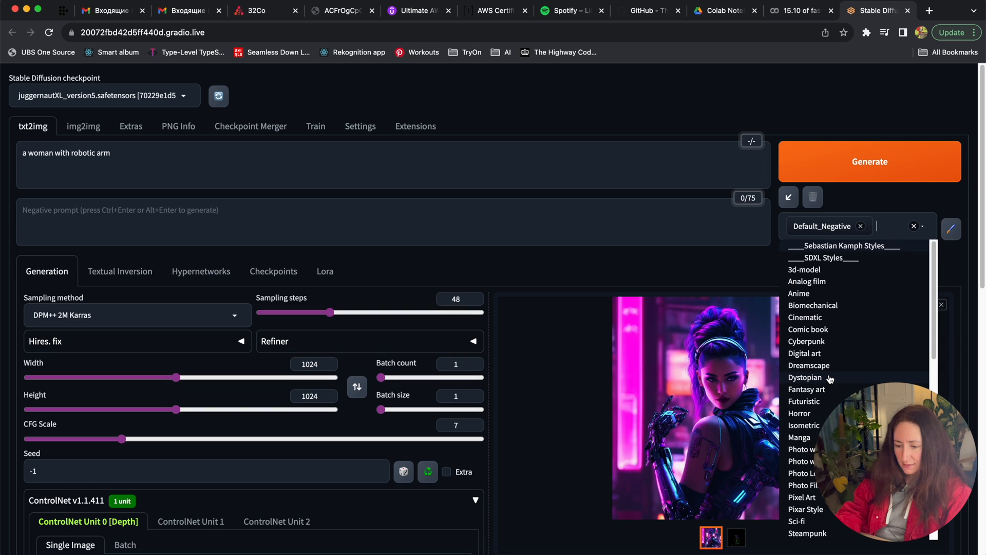
mouse_move(847, 350)
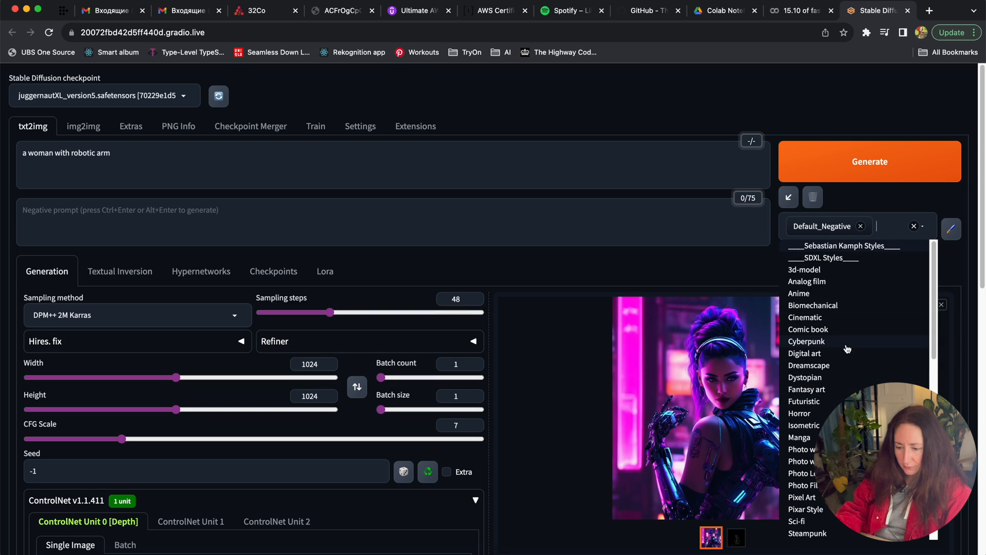
click(805, 376)
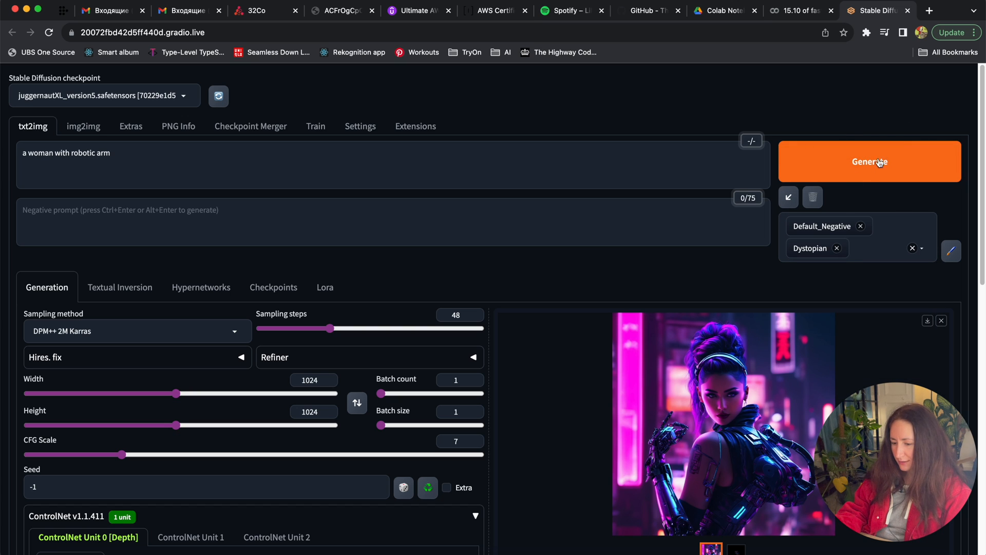
click(870, 160)
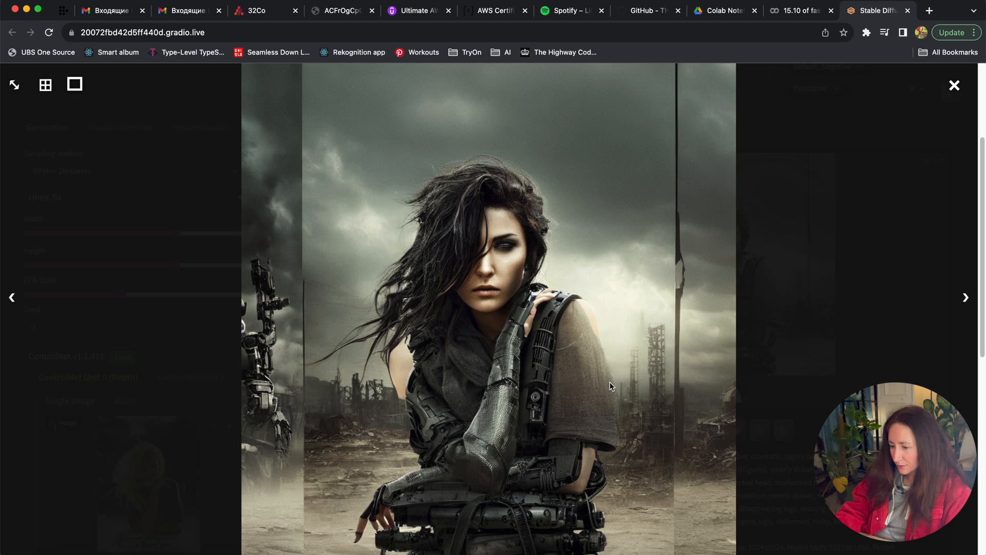
mouse_move(485, 393)
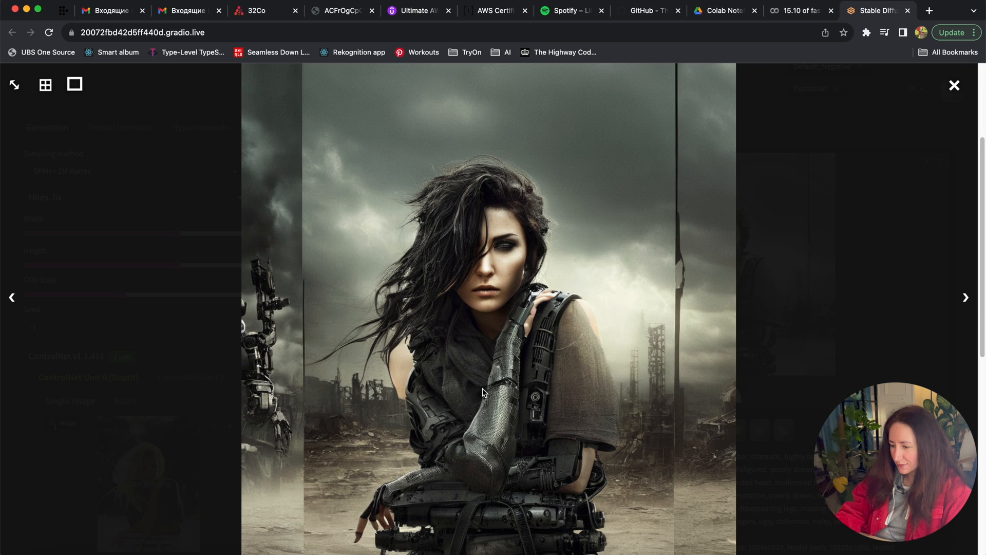
mouse_move(398, 289)
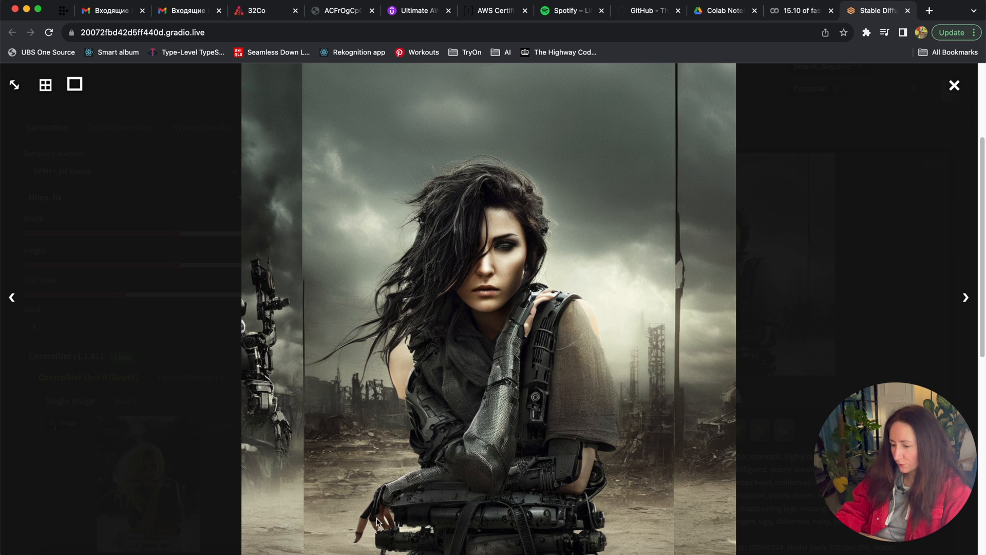
mouse_move(420, 357)
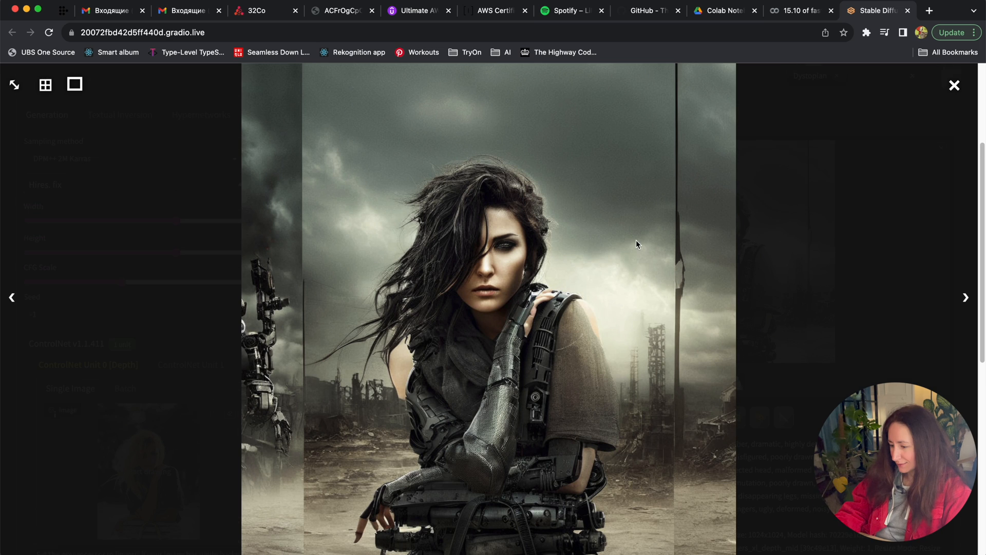
mouse_move(640, 238)
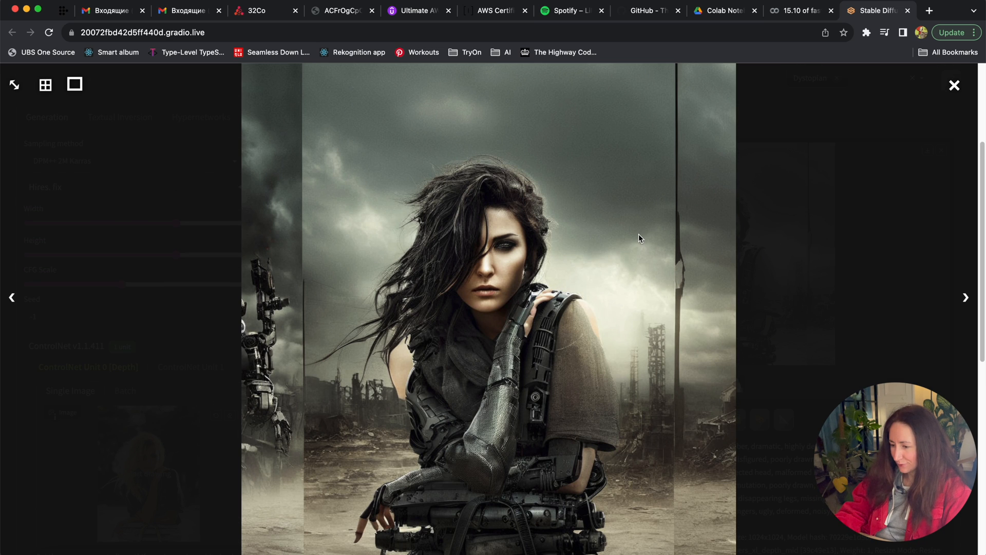
mouse_move(529, 264)
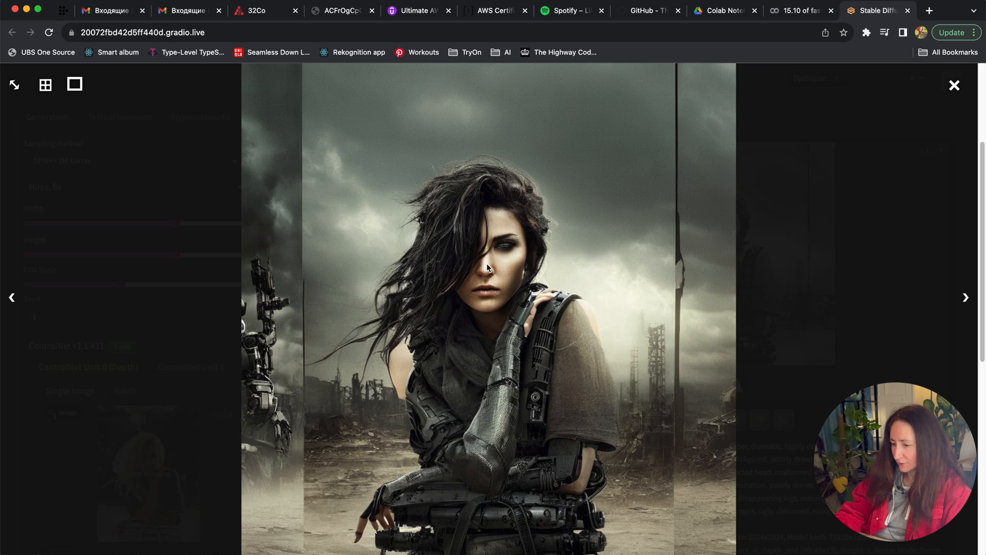
mouse_move(510, 270)
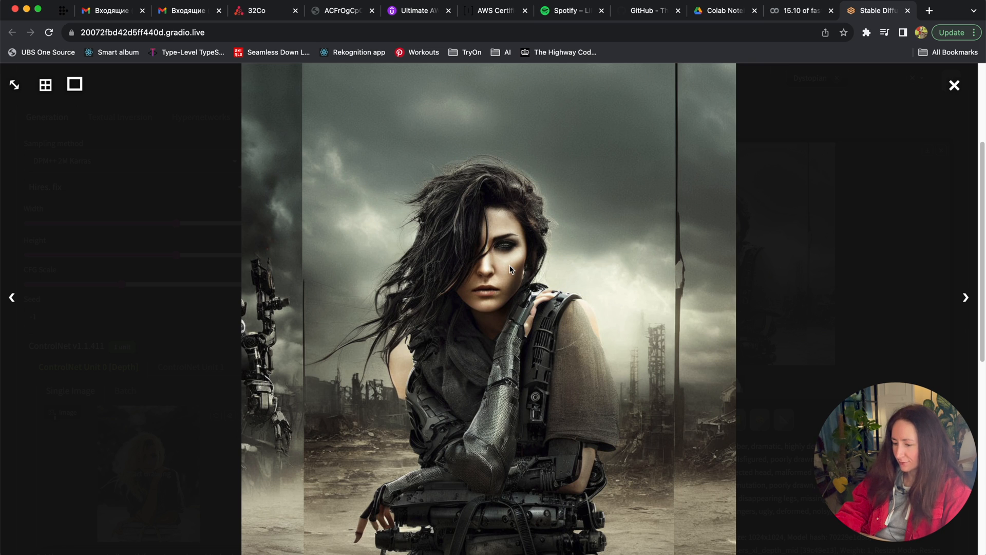
mouse_move(678, 306)
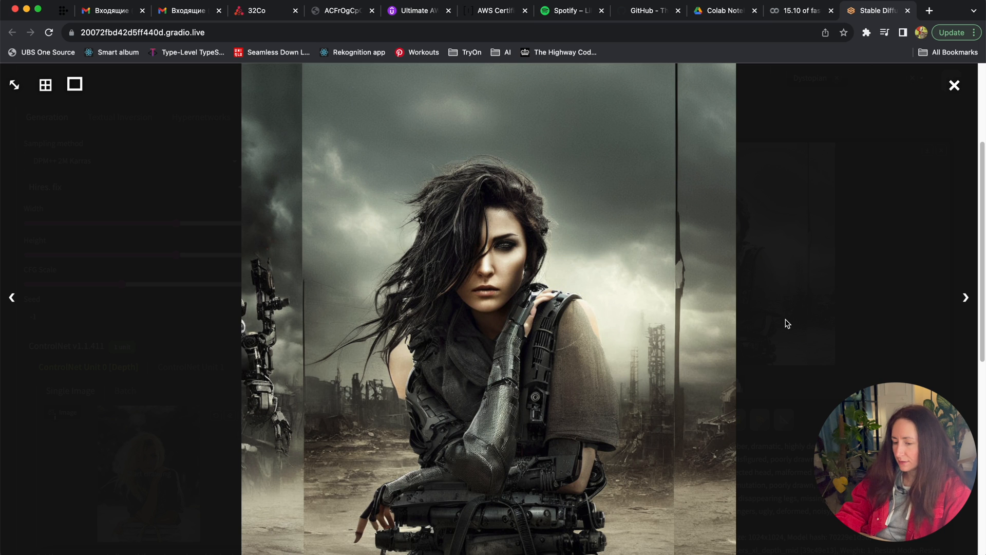
Close the enlarged view and select the depth_leres++ preprocessor.
click(953, 85)
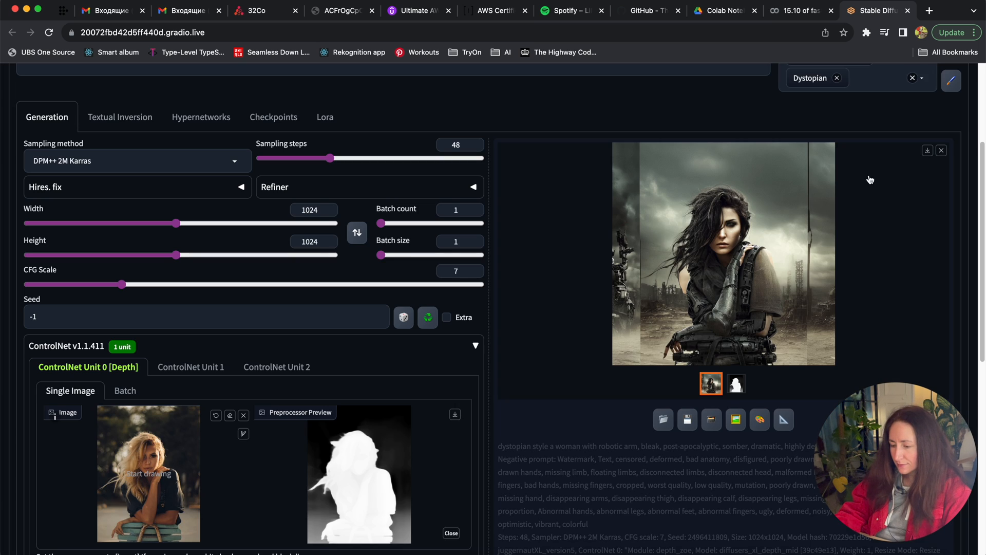
scroll(down, 3)
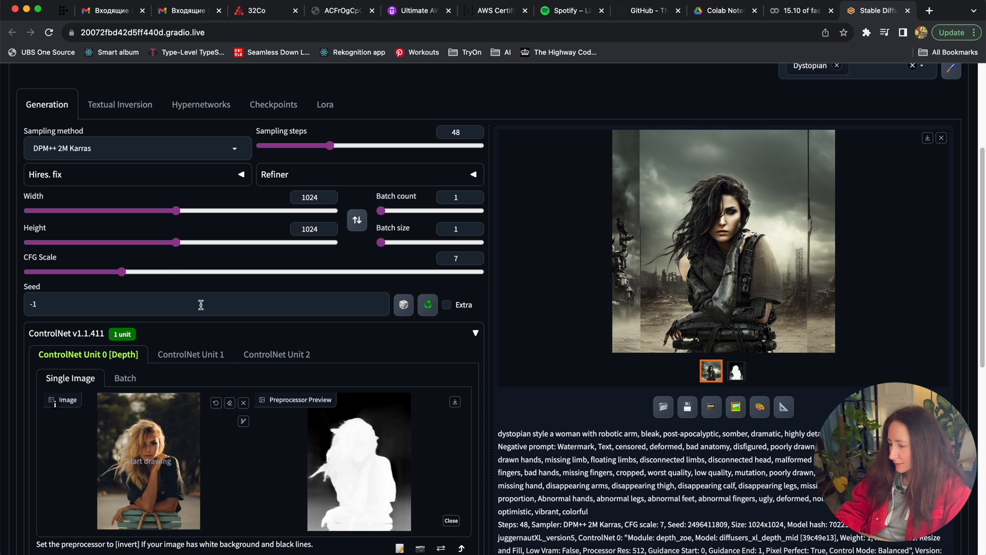
scroll(down, 3)
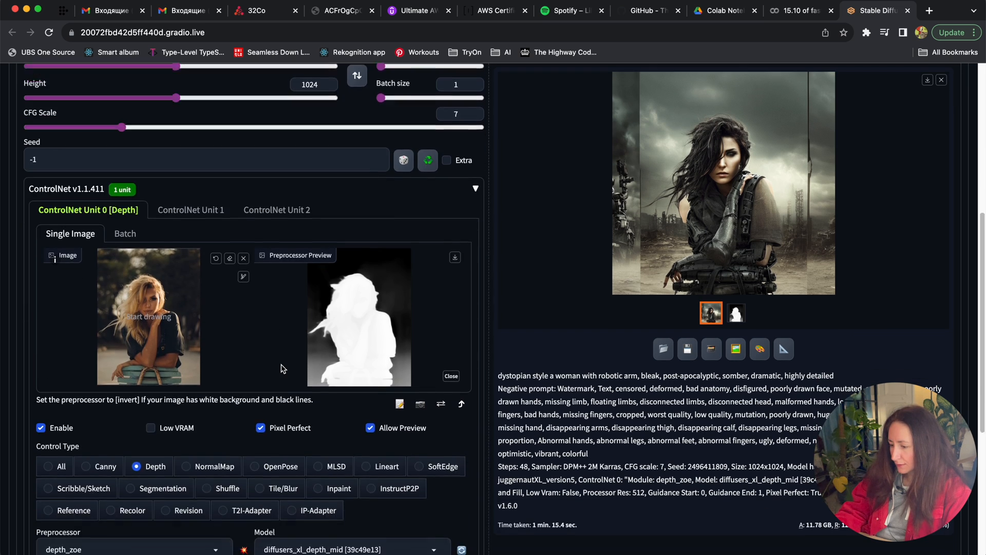
scroll(down, 3)
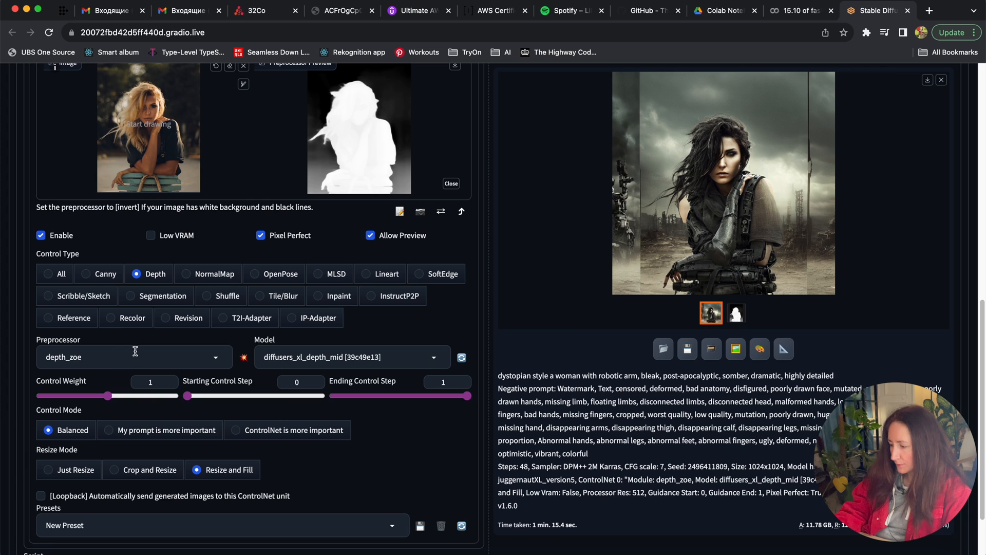
click(133, 357)
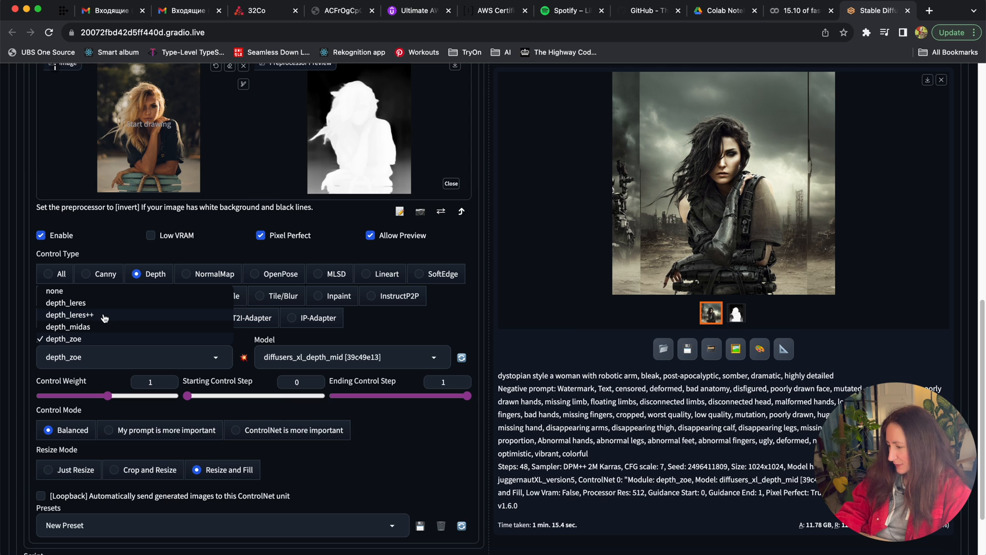
click(69, 314)
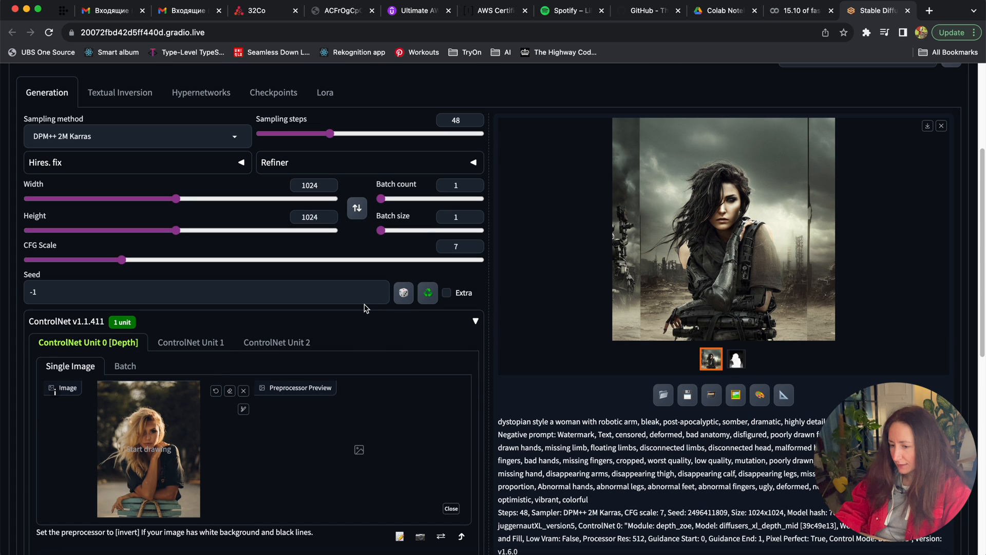
Set Remove Background to about 61% and regenerate the depth map.
scroll(down, 3)
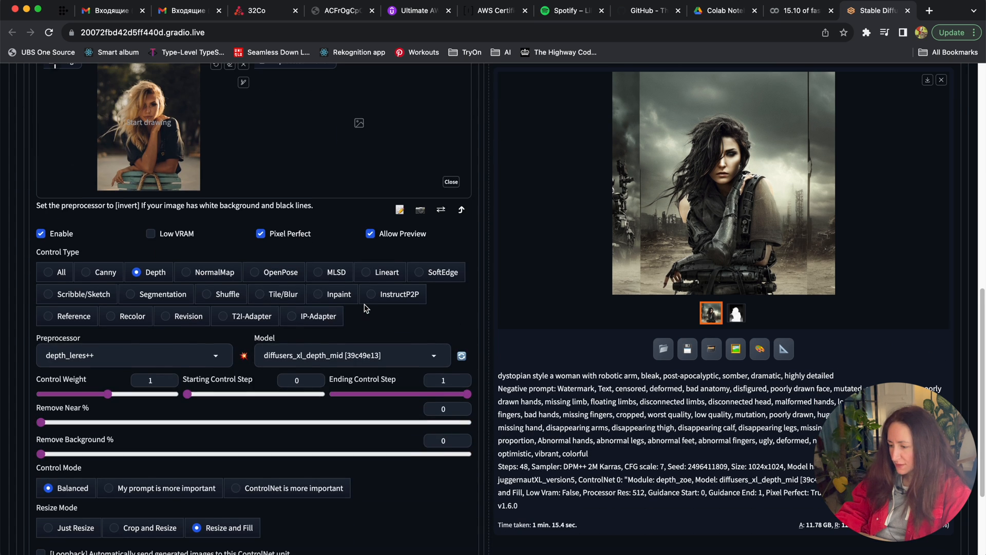
scroll(down, 3)
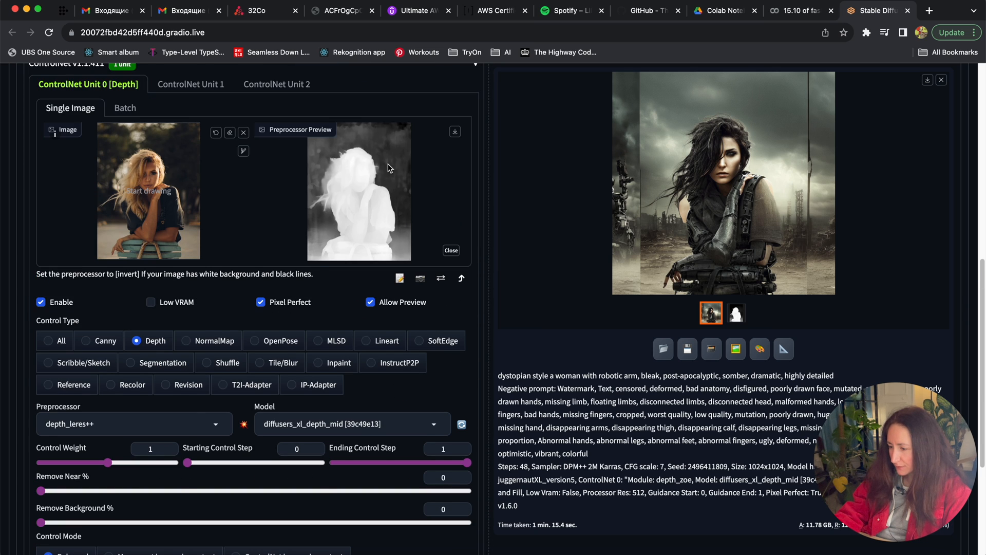
scroll(down, 3)
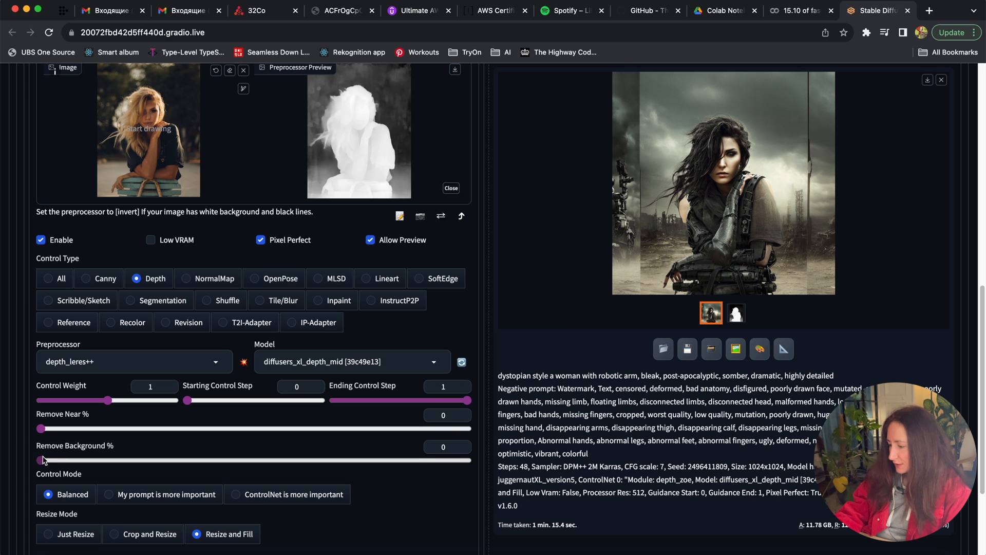
drag(40, 460, 113, 459)
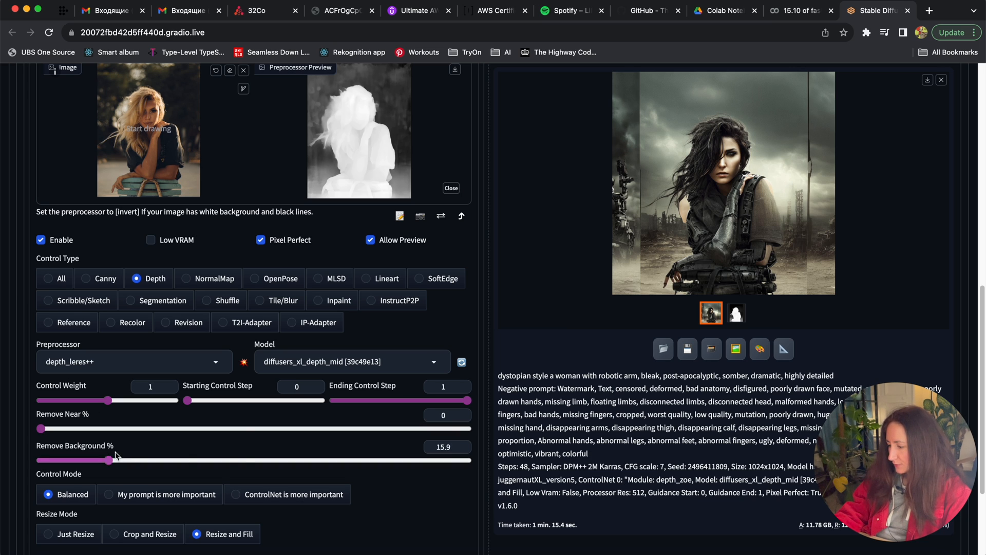
drag(115, 460, 281, 459)
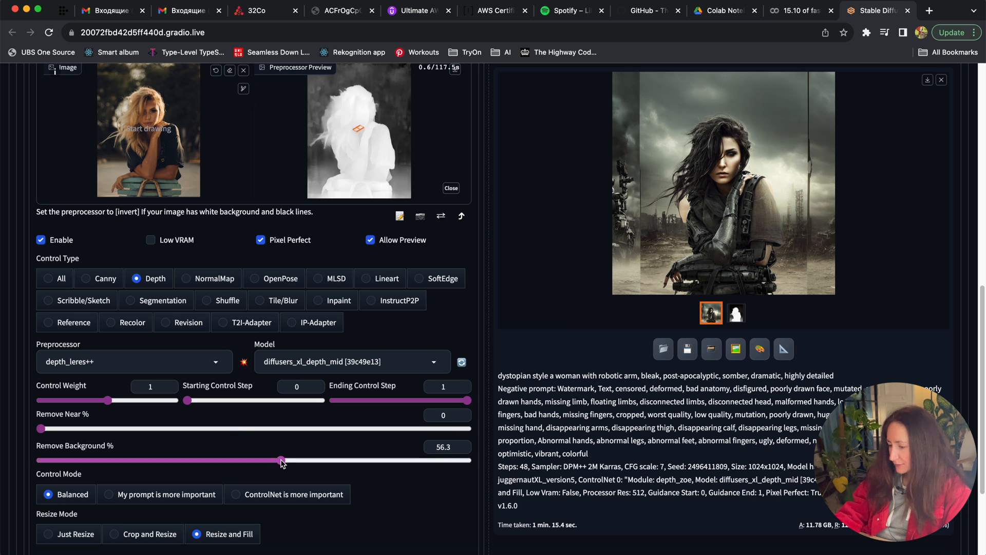
drag(281, 459, 303, 460)
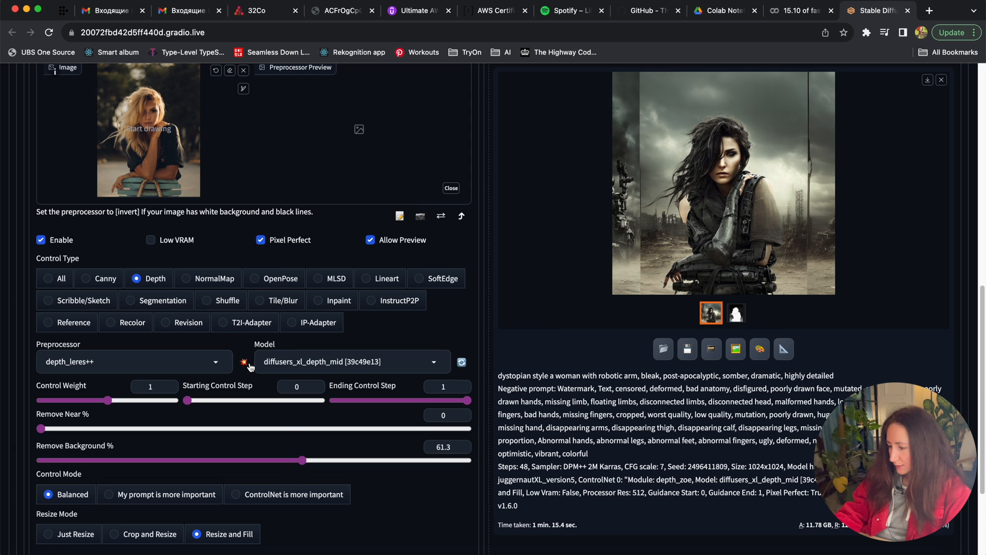
click(250, 365)
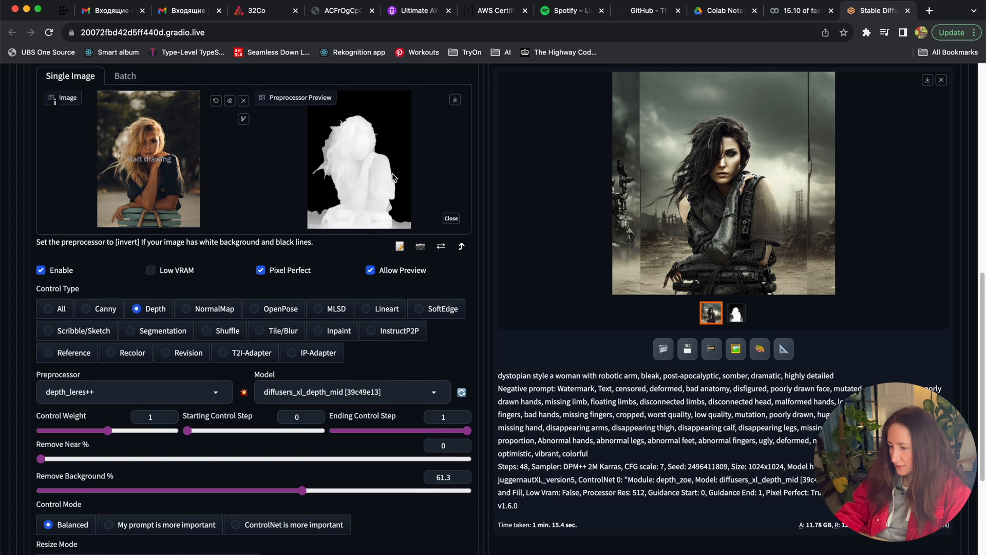
mouse_move(332, 129)
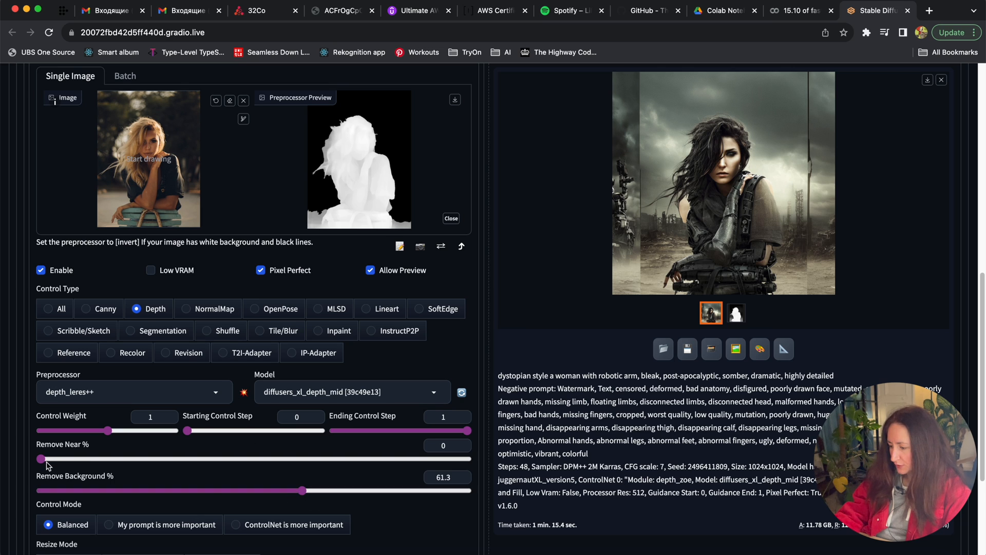
Try Remove Near at about 52.5%, reset it to 0, and refresh the depth preview.
drag(41, 459, 267, 459)
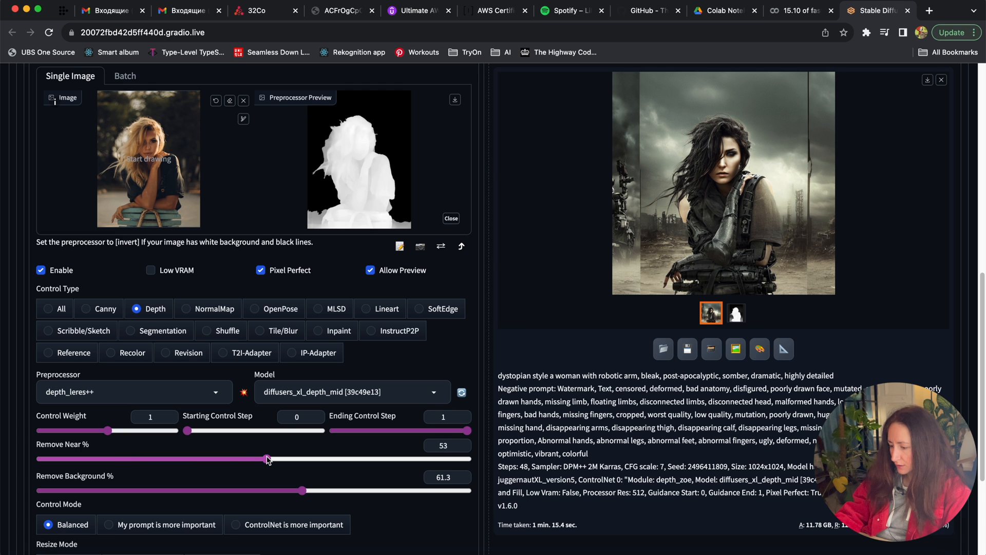
drag(268, 459, 265, 459)
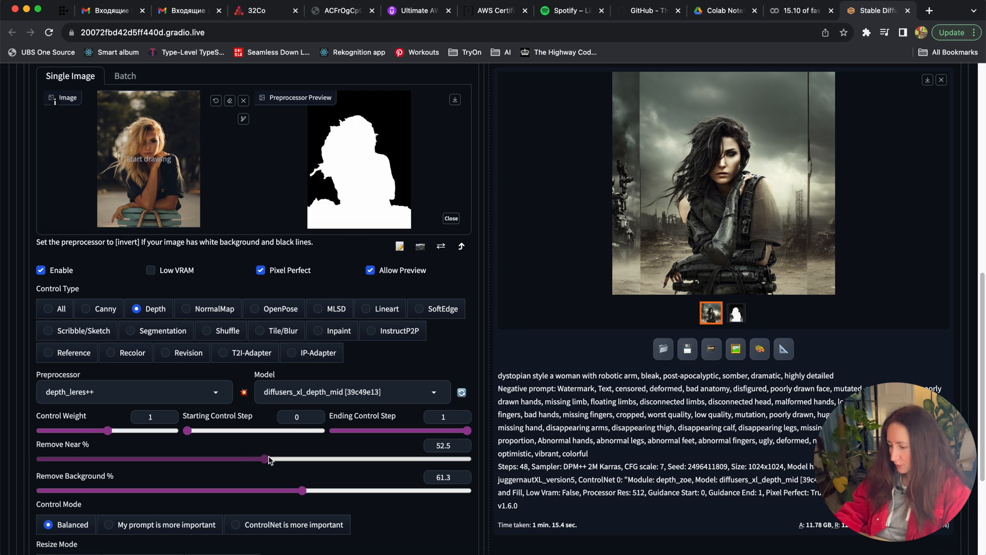
drag(263, 459, 57, 460)
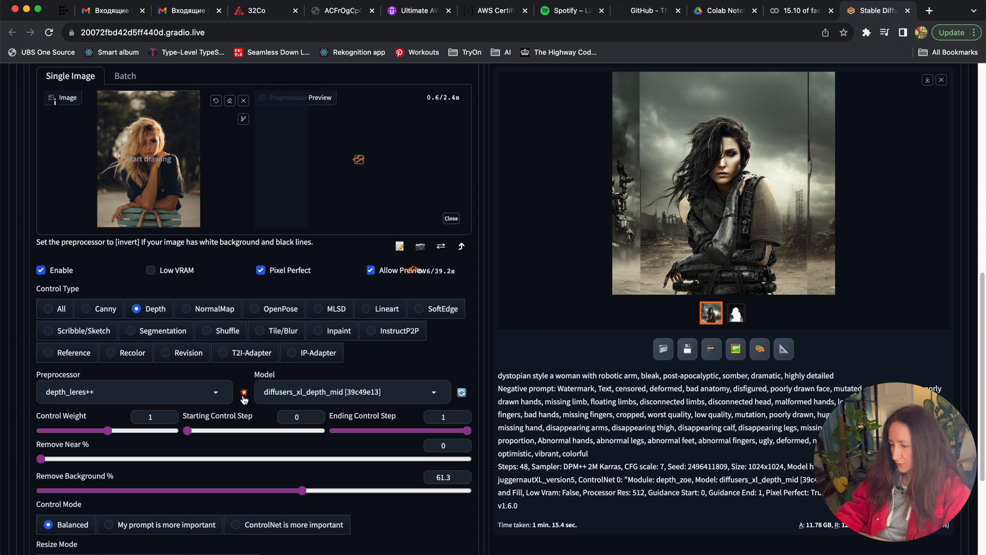
click(244, 392)
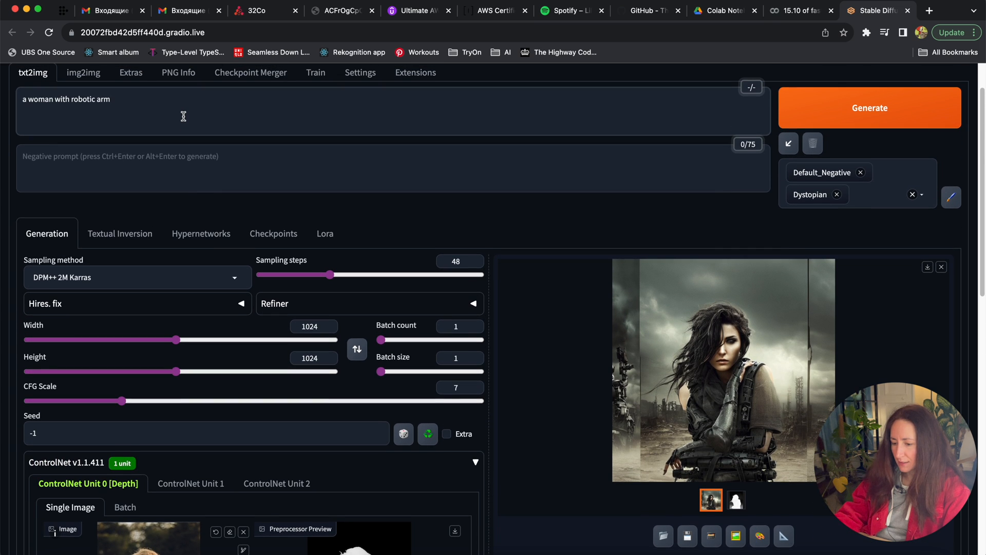
Append ', futuristic city in the background' to the prompt, generate, and enlarge the result.
text(, futu)
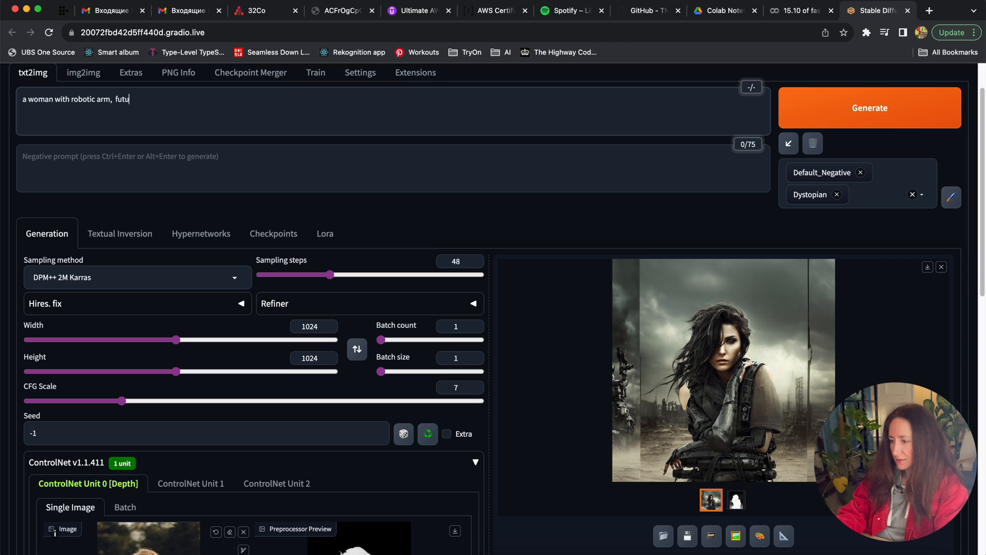
click(870, 107)
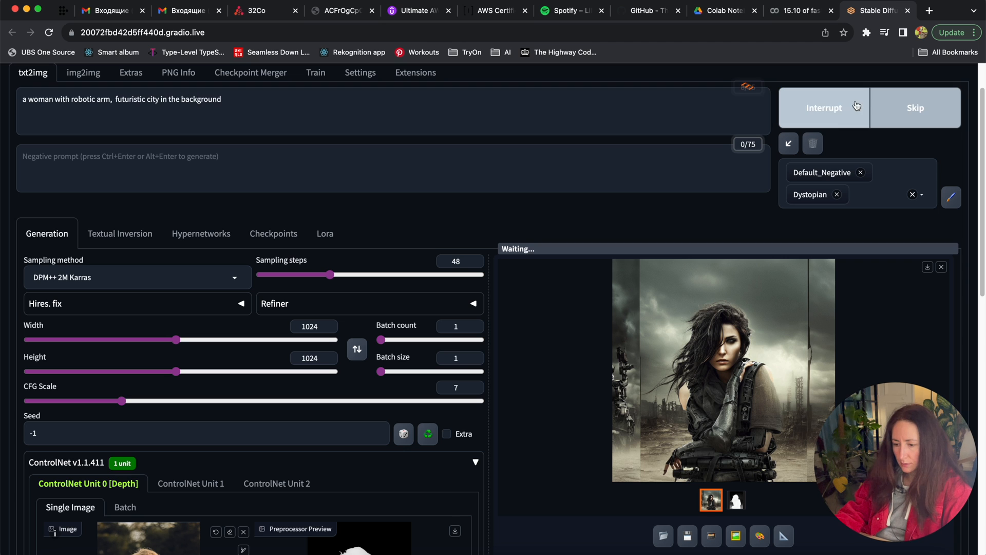
scroll(down, 3)
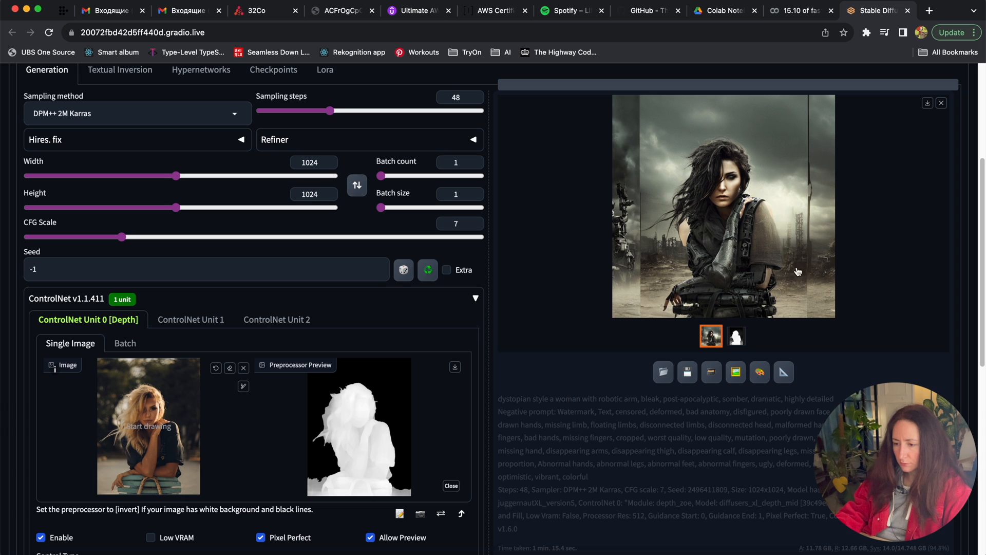
mouse_move(837, 274)
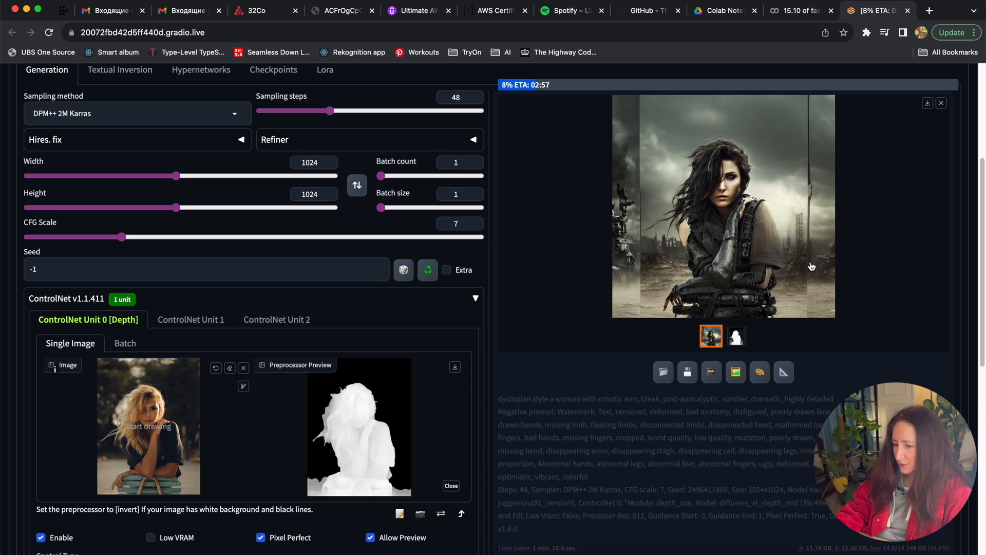
scroll(down, 3)
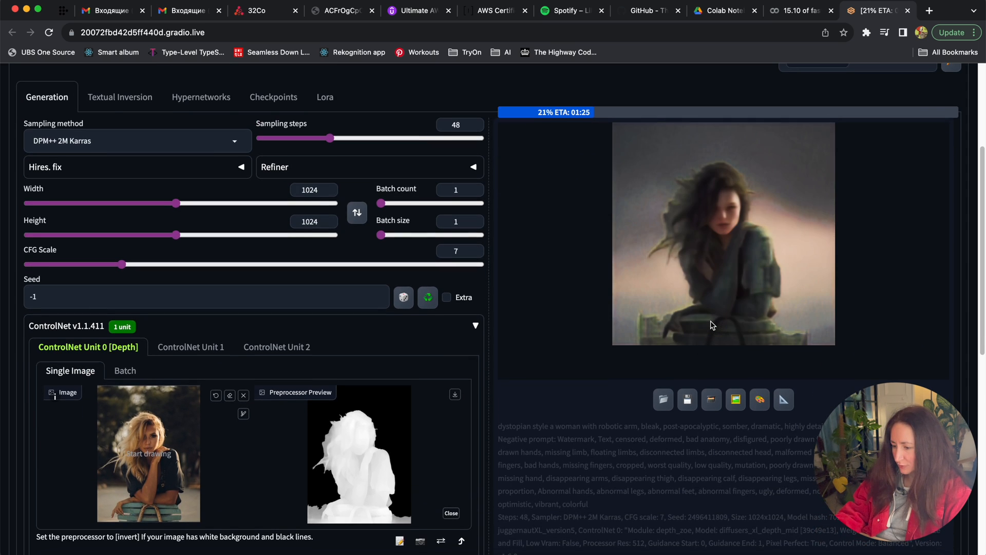
click(723, 233)
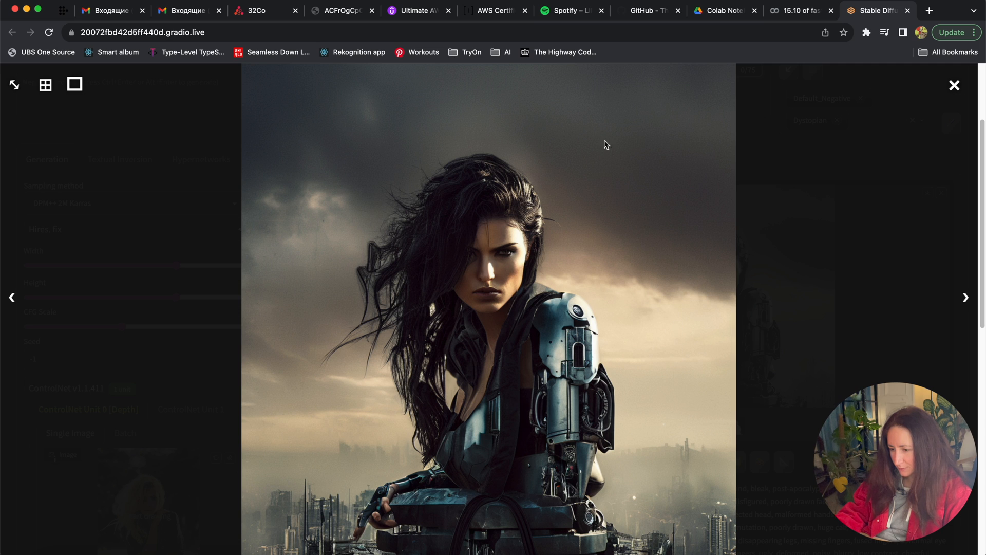
mouse_move(368, 420)
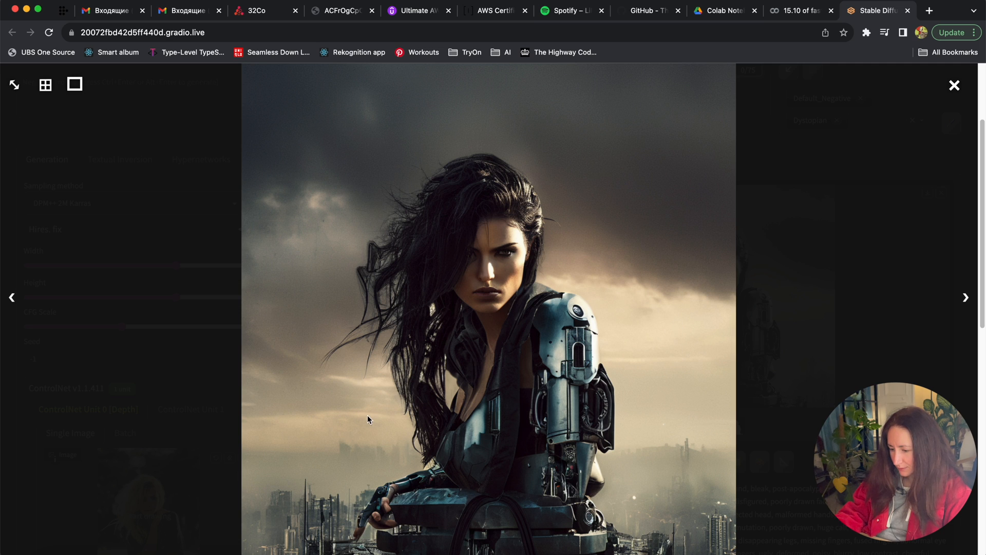
mouse_move(579, 395)
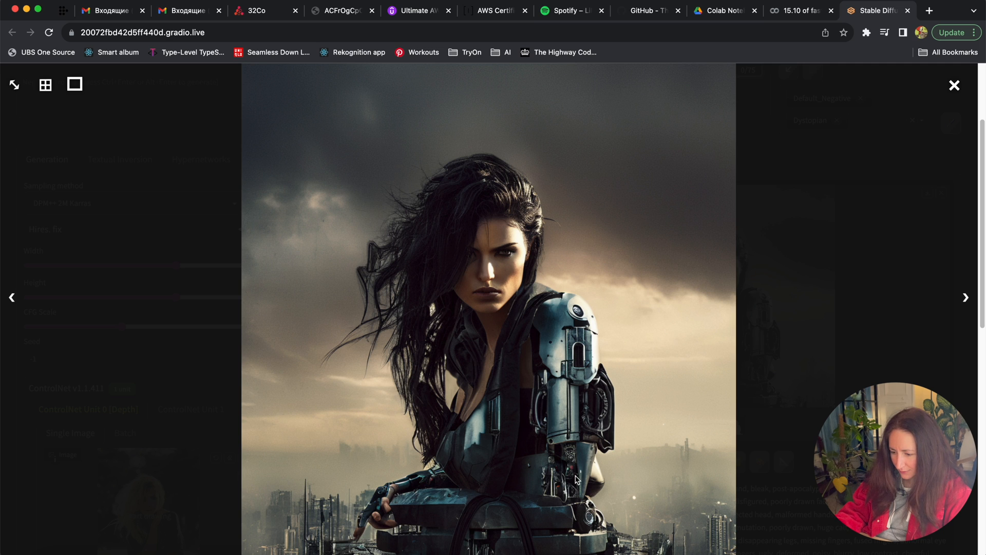
mouse_move(651, 283)
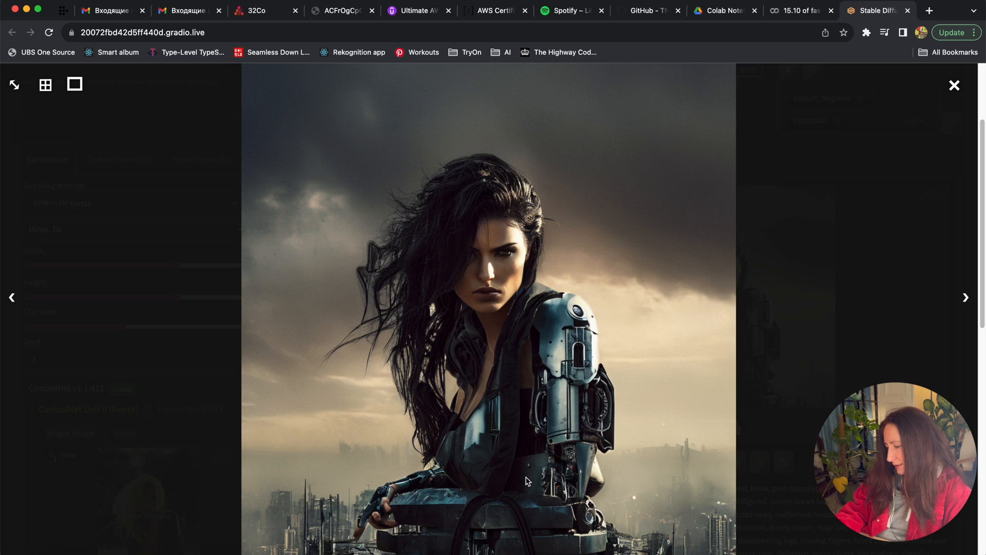
mouse_move(788, 250)
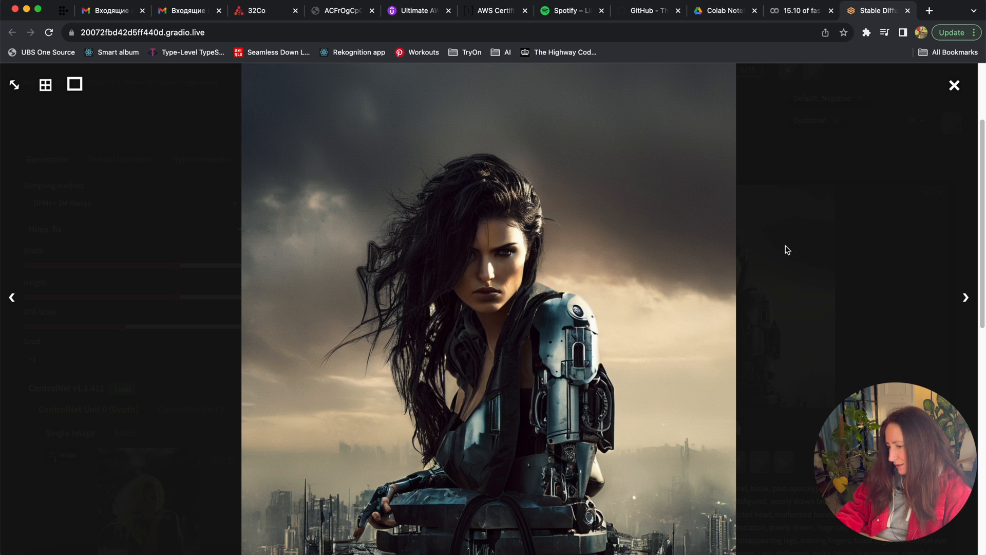
Close the full-screen viewer showing the futuristic-city dystopian portrait.
click(955, 85)
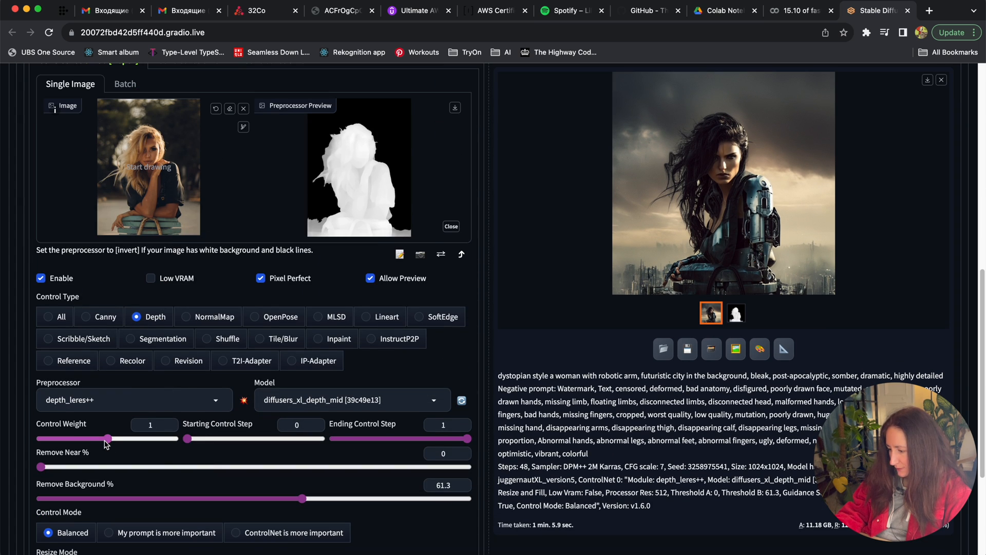
Raise the ControlNet Control Weight to 1.25.
drag(106, 438, 121, 438)
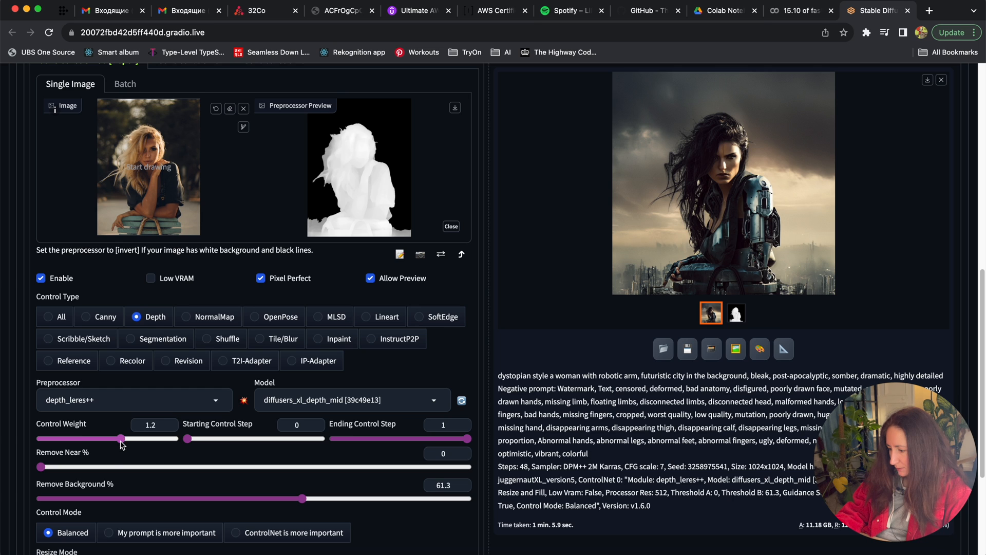
drag(120, 438, 124, 438)
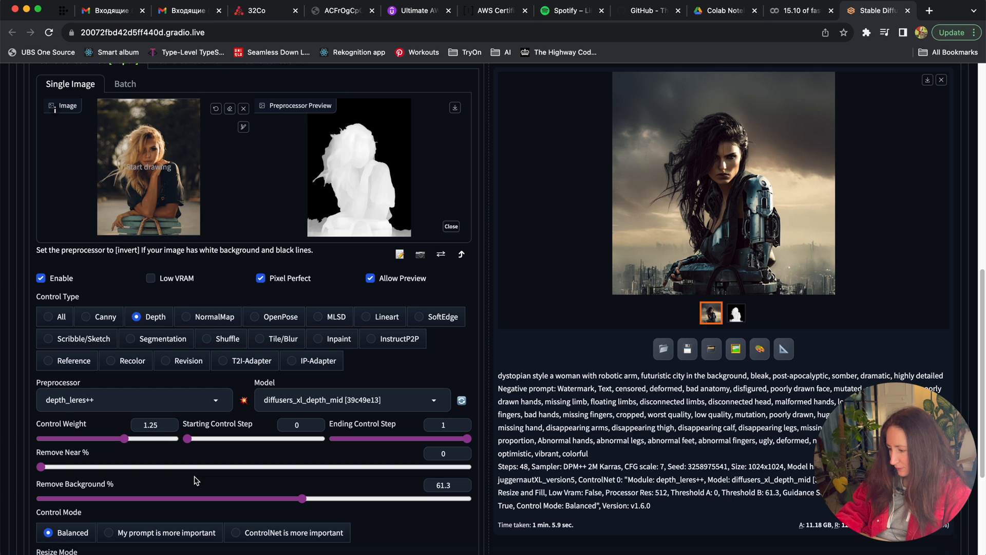
scroll(down, 3)
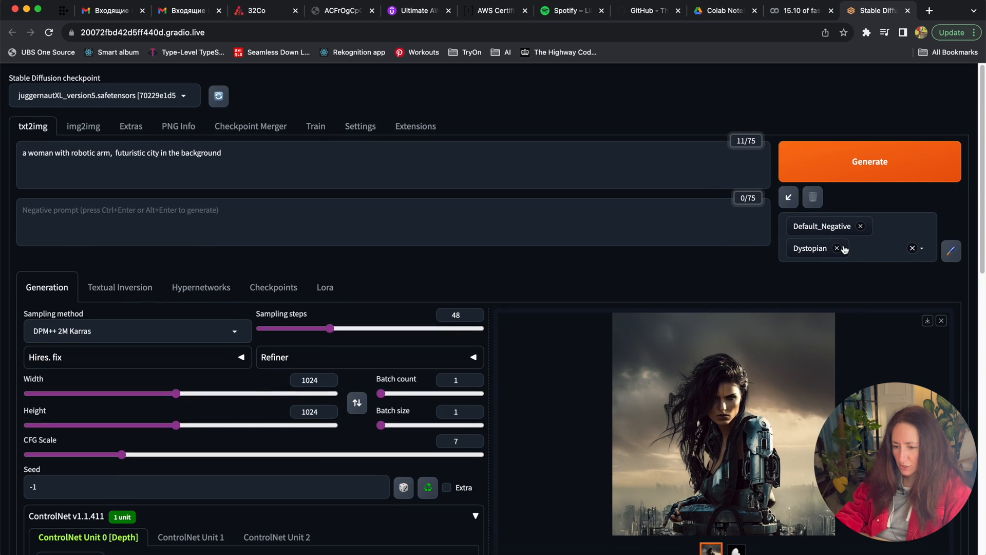
Replace the Dystopian style with Futuristic and generate a new portrait.
click(837, 248)
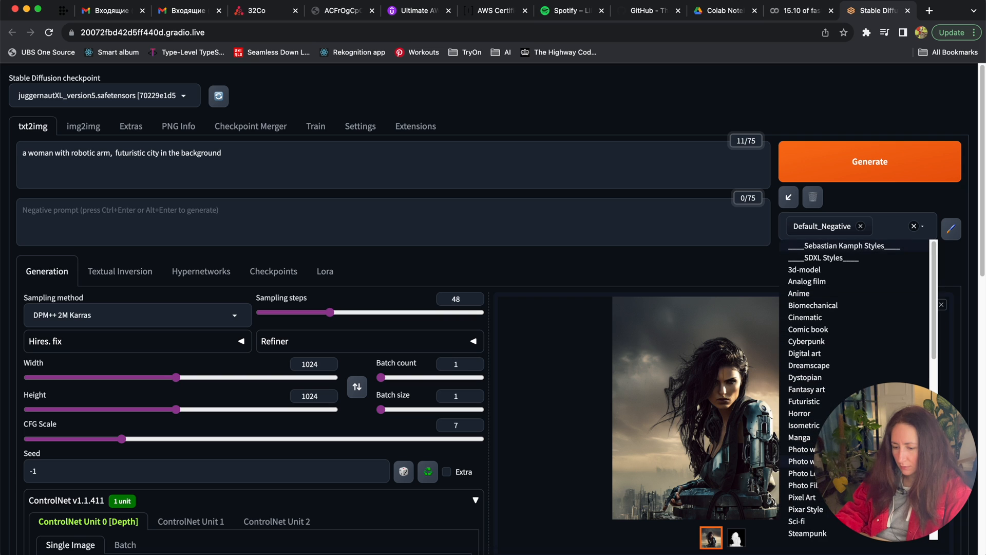
scroll(down, 3)
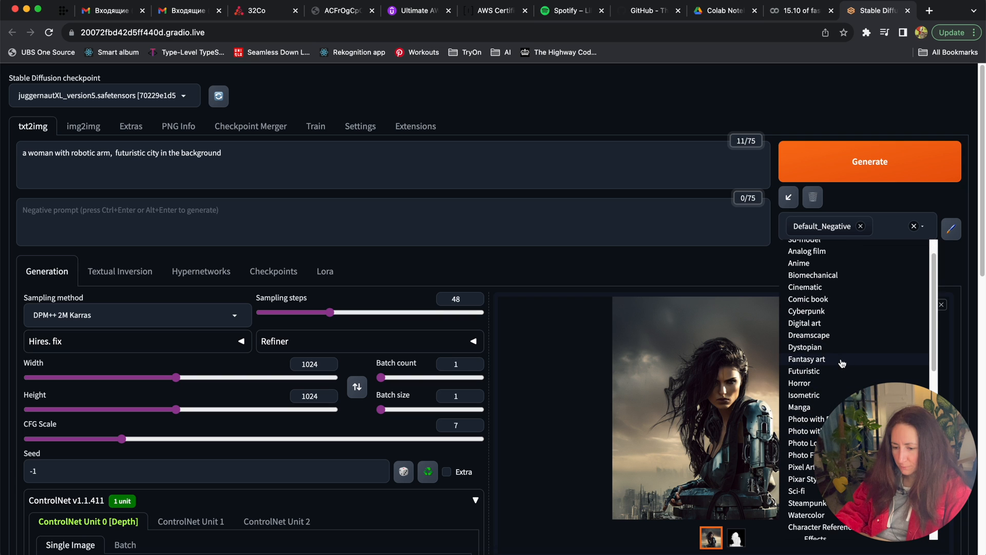
click(804, 371)
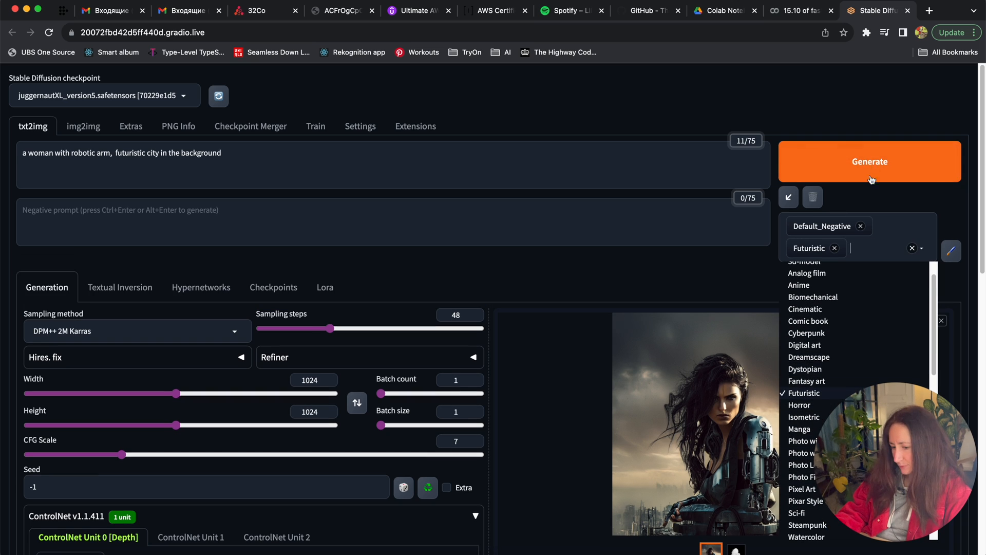
click(870, 161)
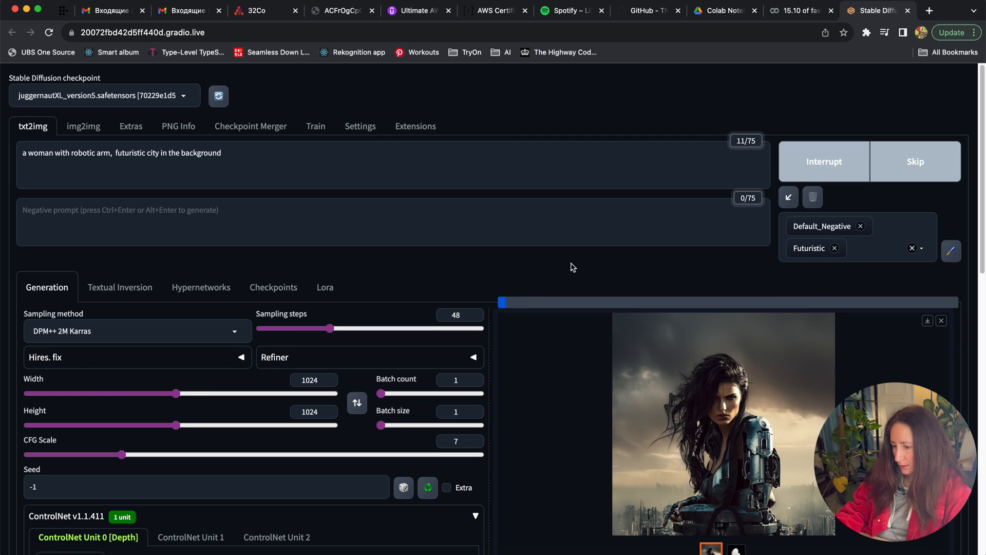
click(723, 422)
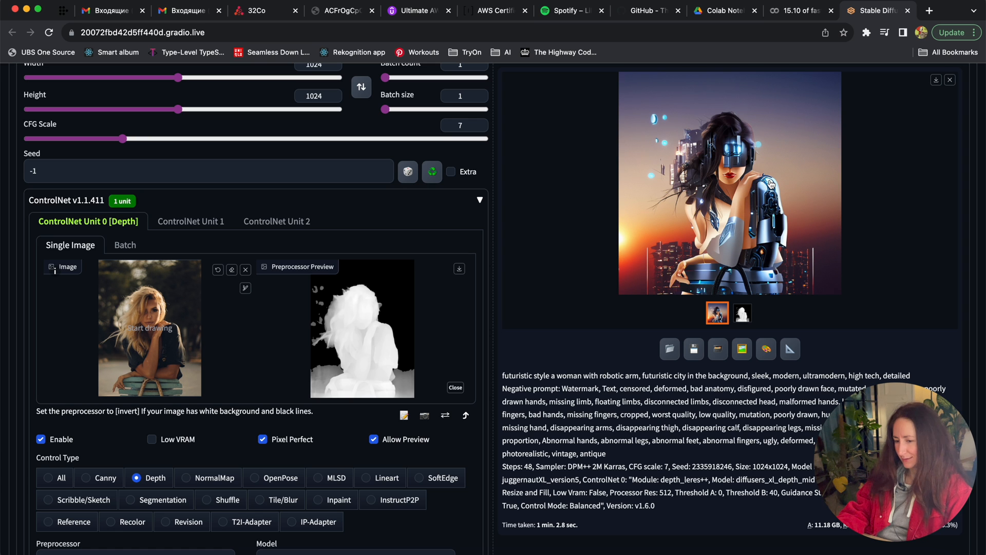
mouse_move(735, 278)
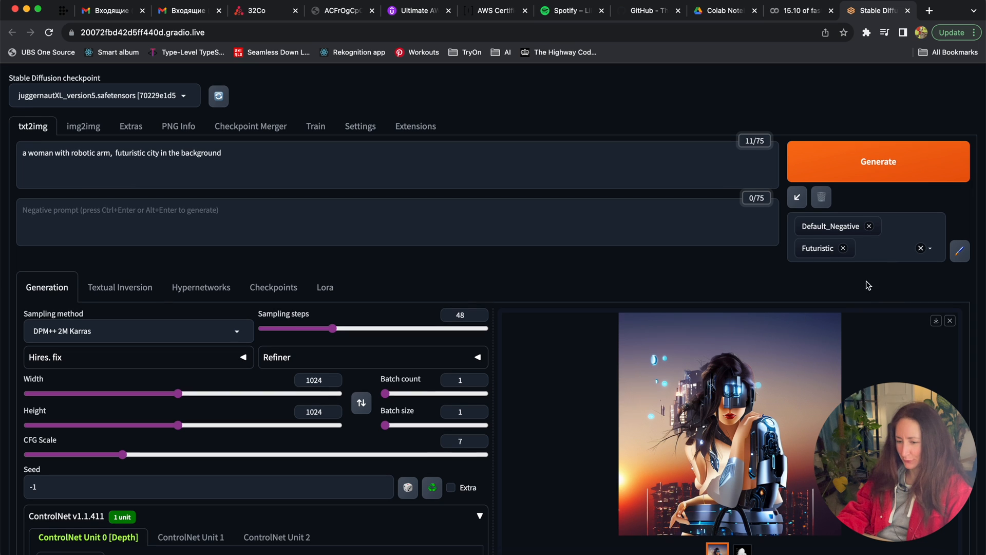
Set ControlNet Unit 0's preprocessor to depth_midas and rerun the depth-map preview.
scroll(down, 3)
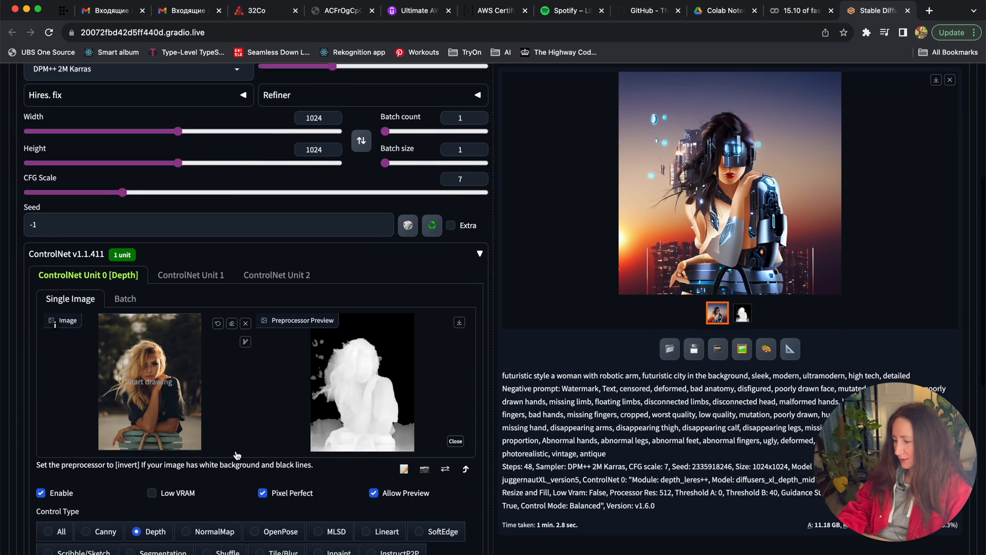
scroll(down, 3)
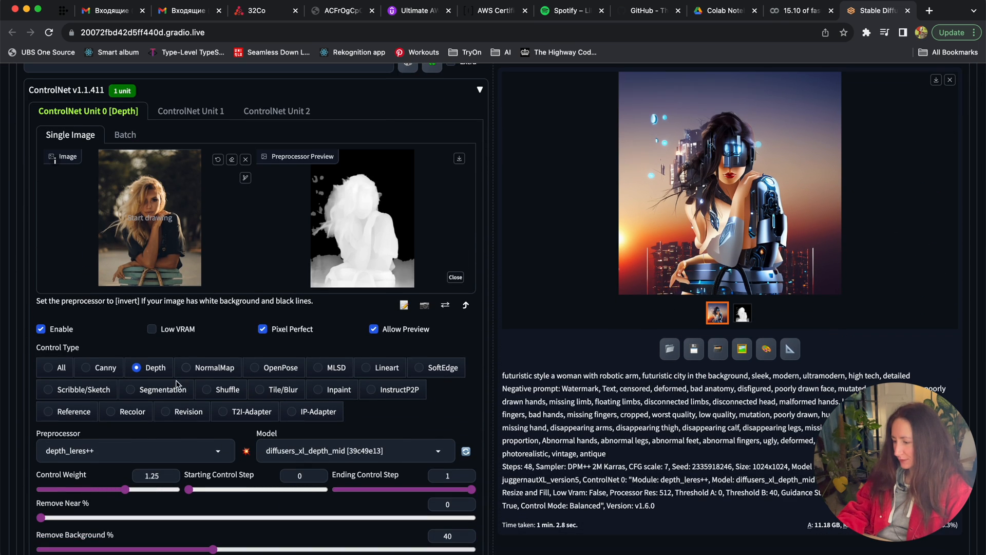
click(135, 451)
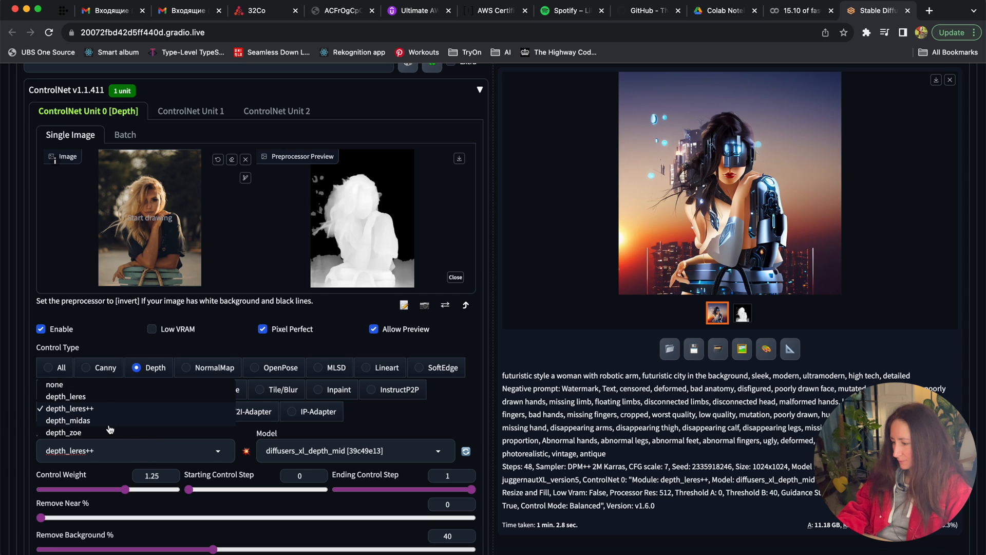
click(68, 420)
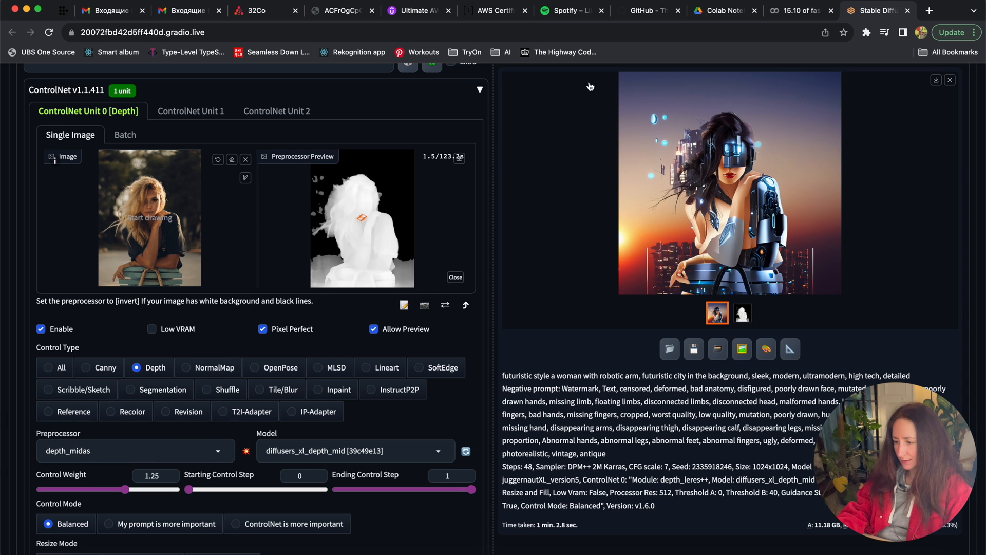
click(241, 451)
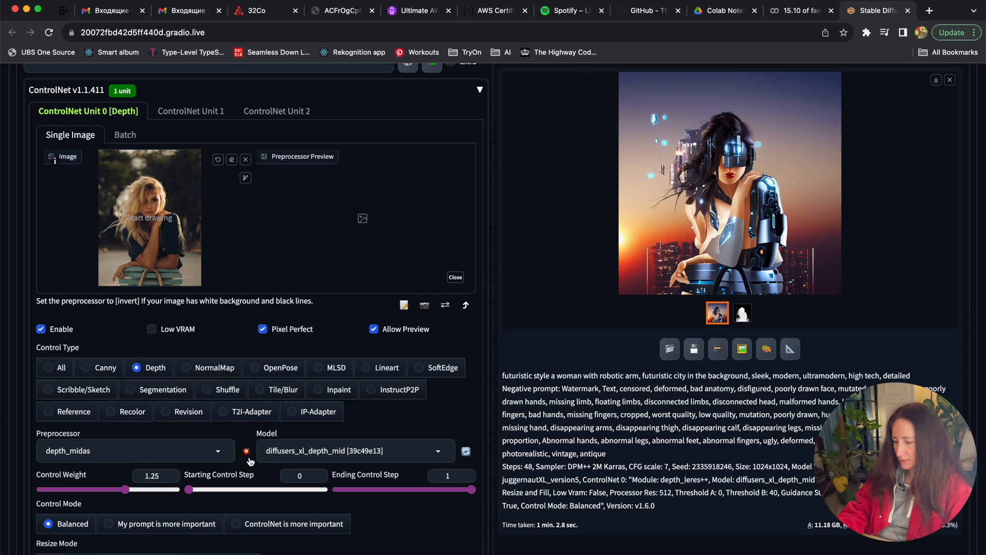
click(244, 451)
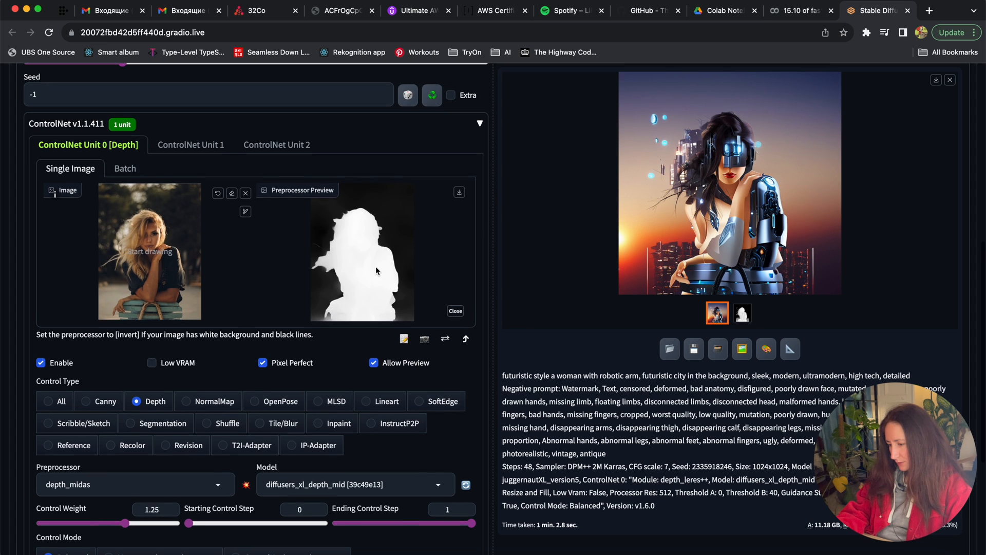
mouse_move(361, 218)
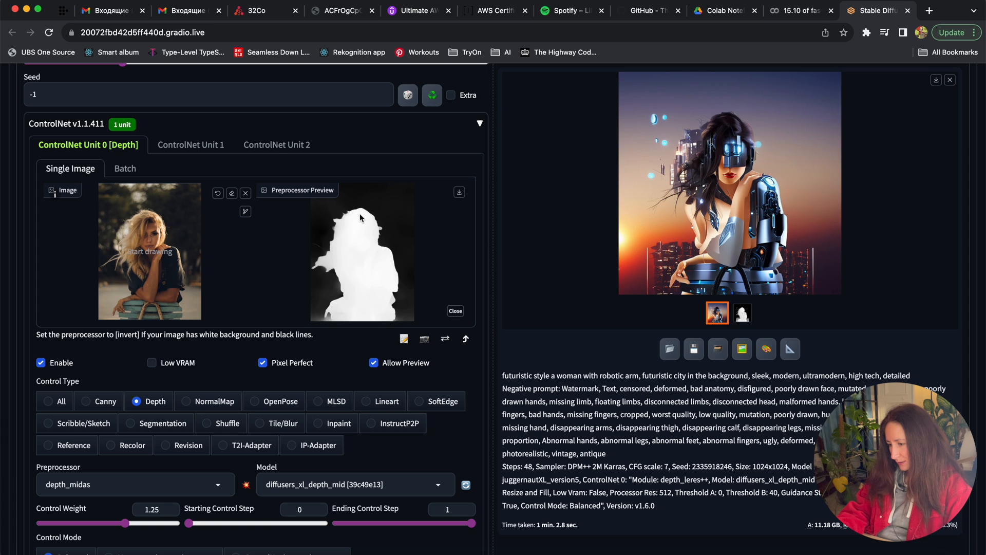
mouse_move(347, 259)
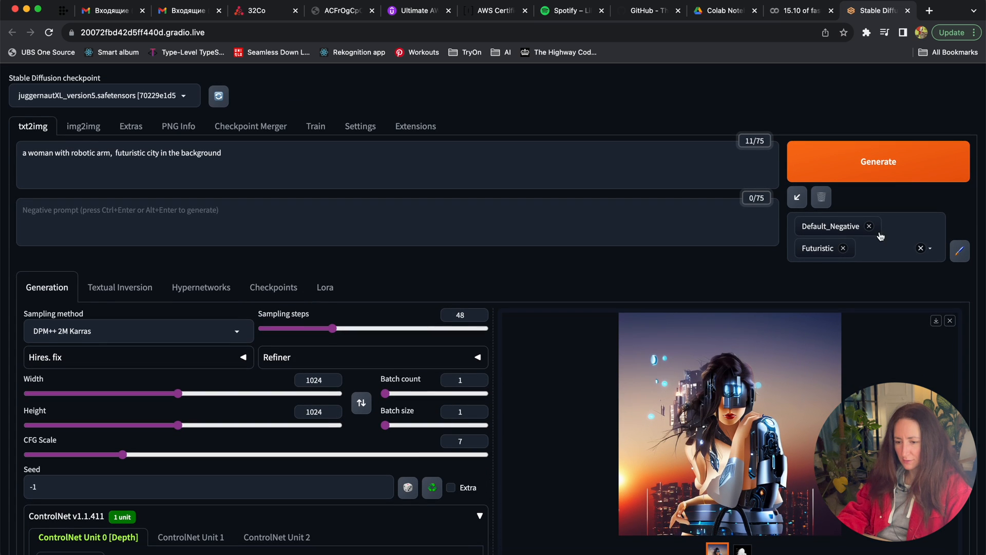
Remove the Futuristic style and delete the futuristic city phrase from the prompt.
click(843, 248)
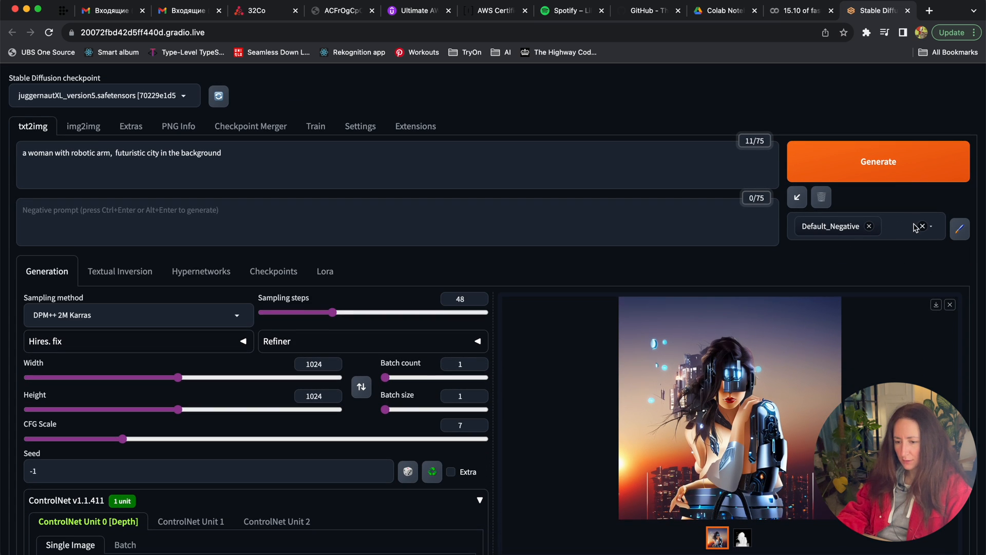
double_click(66, 152)
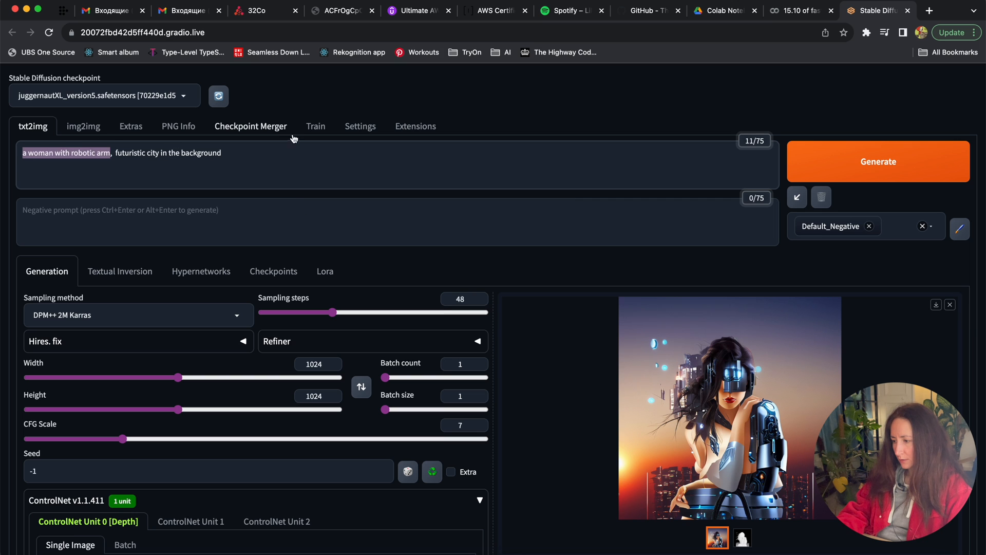
key(Backspace)
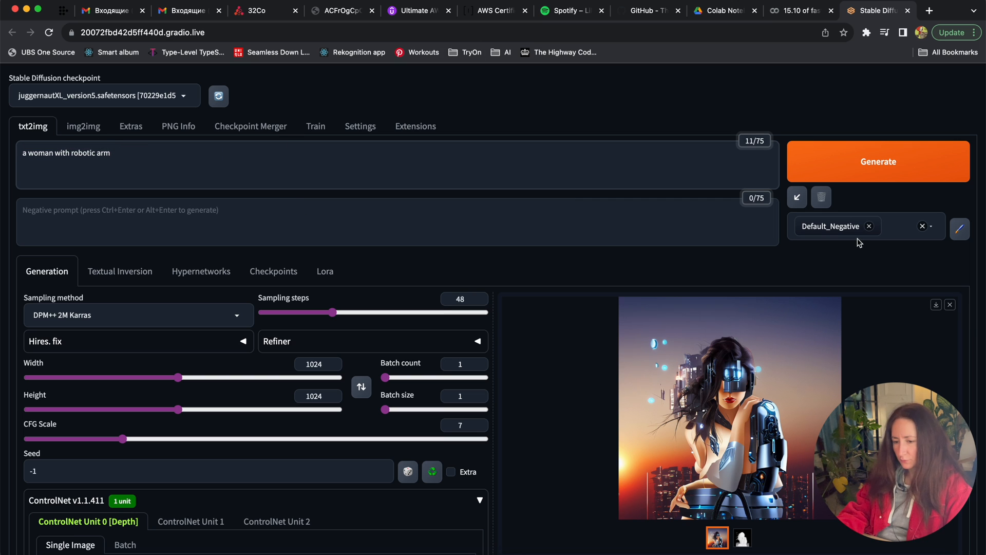
Apply the Manga style, generate the image, and close the enlarged result.
click(961, 229)
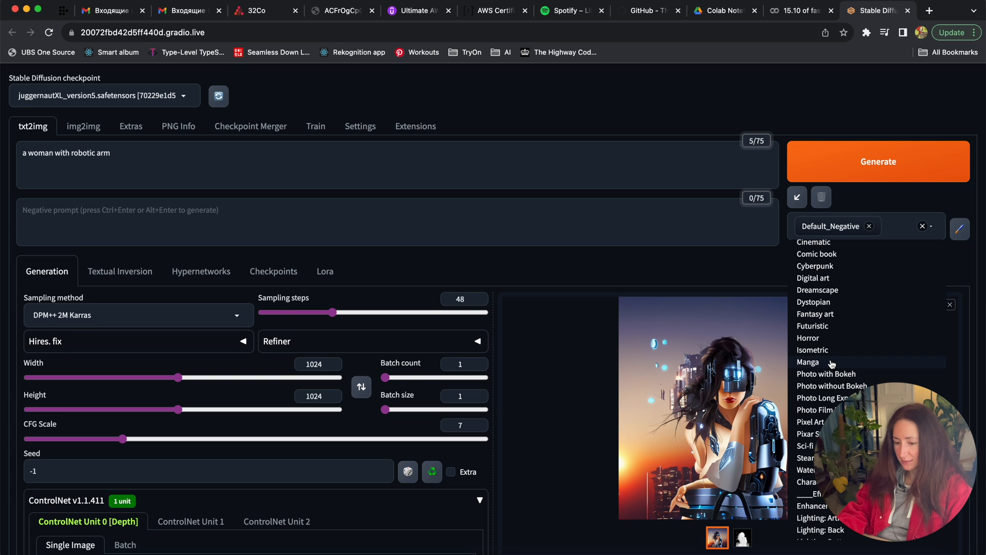
click(808, 362)
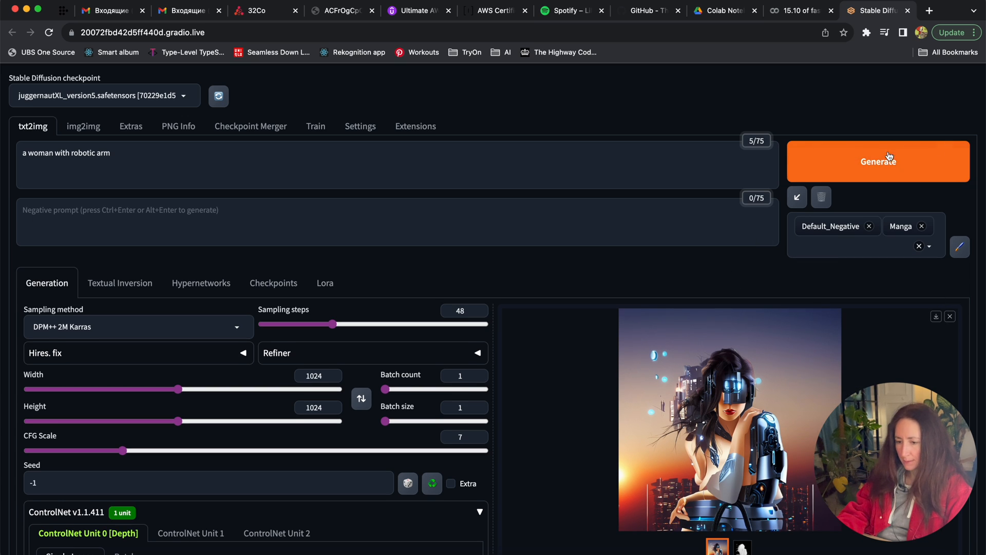
click(877, 160)
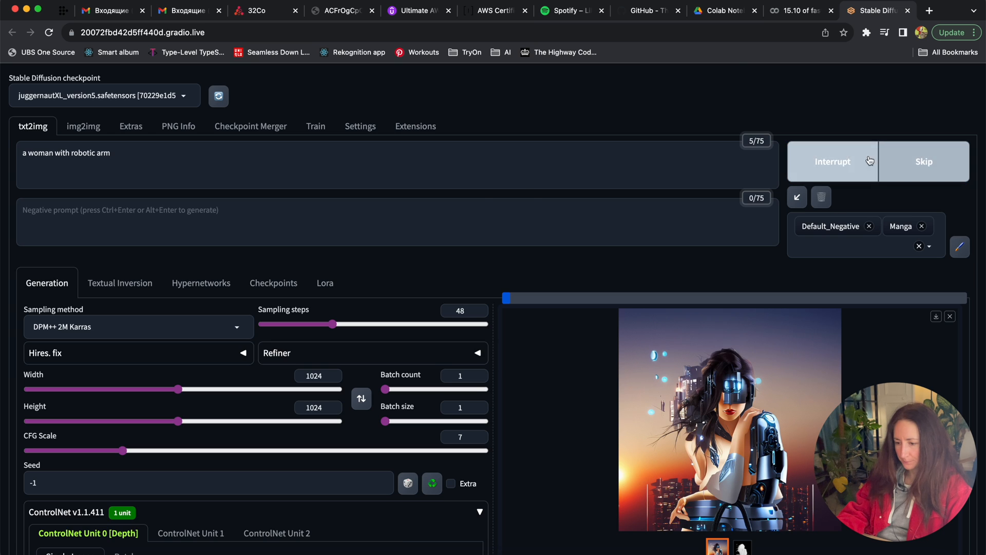
click(730, 419)
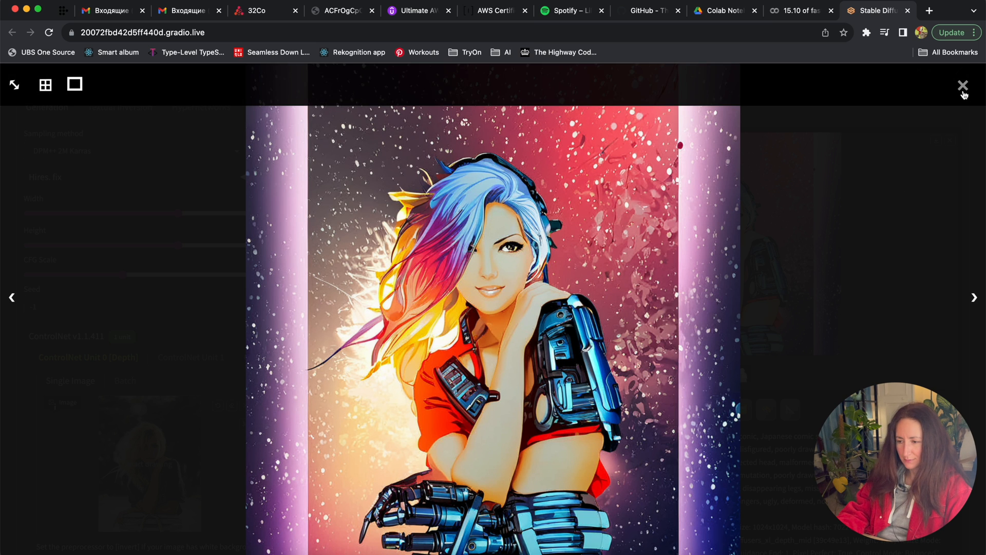
click(962, 84)
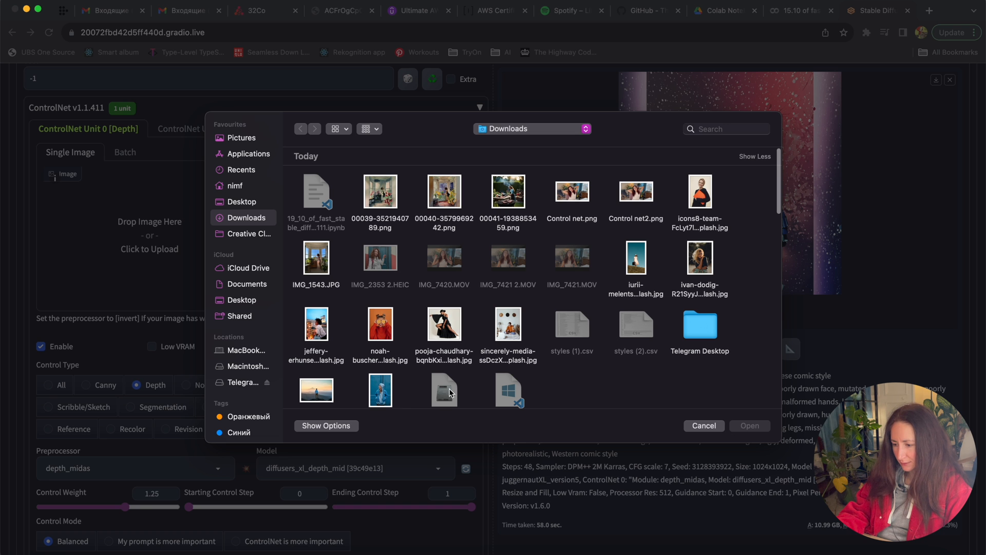
mouse_move(675, 312)
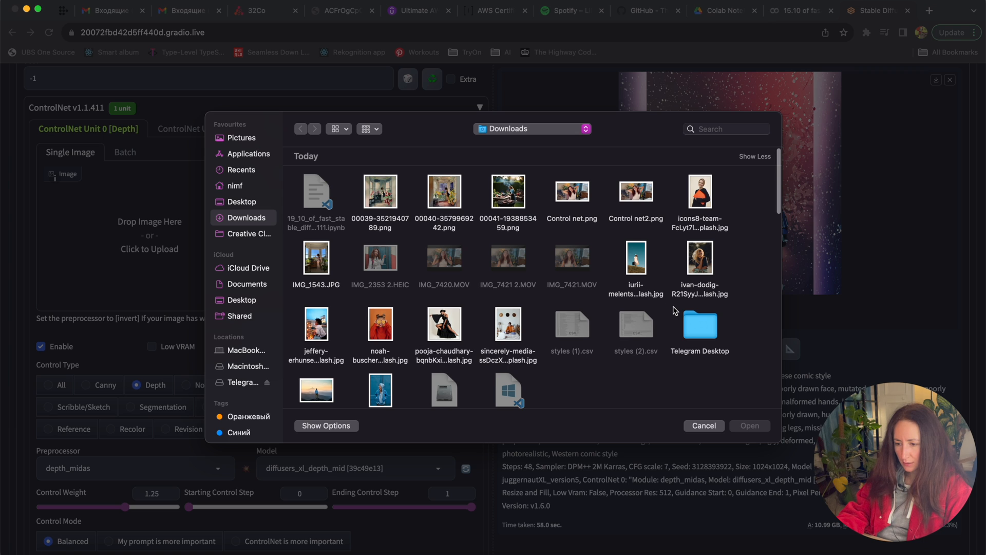
Scroll down to the ControlNet image area to replace the reference photo.
scroll(down, 3)
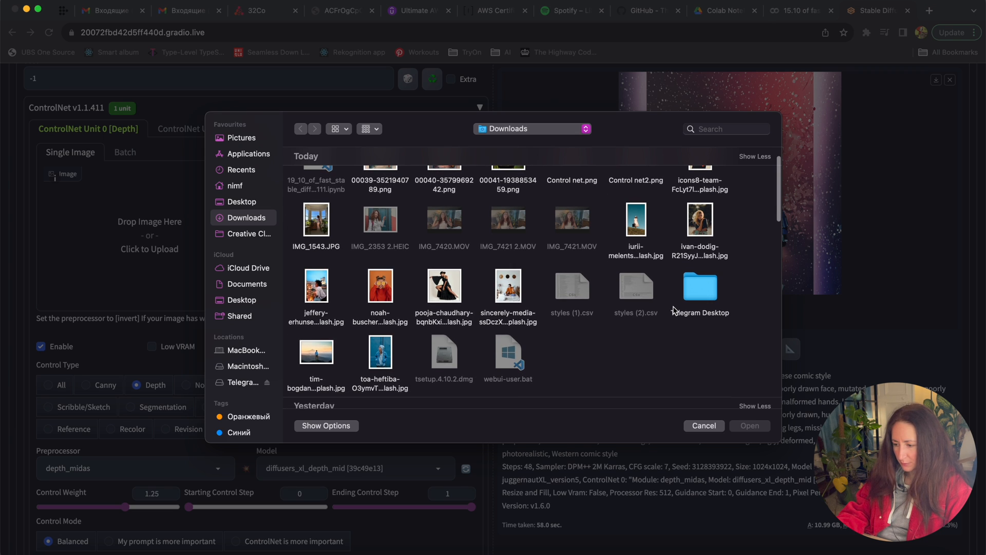